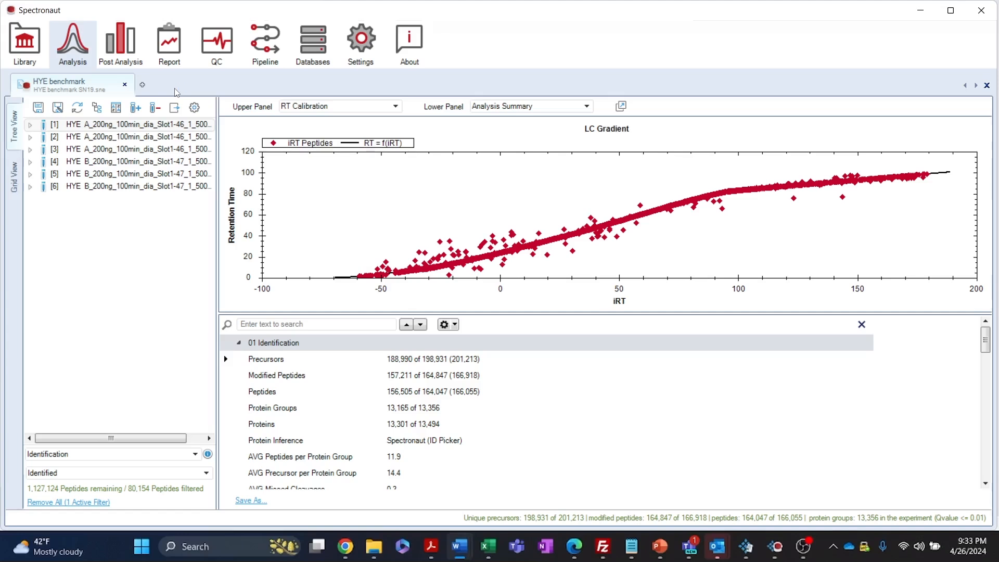
mouse_move(152, 87)
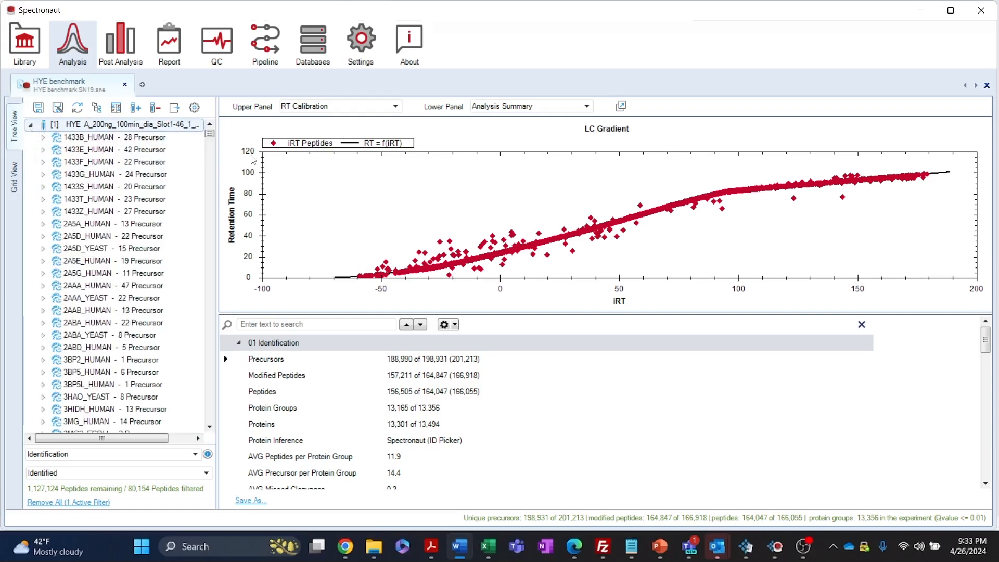
mouse_move(318, 318)
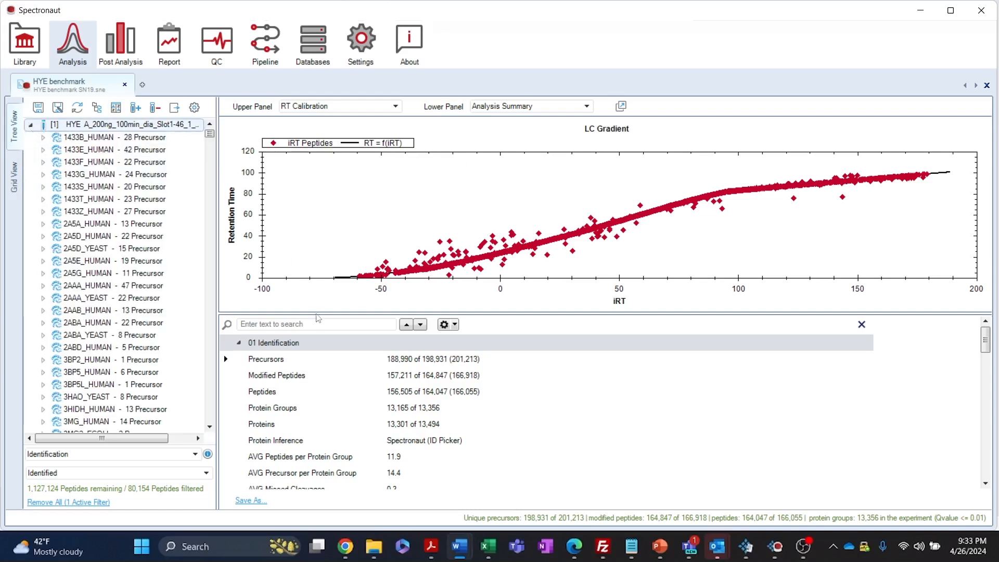
mouse_move(260, 315)
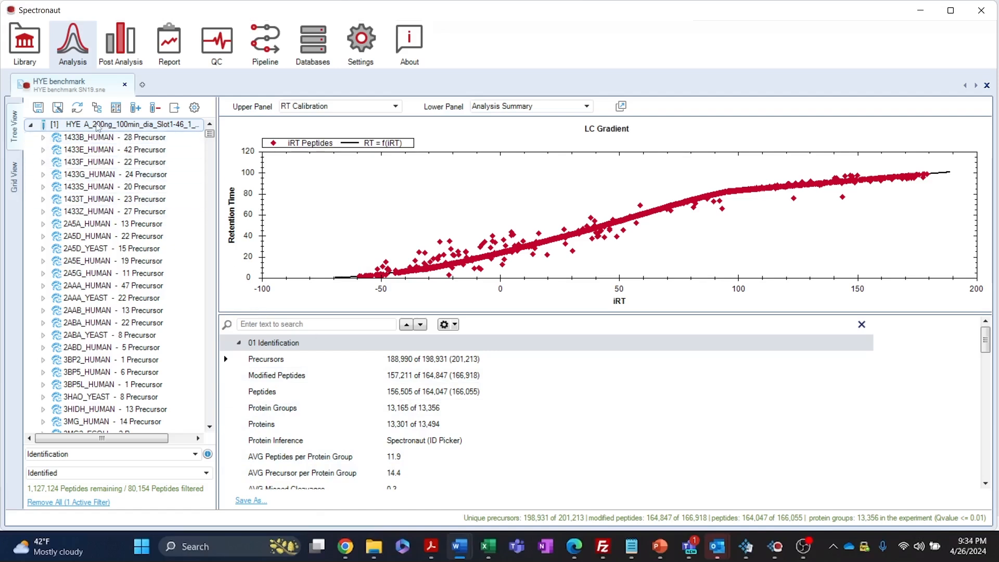
mouse_move(99, 140)
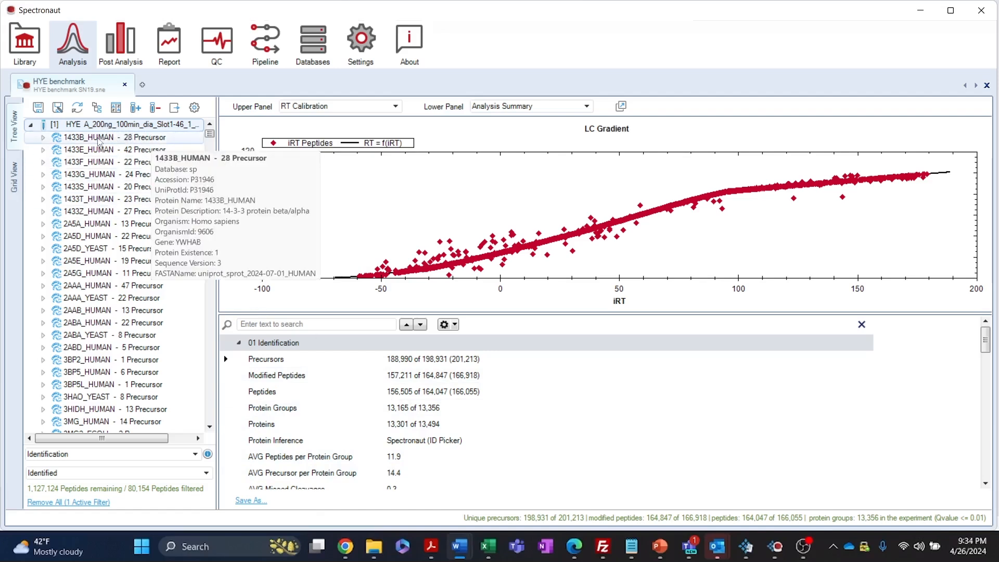
- Expand 1433B_HUMAN through the acetylated peptide to the 610.813 m/z precursor's fragment ions
click(40, 138)
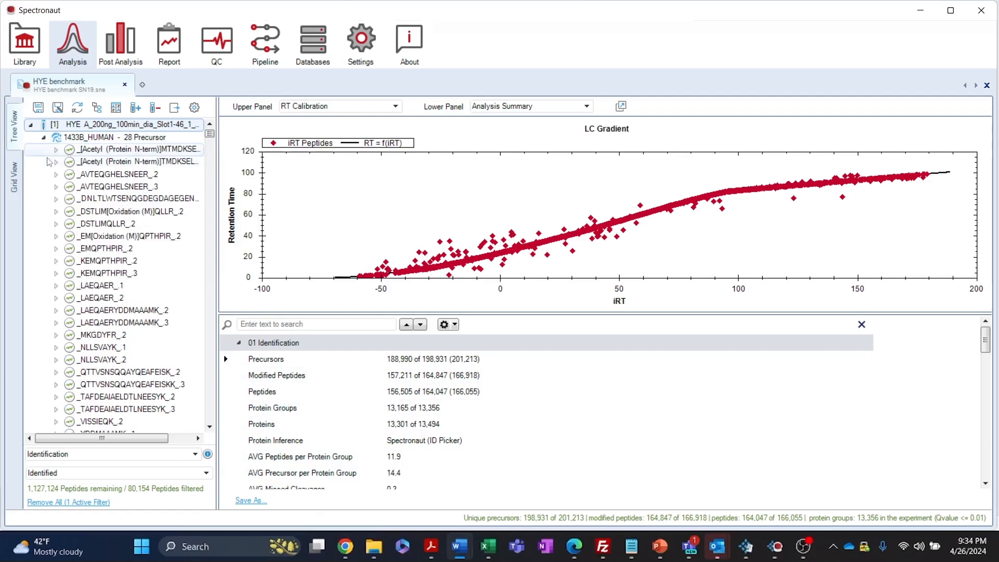
click(56, 161)
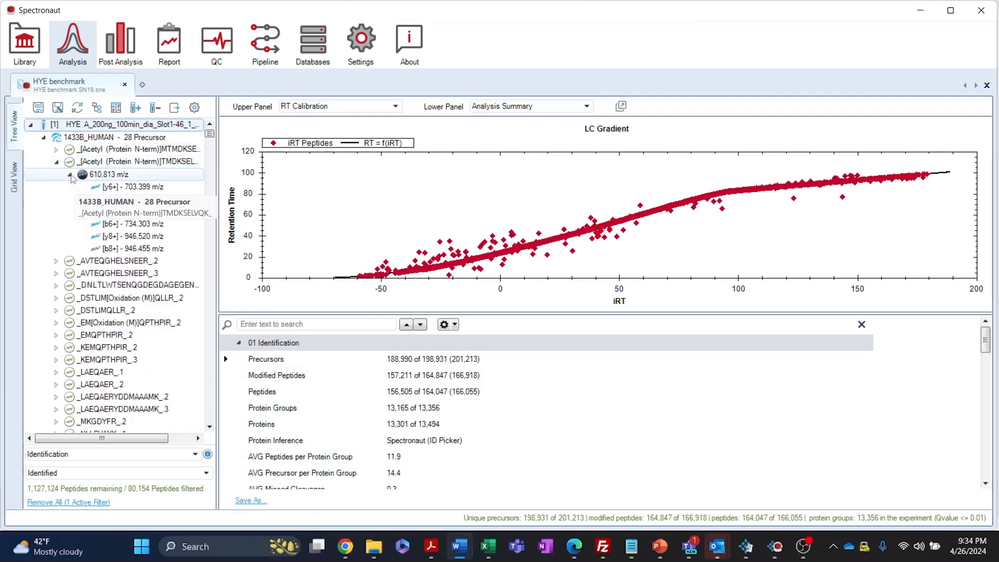
click(71, 175)
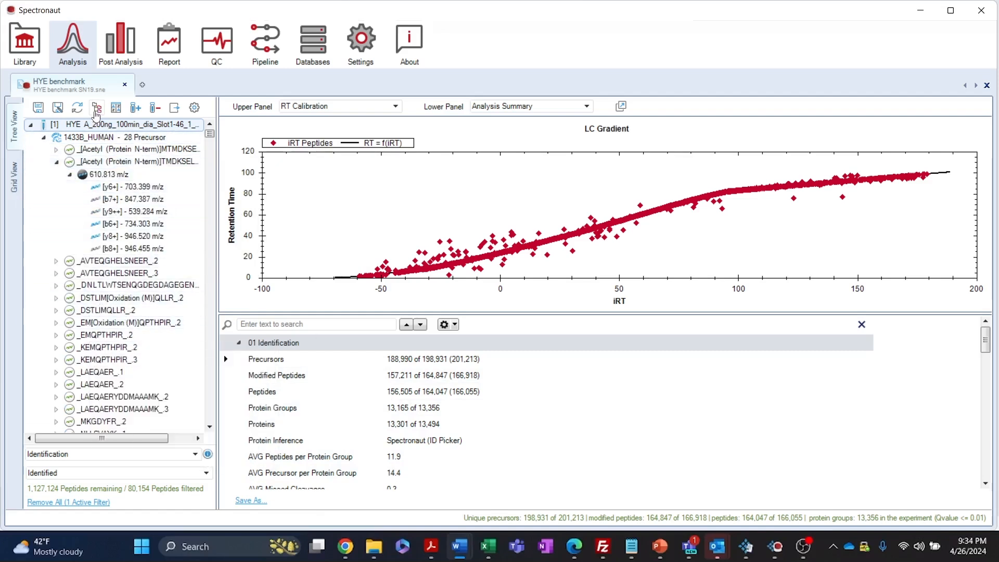
click(97, 107)
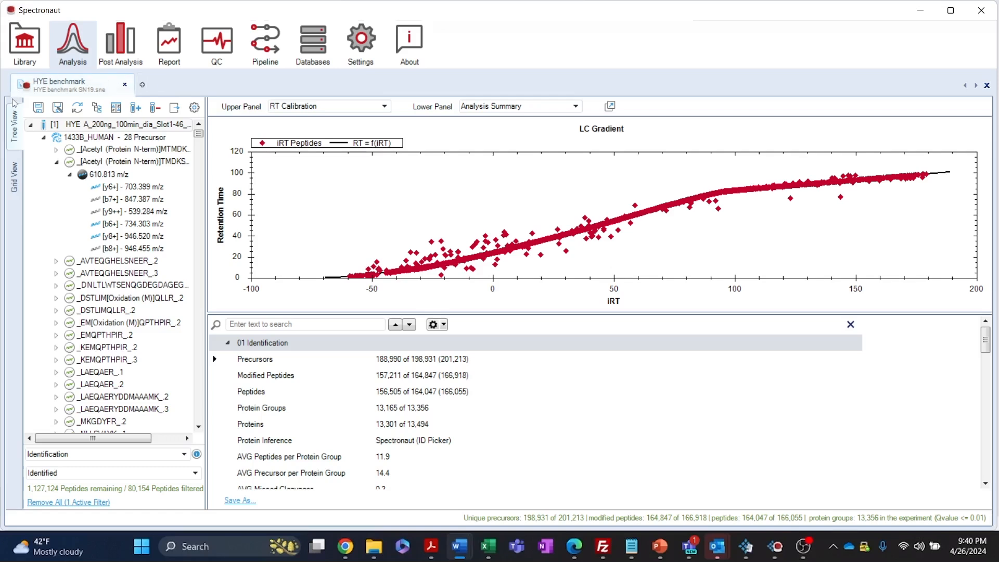
mouse_move(156, 85)
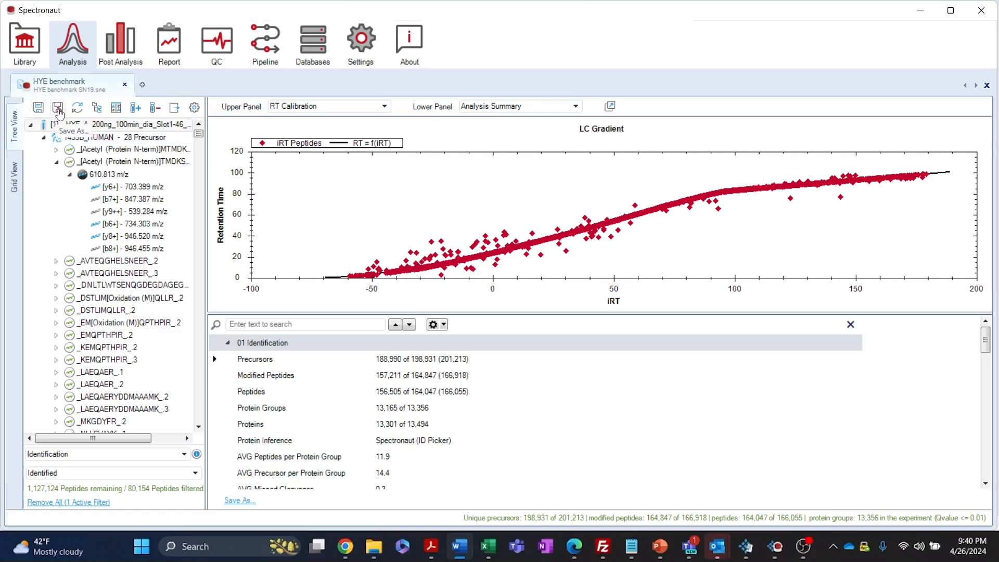
mouse_move(77, 109)
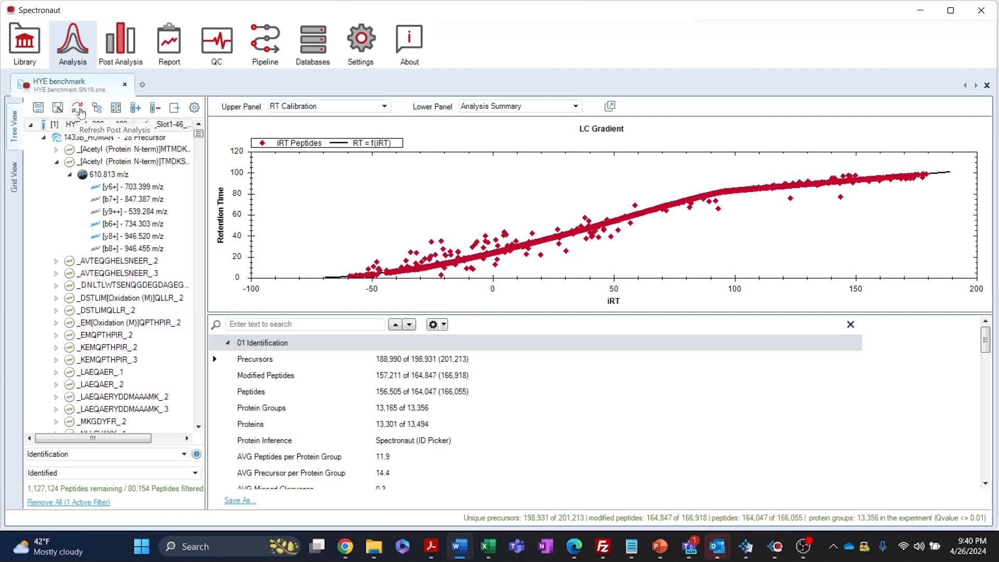
mouse_move(145, 112)
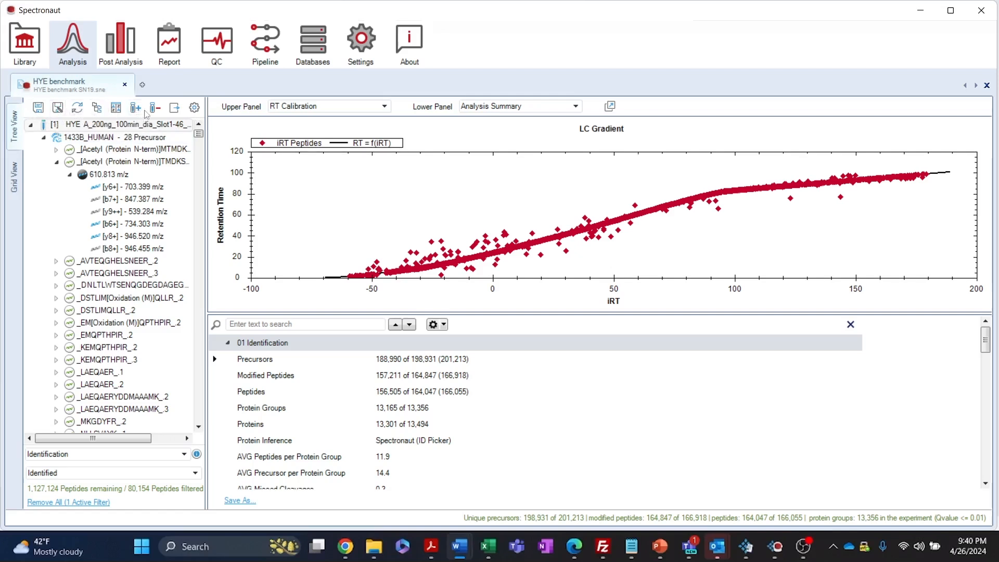
mouse_move(195, 107)
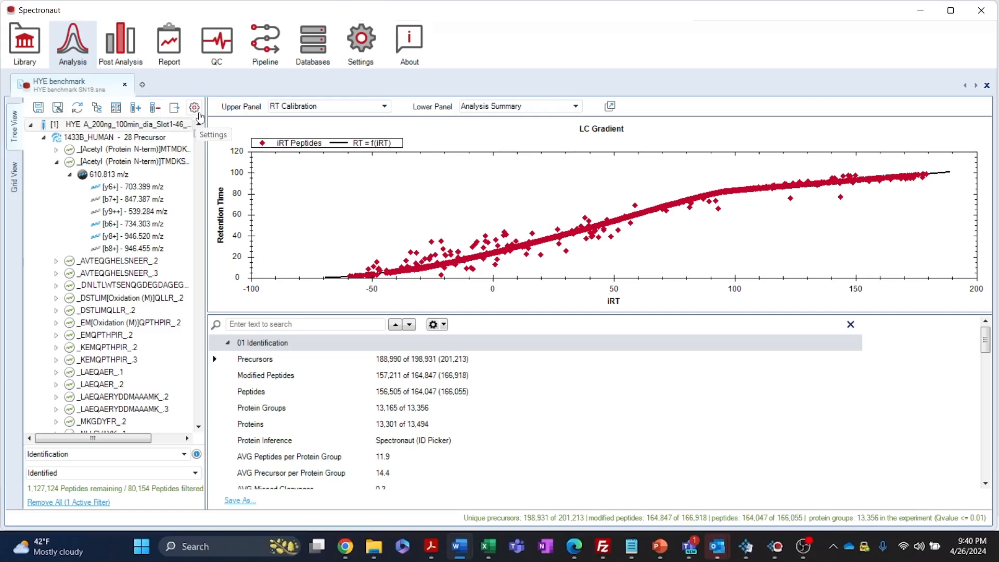
click(193, 107)
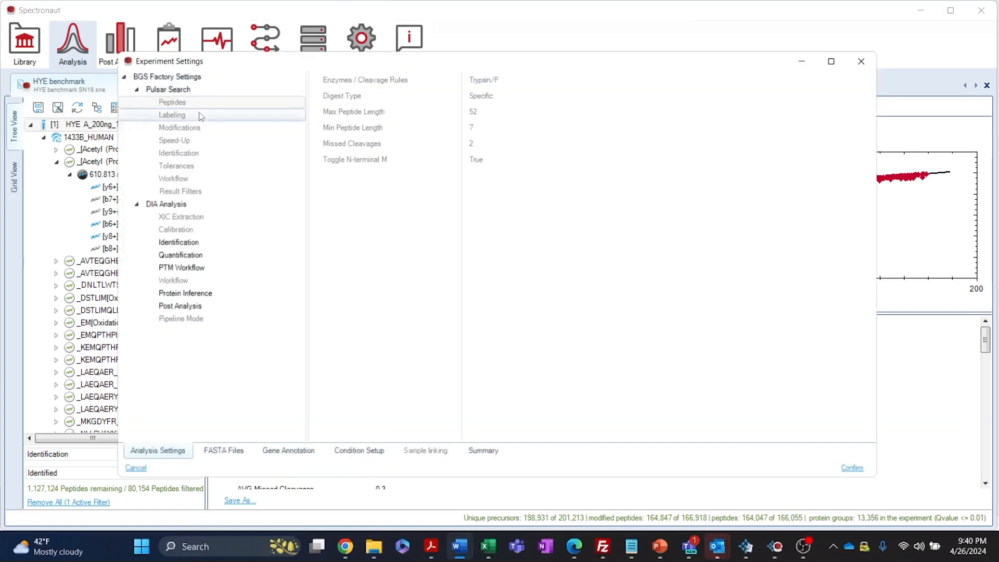
click(173, 243)
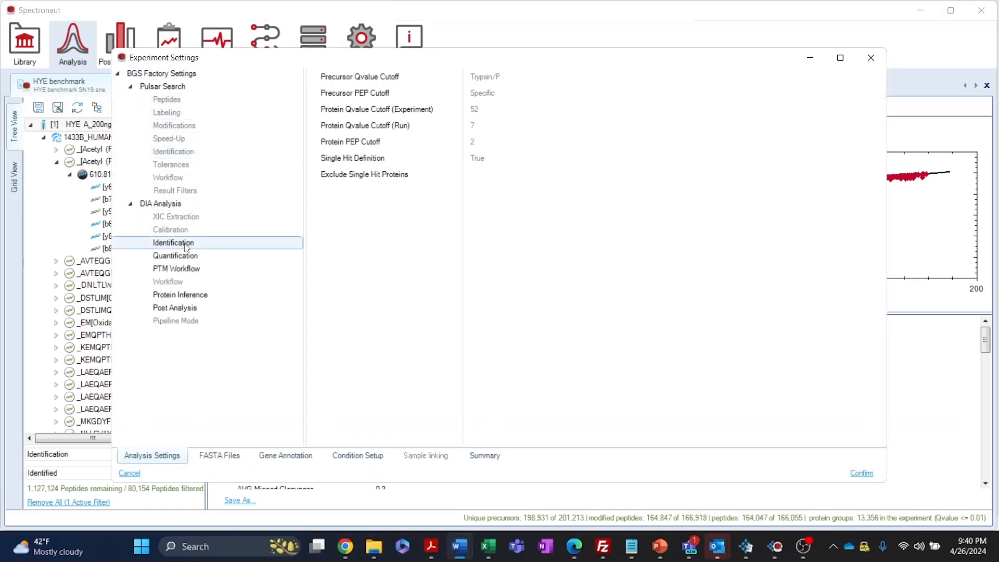
click(175, 256)
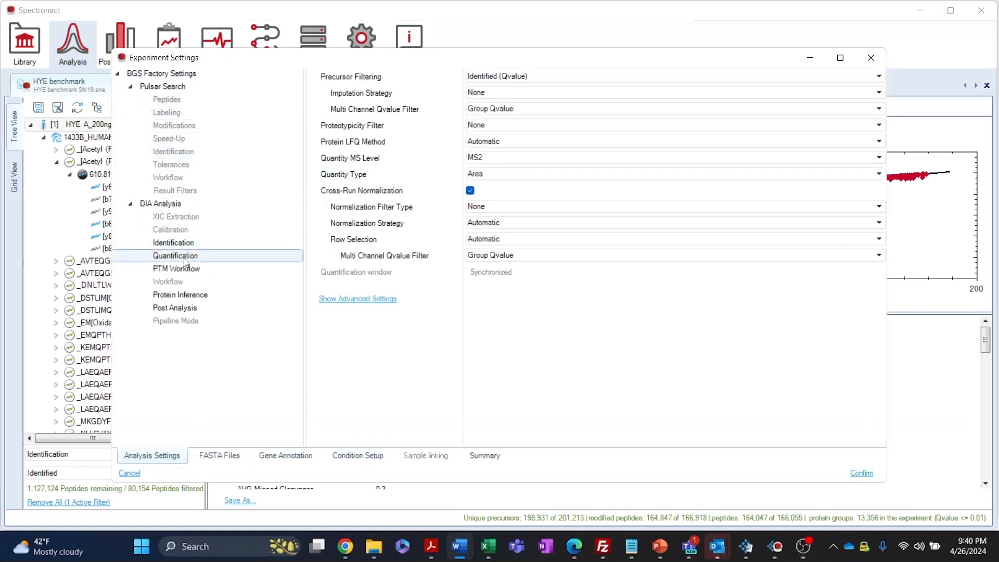
click(175, 269)
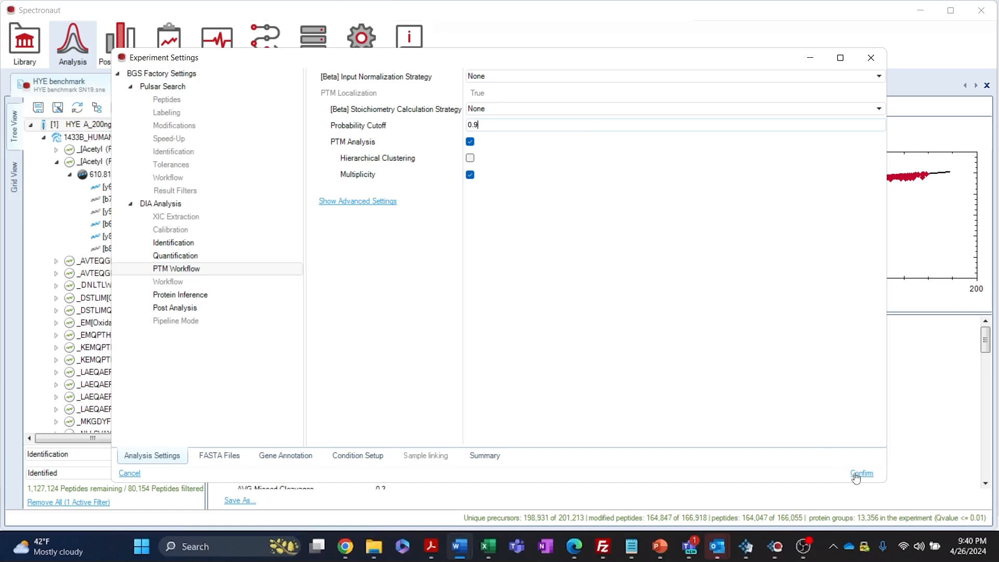
click(862, 473)
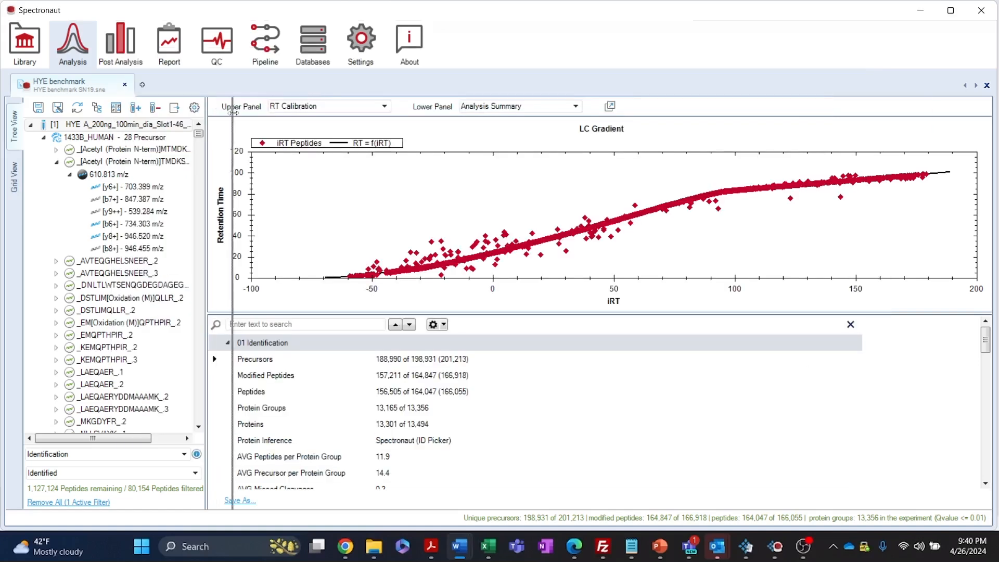
- Browse the tree filter fields under Assay, All and Quantification for Used for Major Group Quantity
click(213, 107)
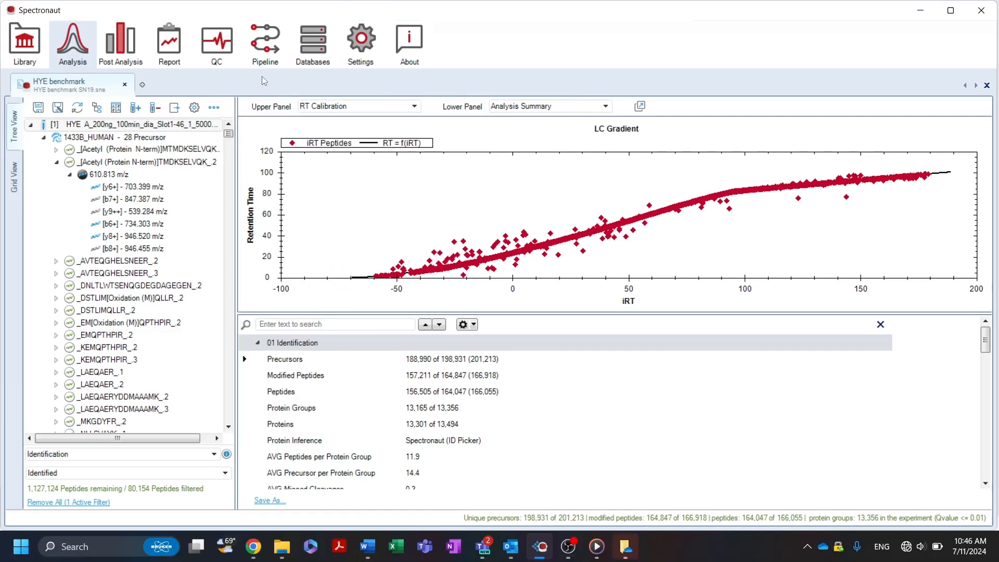
mouse_move(125, 463)
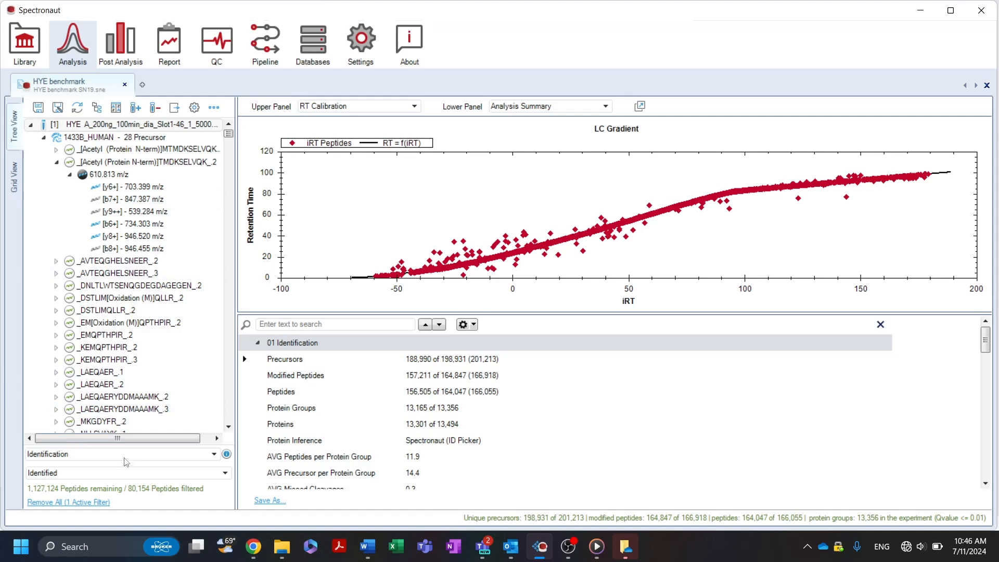
click(214, 454)
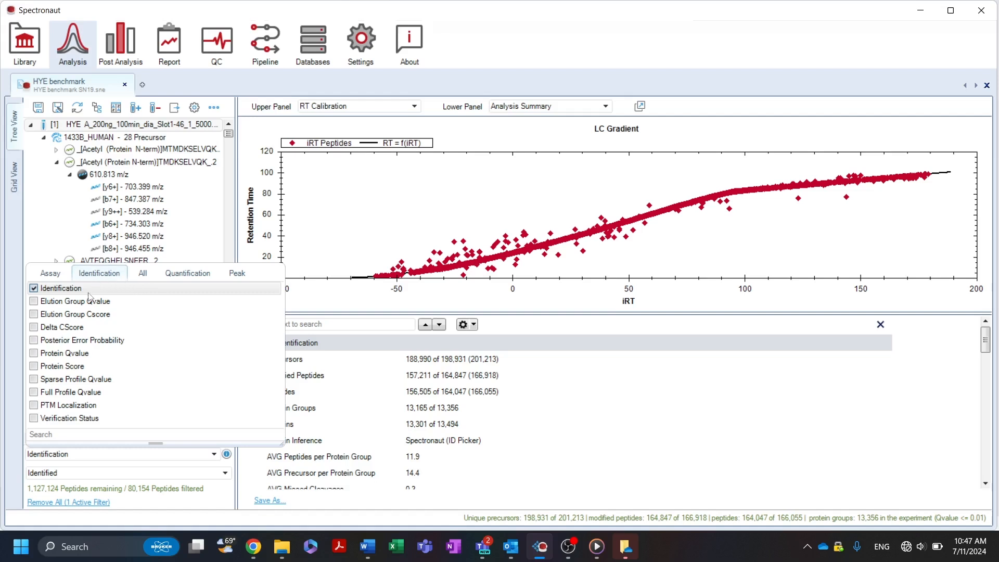
mouse_move(96, 294)
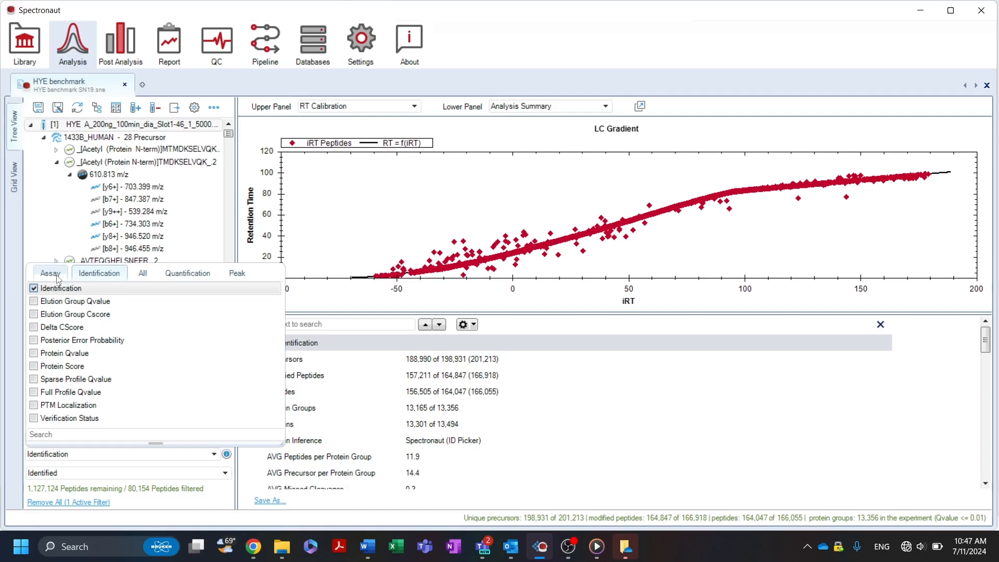
click(50, 273)
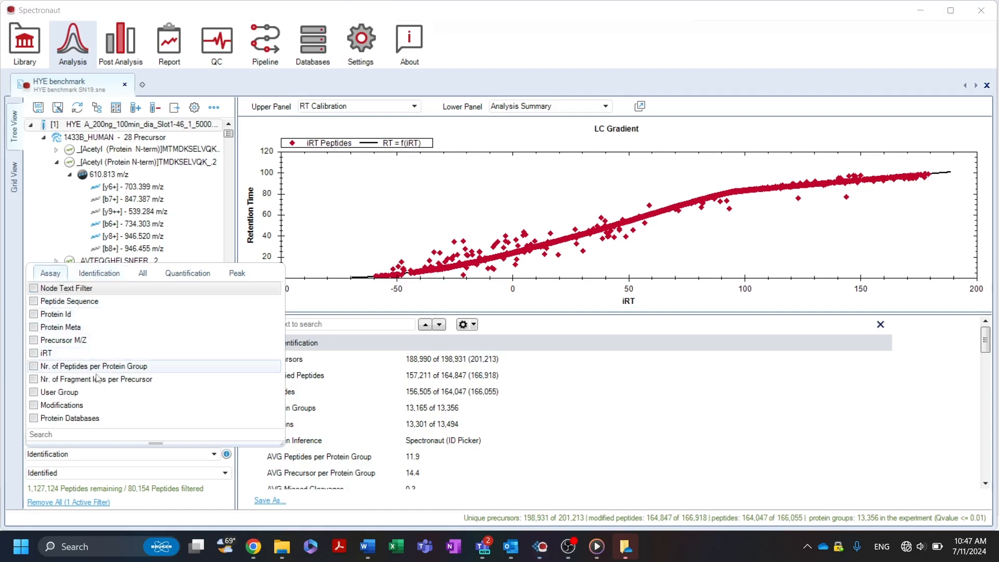
mouse_move(106, 392)
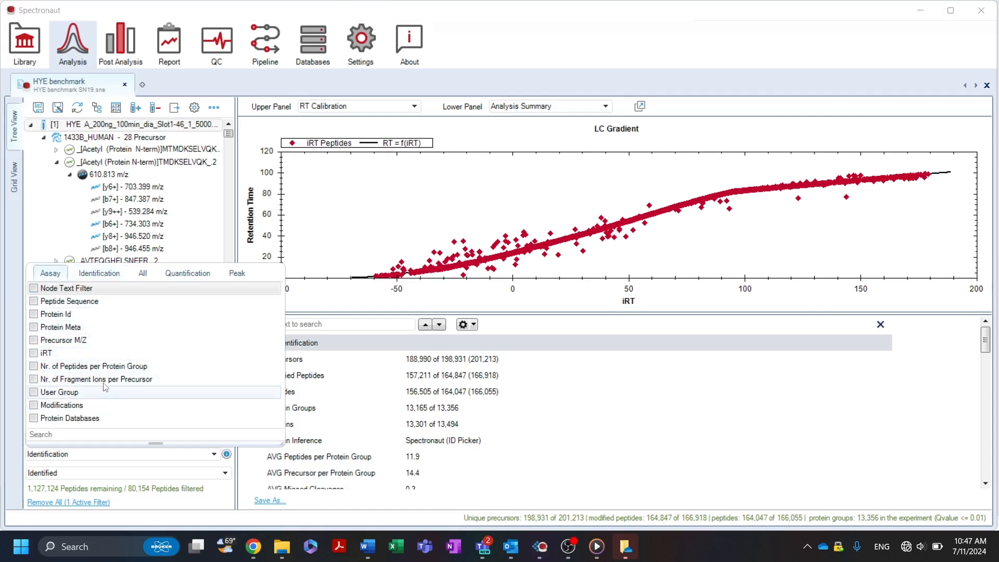
click(143, 273)
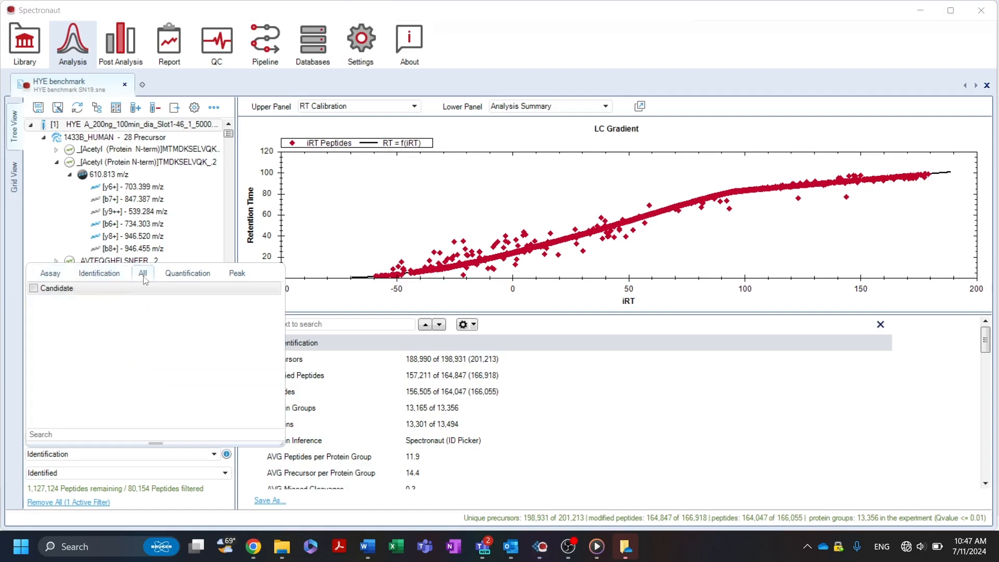
mouse_move(141, 292)
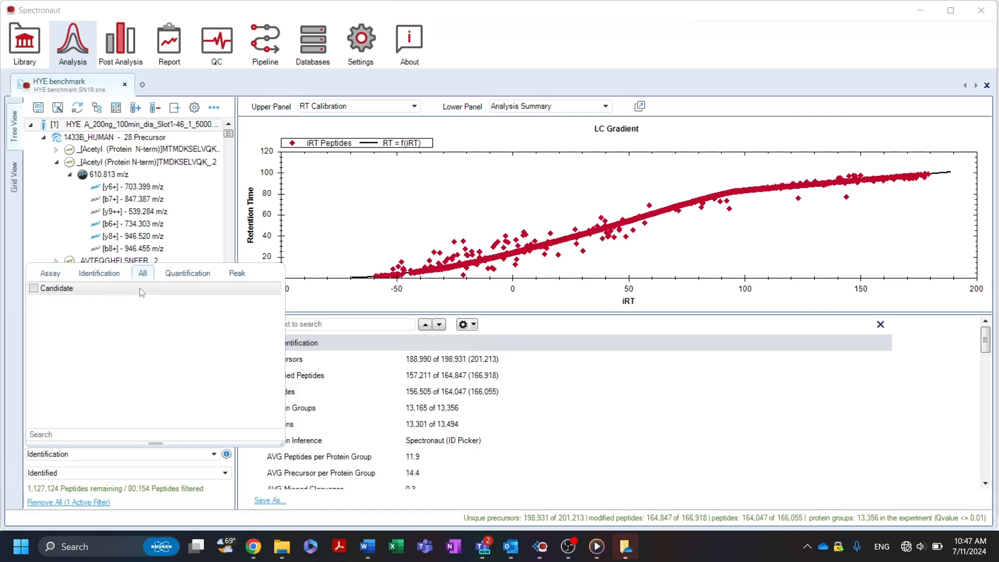
click(187, 273)
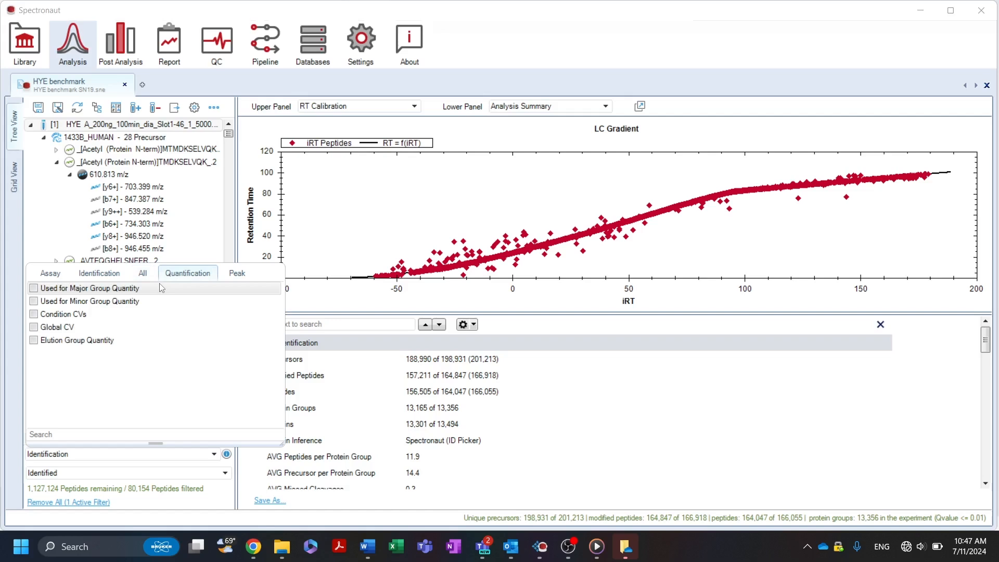
mouse_move(156, 292)
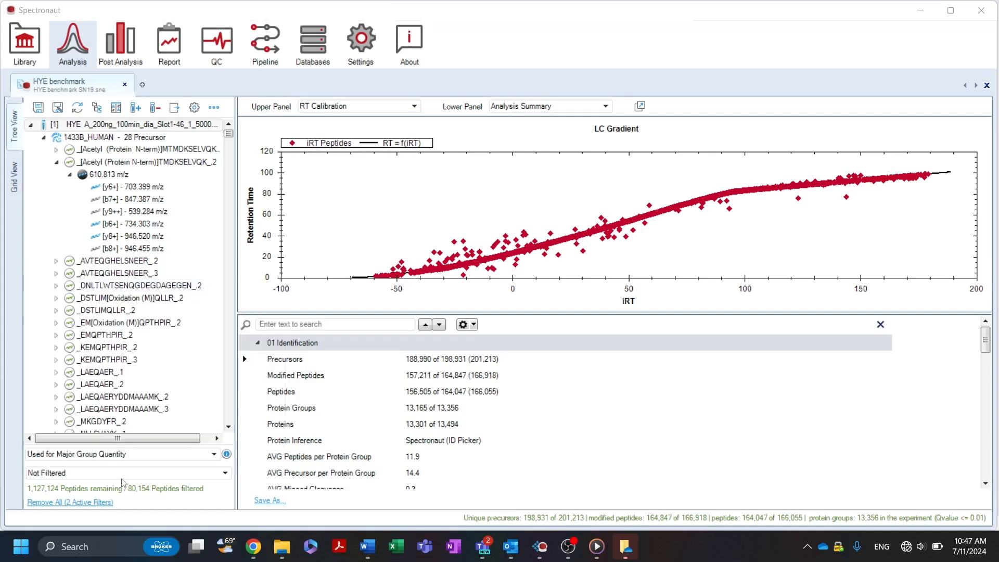
- Set the Used for Major Group Quantity filter to keep only precursors used for quantity
click(225, 473)
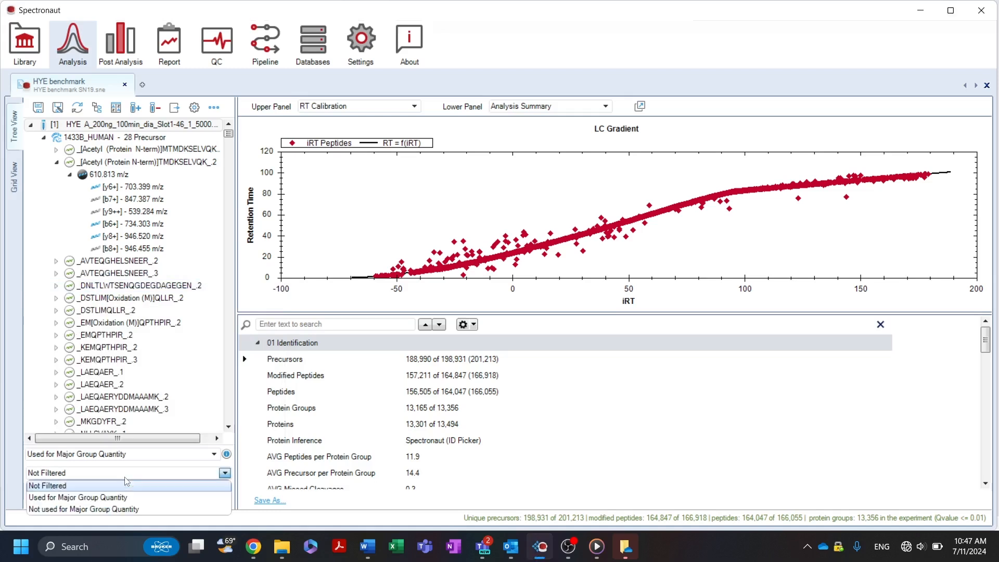
click(76, 498)
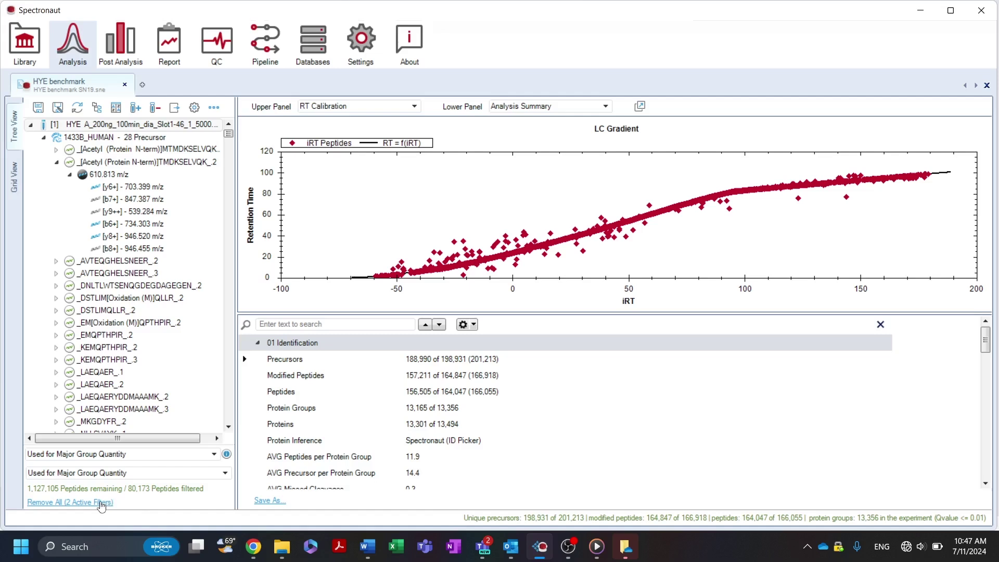
mouse_move(104, 505)
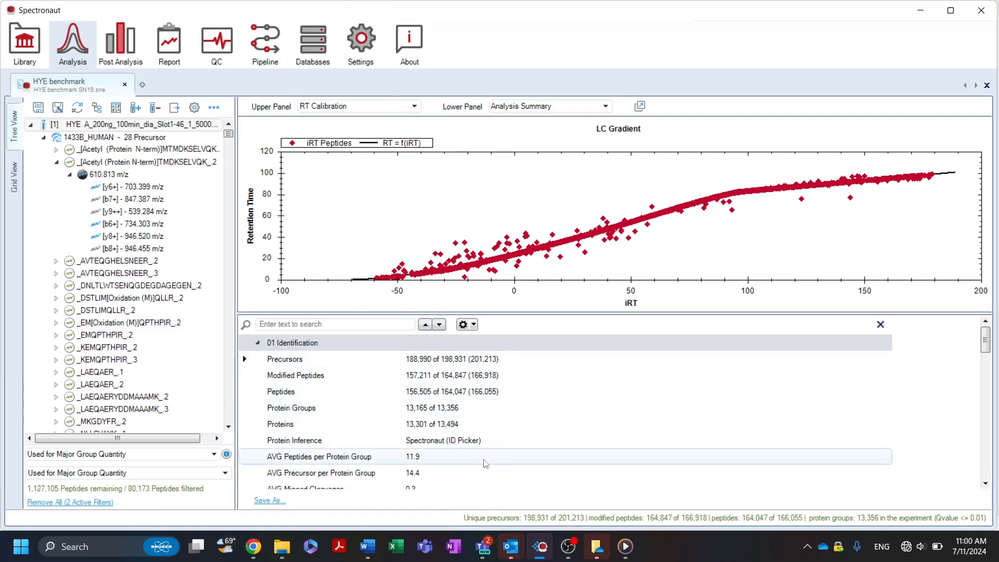
mouse_move(304, 305)
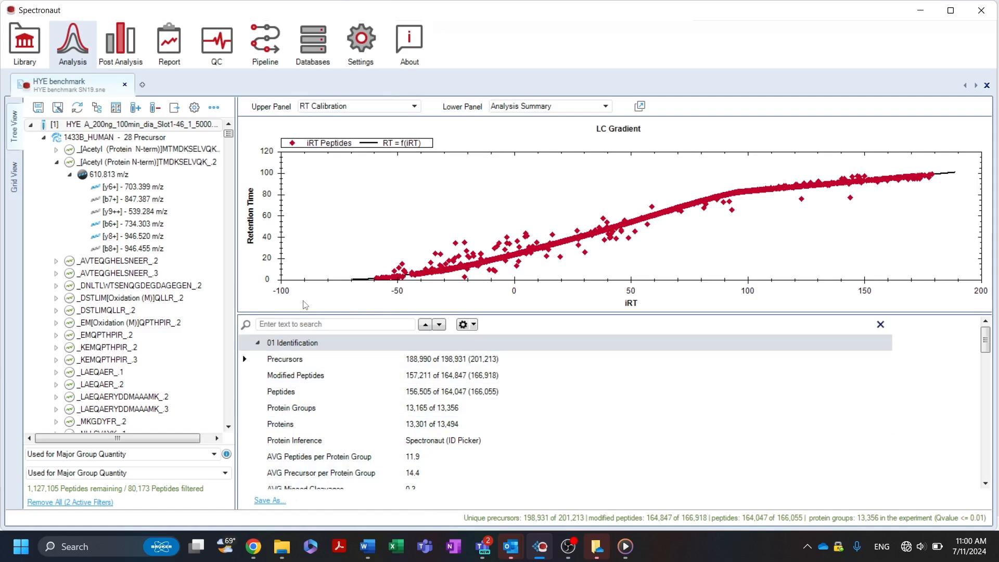
mouse_move(496, 172)
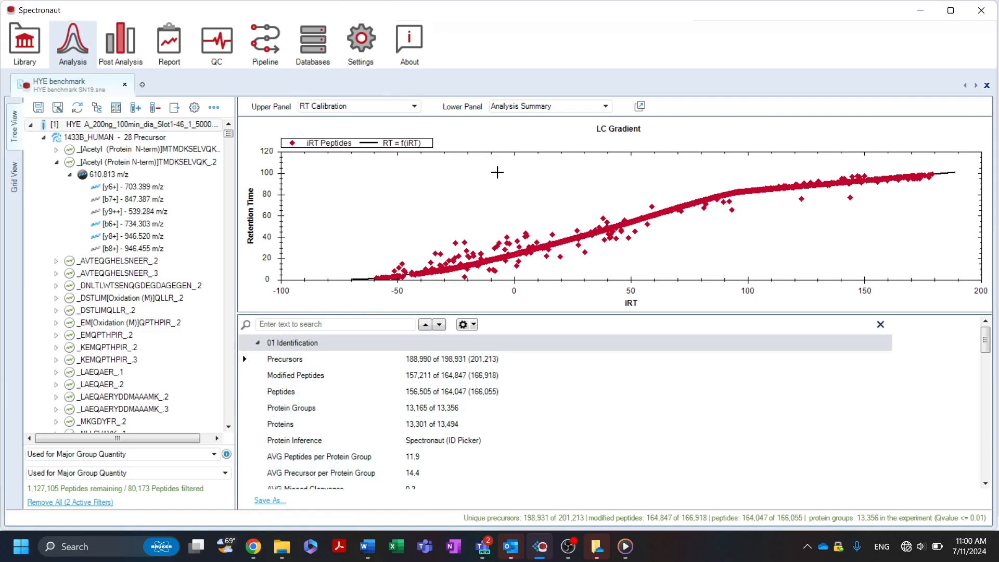
click(638, 106)
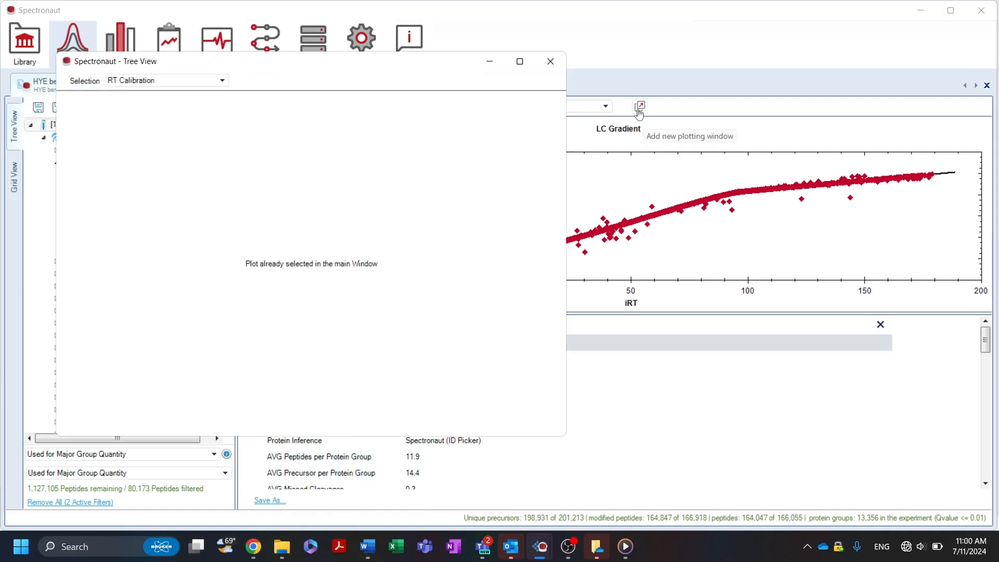
click(221, 81)
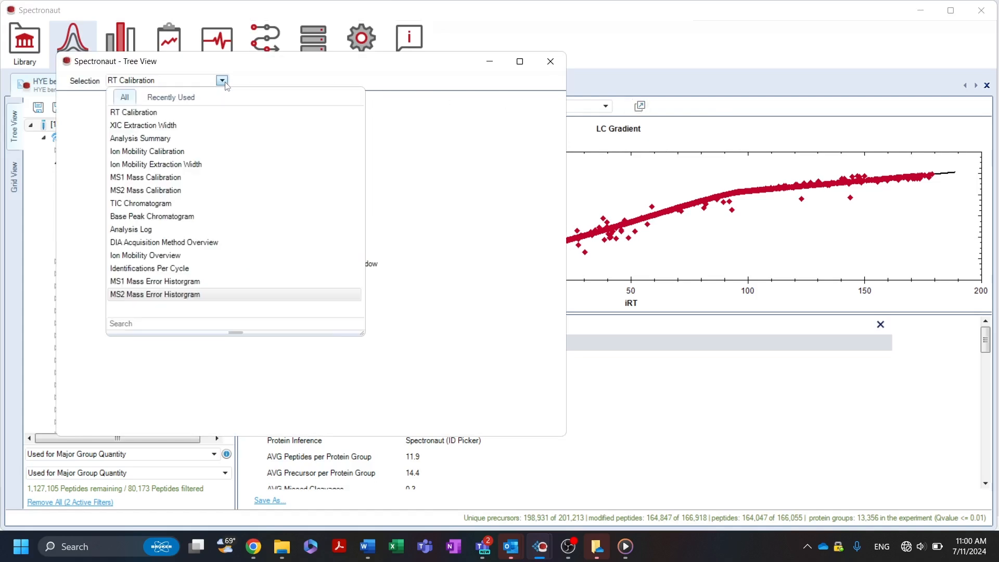
mouse_move(191, 164)
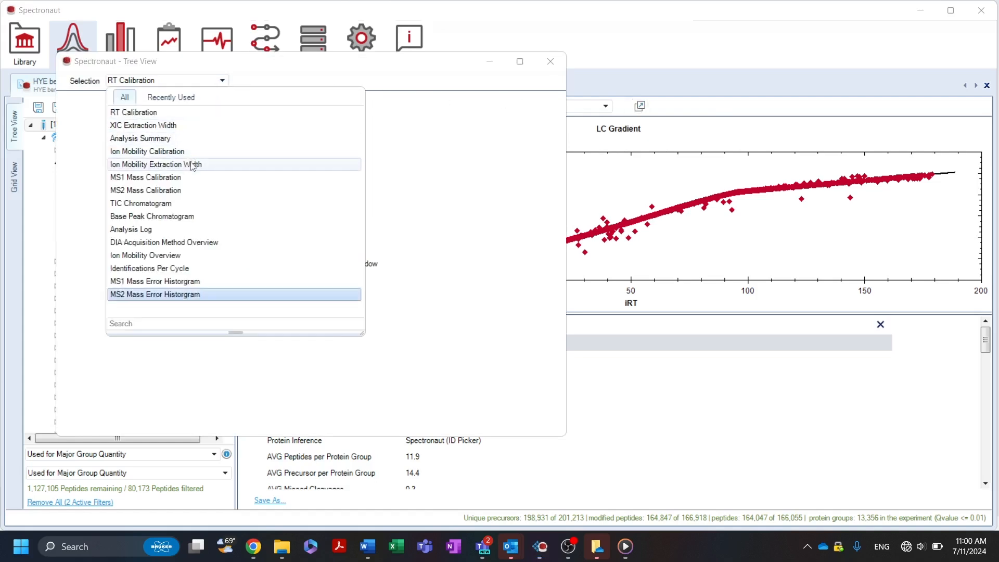
click(156, 165)
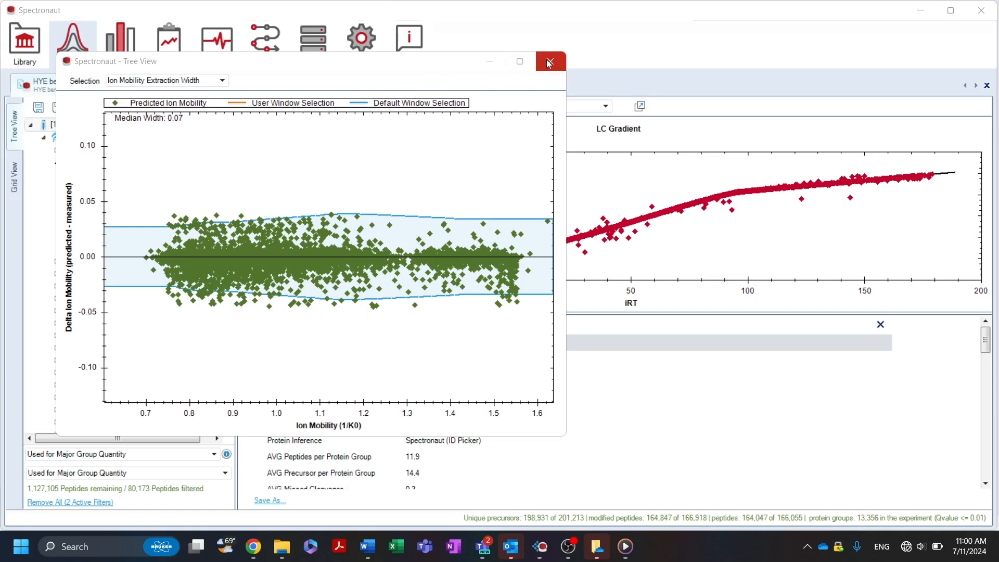
click(550, 60)
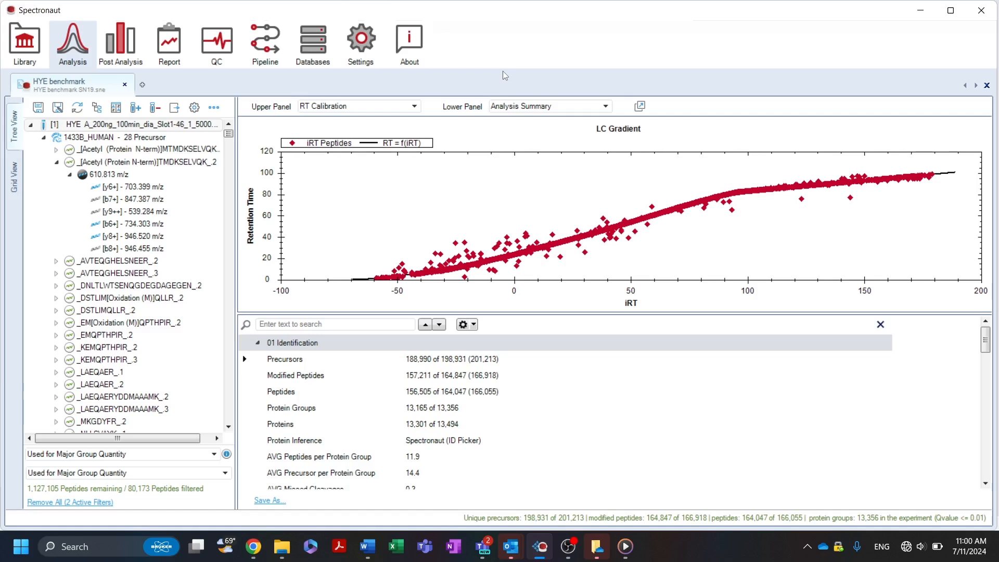
- Switch the upper panel to the XIC Extraction Width plot of delta RT versus retention time
click(414, 106)
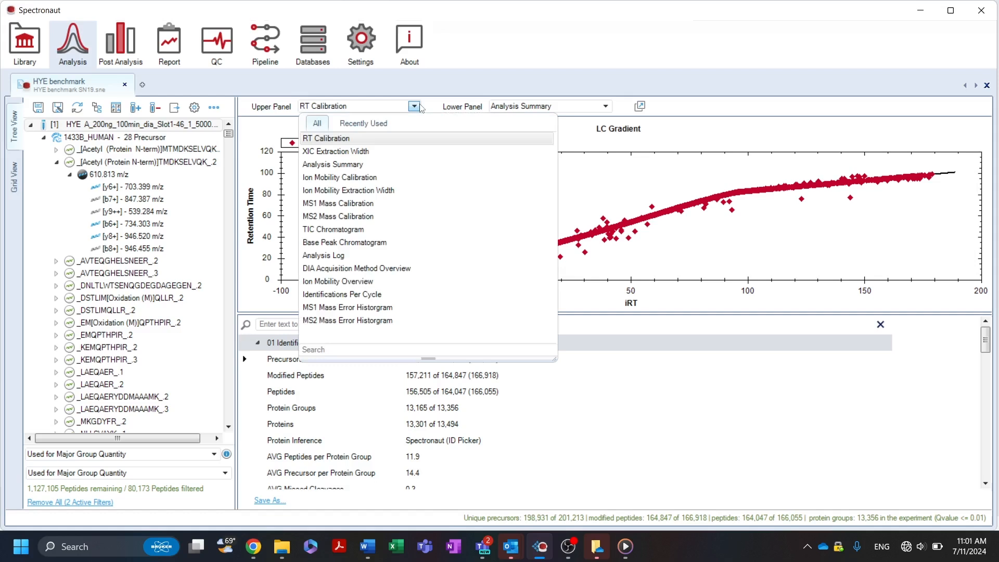
click(325, 138)
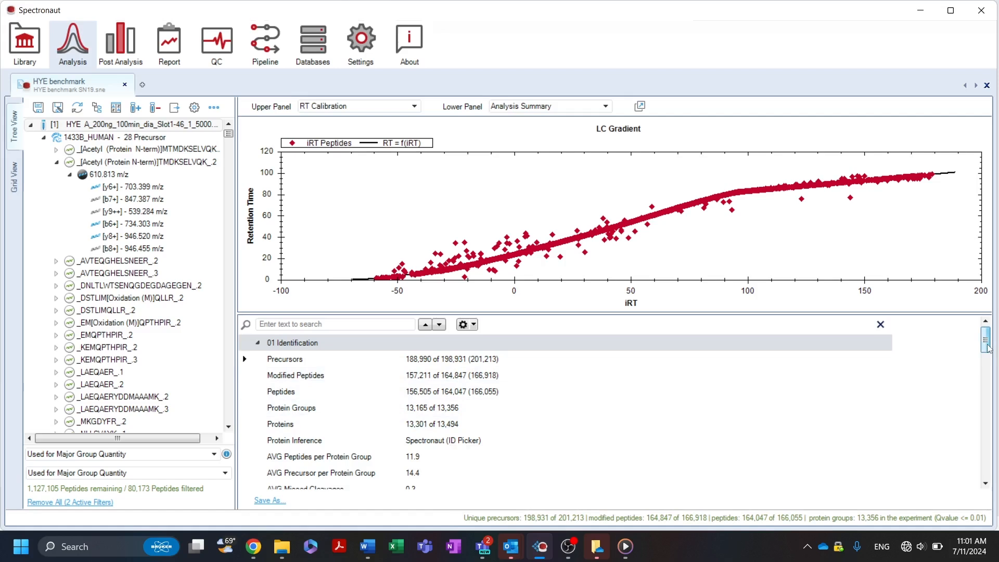
scroll(down, 3)
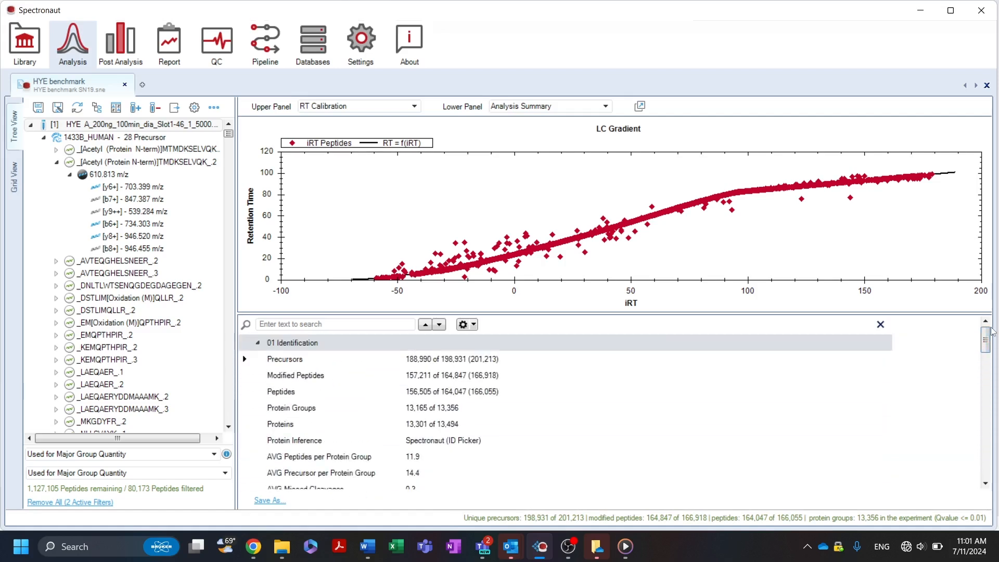
mouse_move(763, 193)
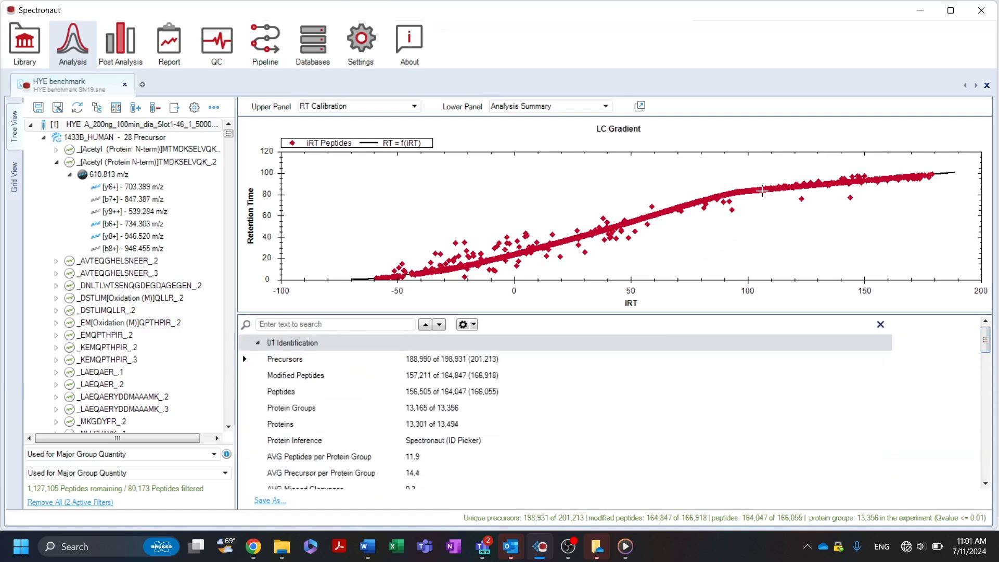
mouse_move(743, 134)
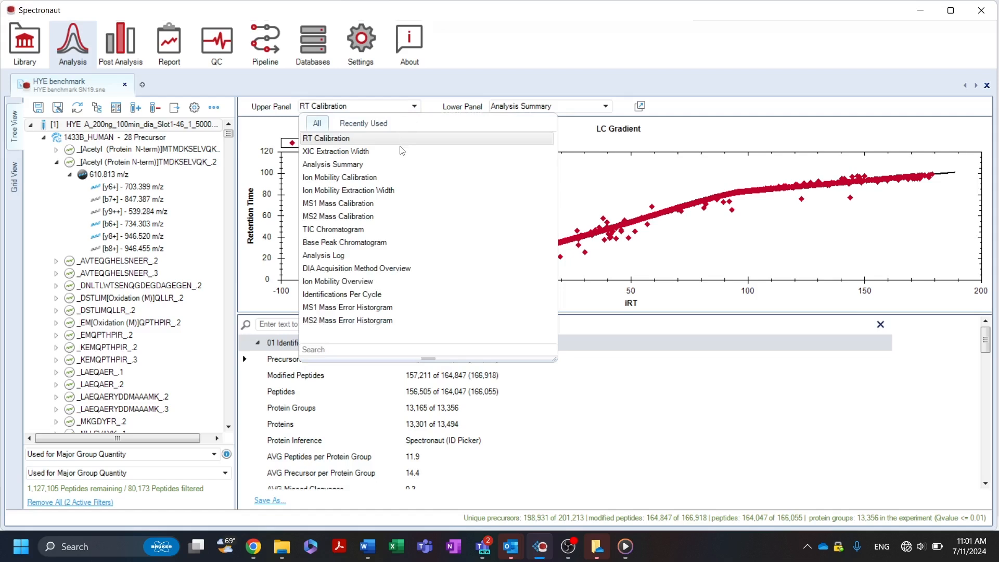
click(325, 138)
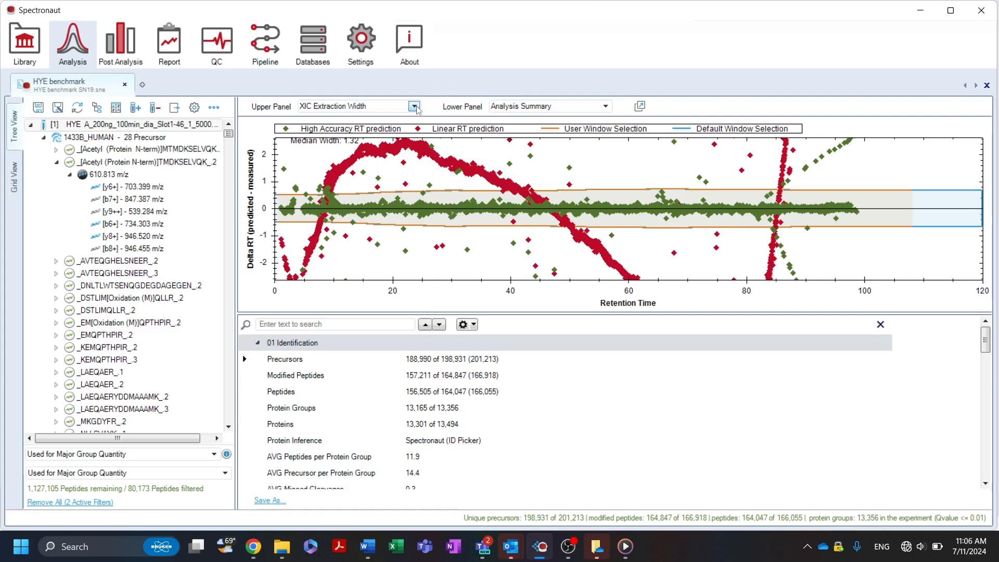
- Show Ion Mobility Calibration, Ion Mobility Extraction Width, then the Analysis Log with 494 messages
click(414, 106)
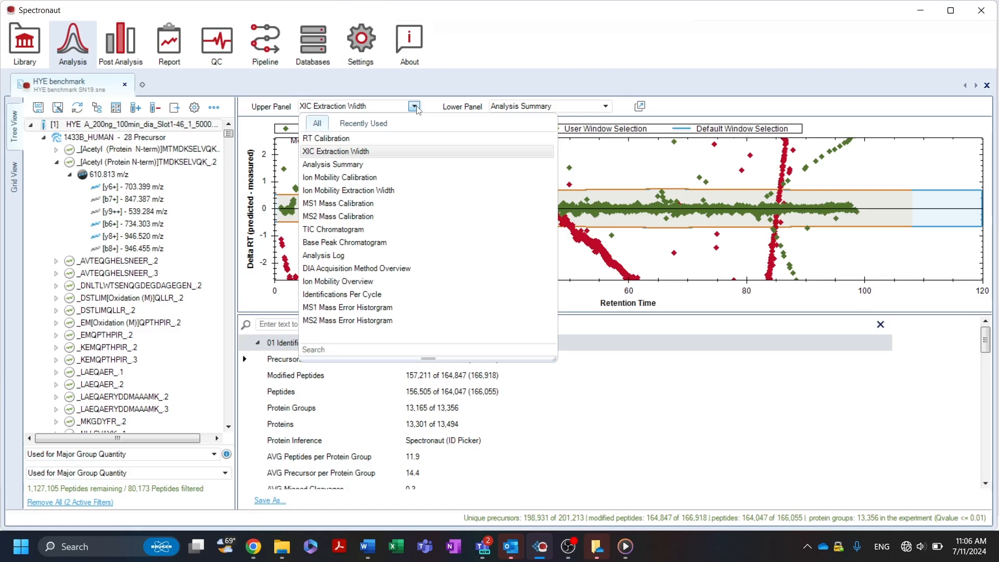
mouse_move(408, 123)
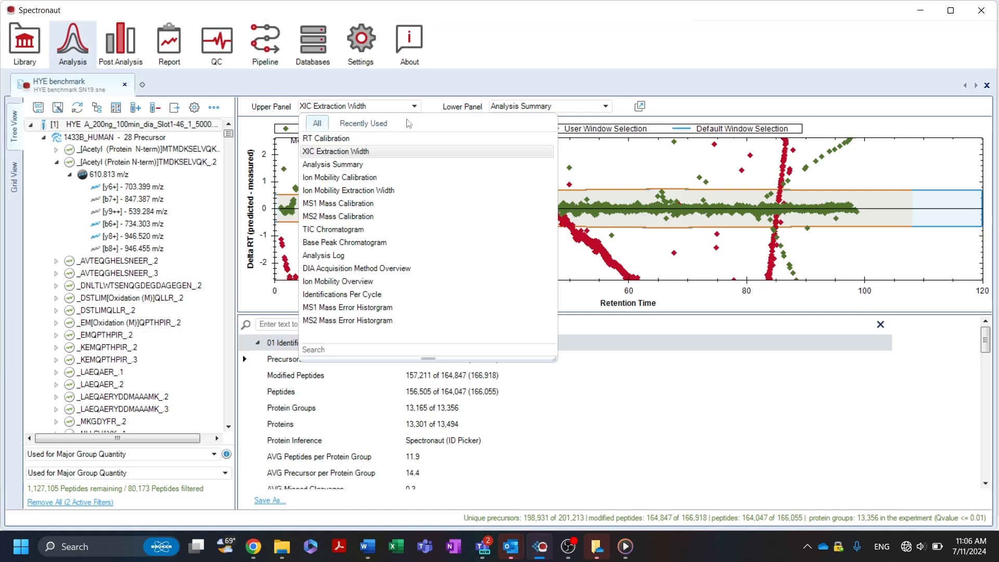
click(335, 151)
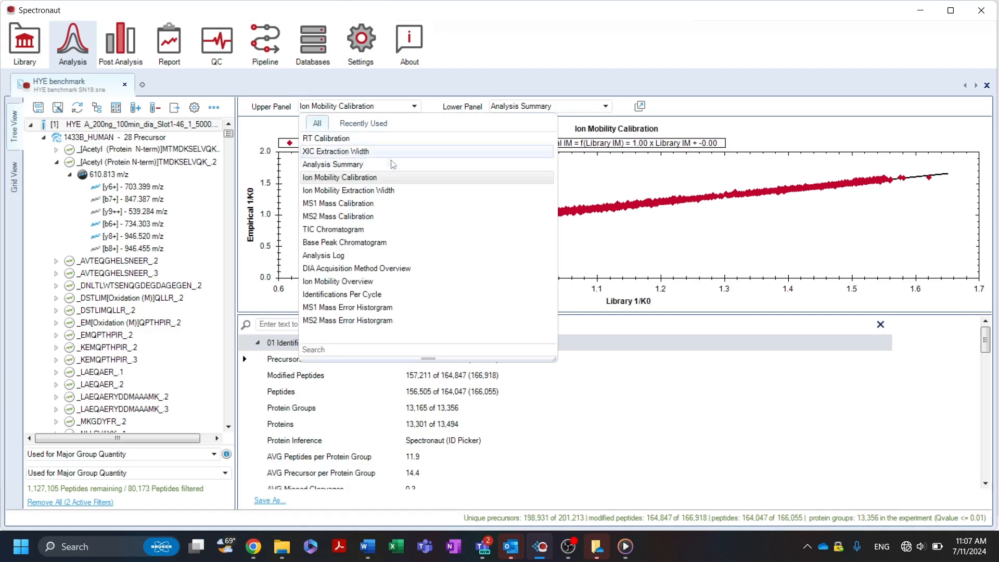
click(347, 190)
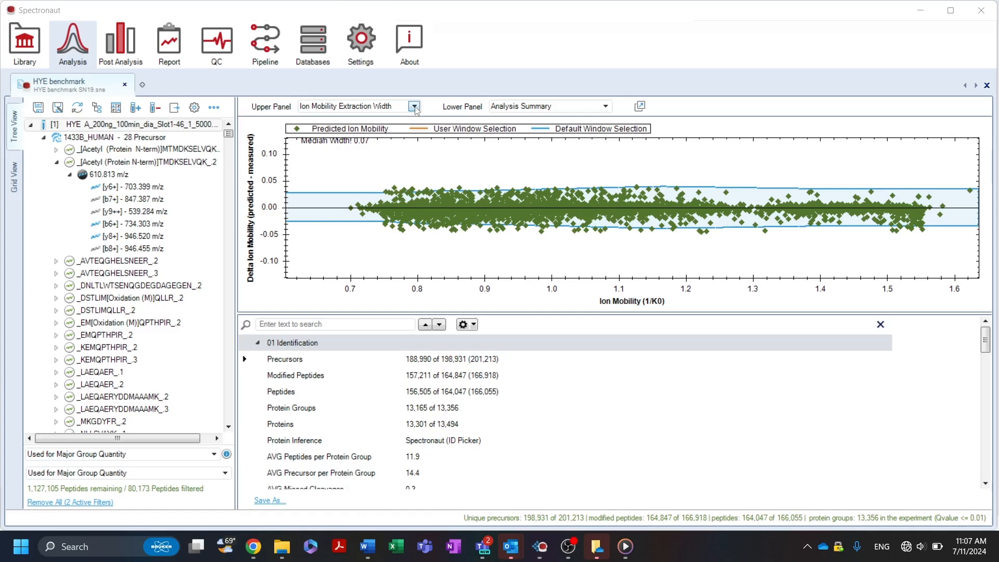
click(414, 106)
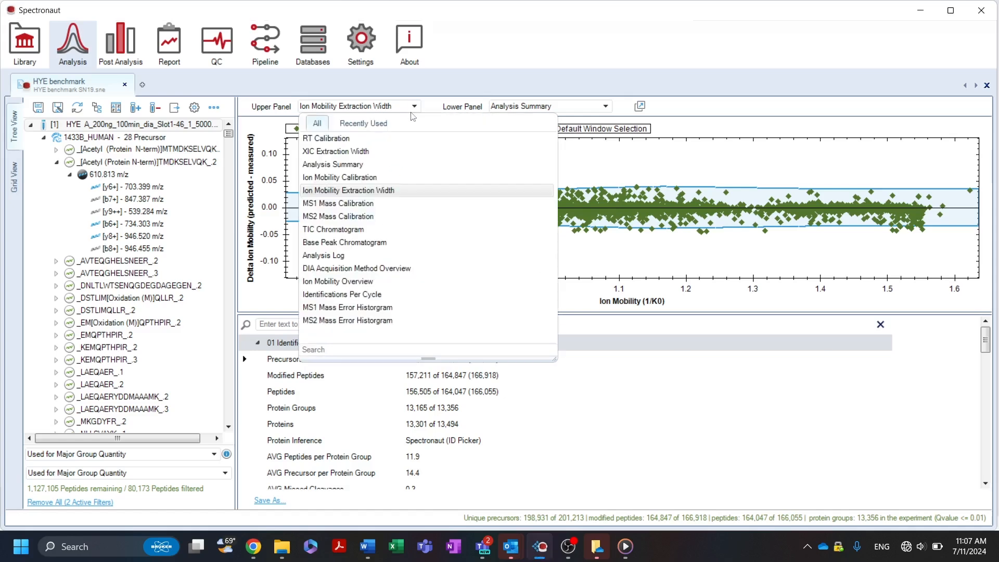
click(347, 190)
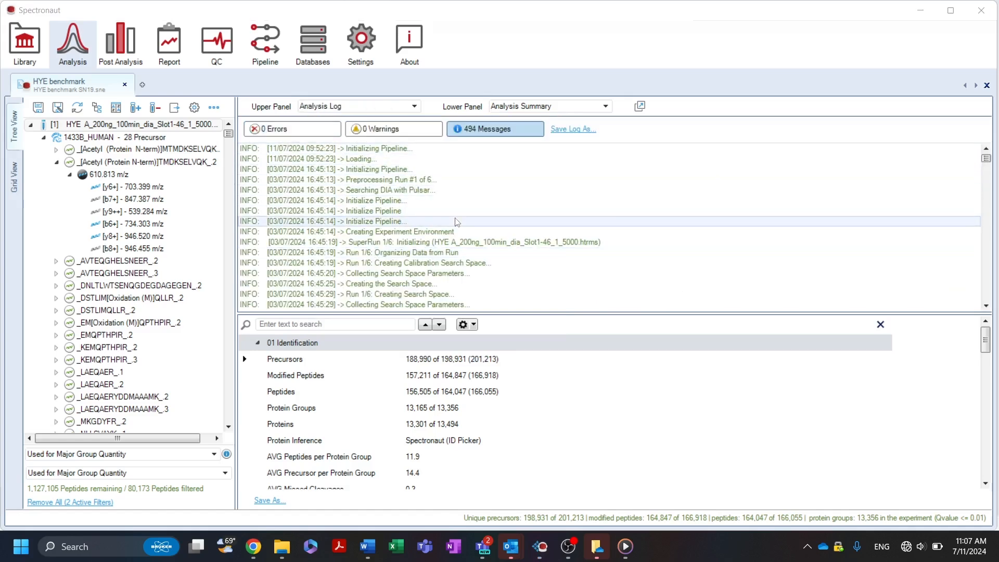
- Show the DIA Acquisition Method Overview, then the Ion Mobility Overview heatmap of isolation windows
click(414, 107)
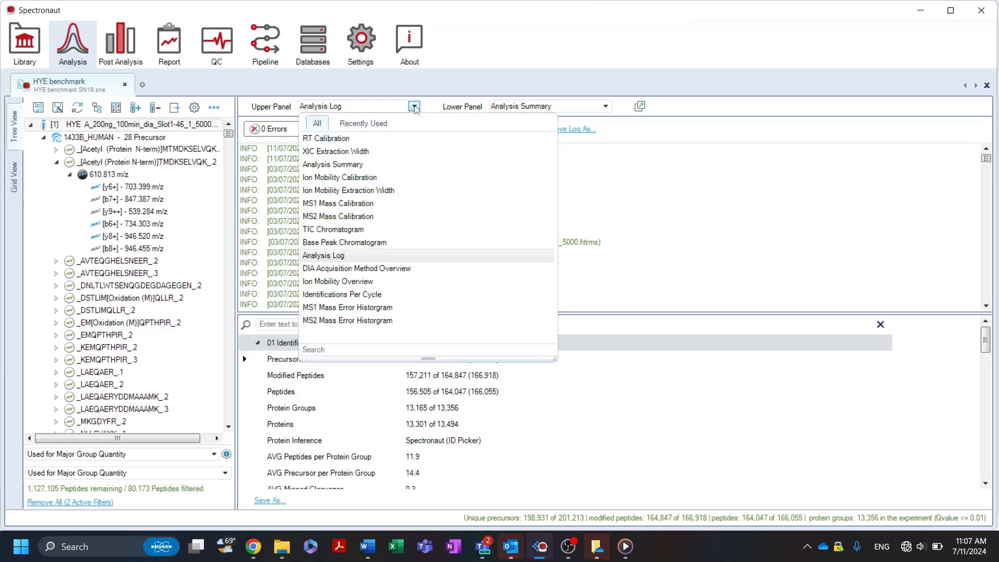
mouse_move(387, 275)
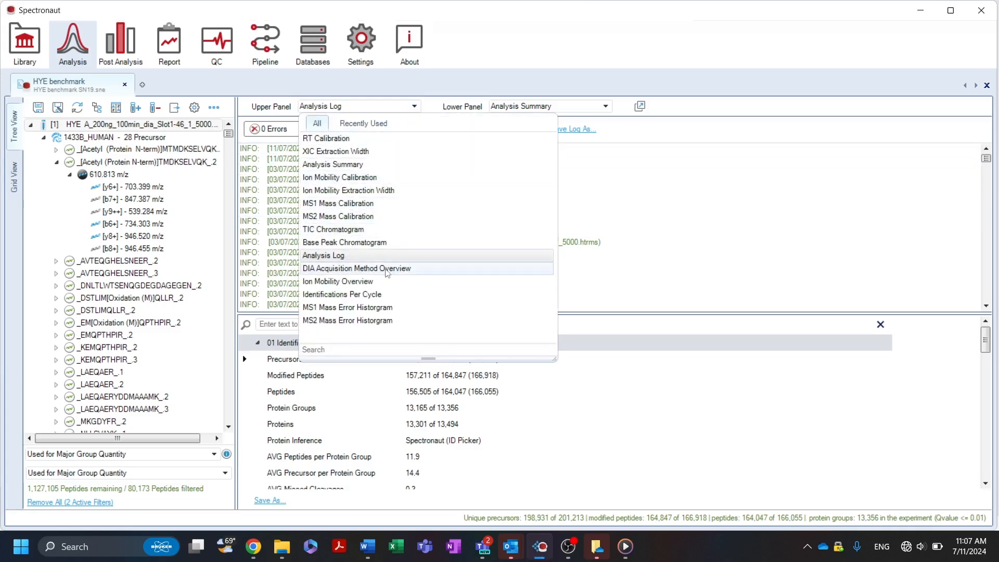
click(356, 269)
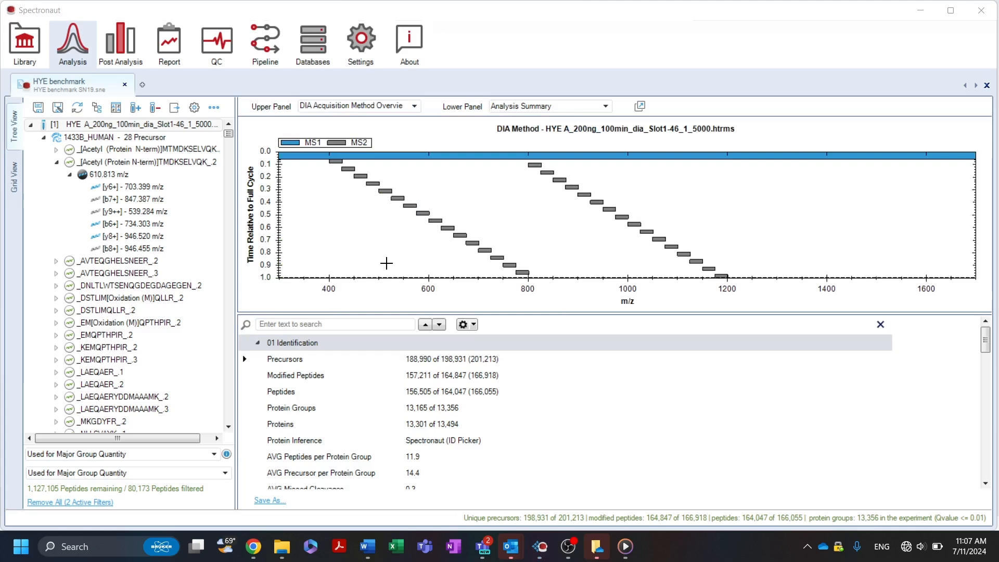
click(415, 106)
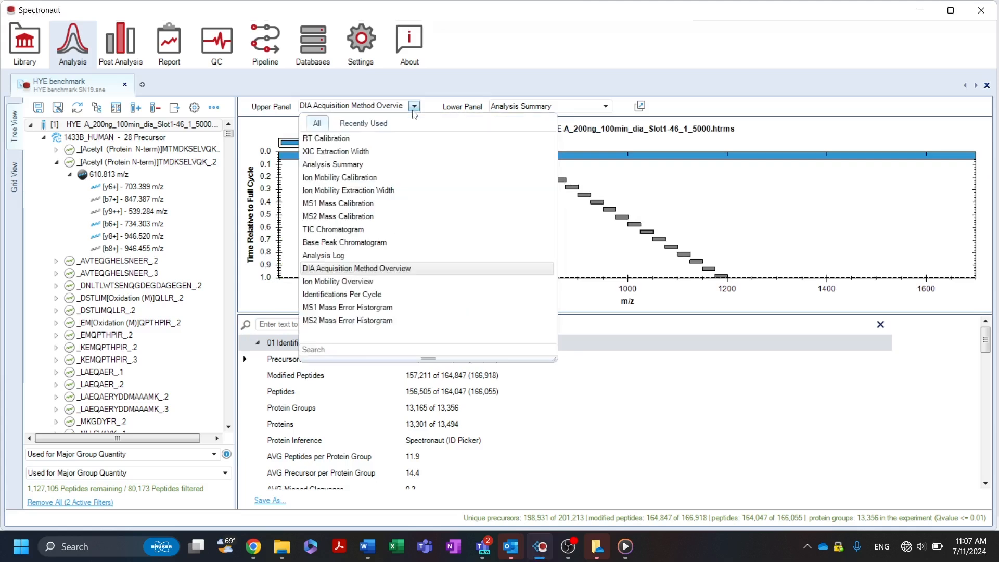
click(356, 268)
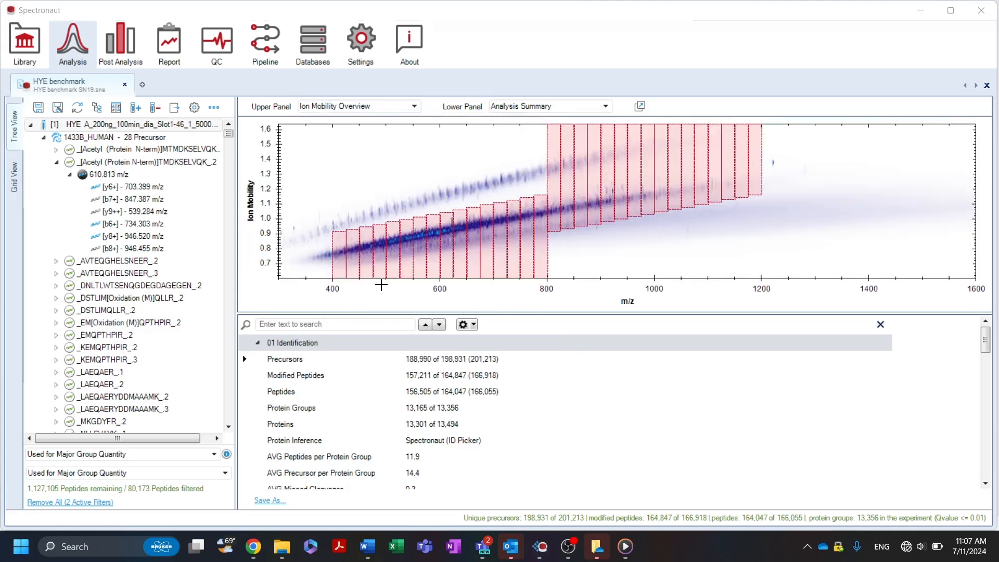
click(415, 106)
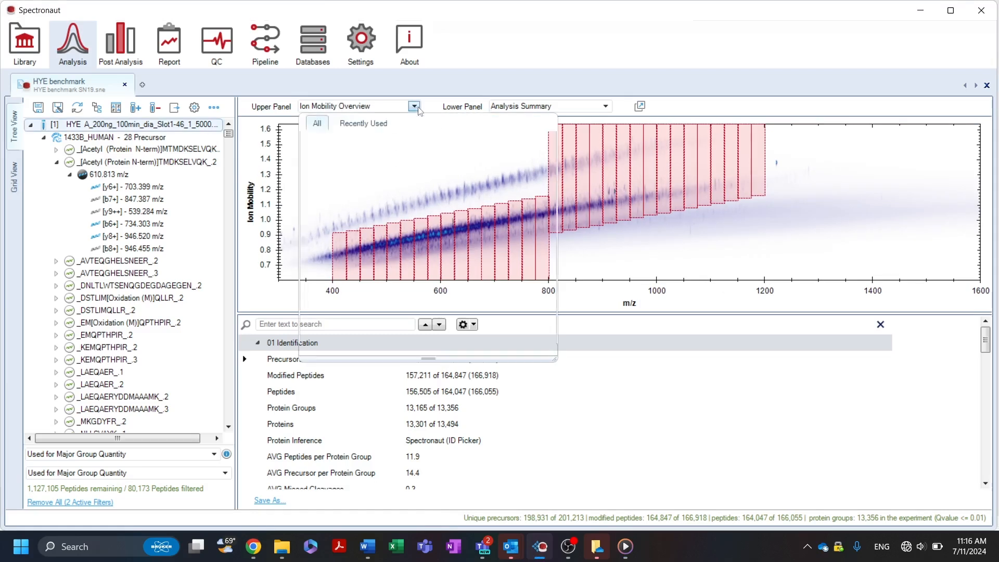
click(414, 106)
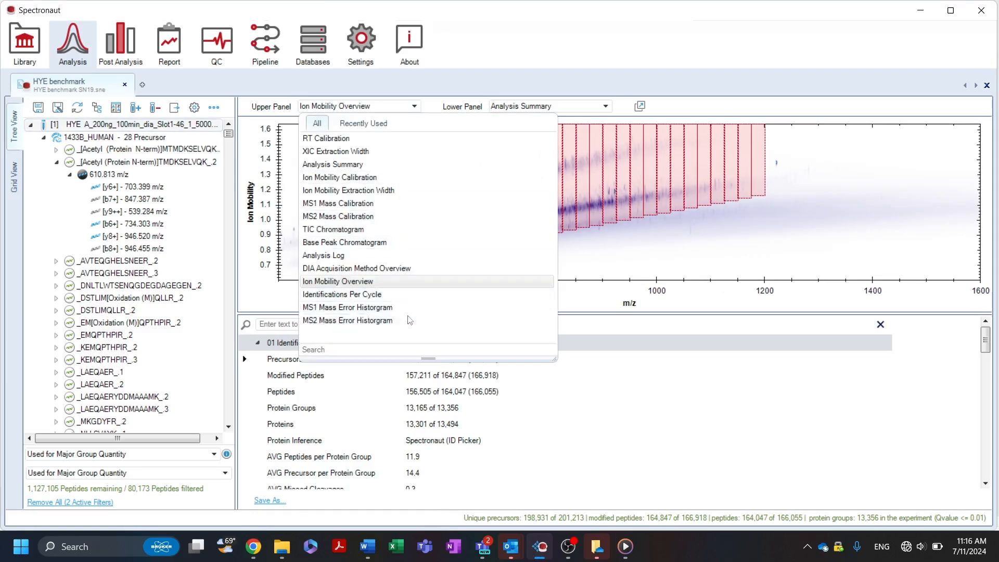
- Show the MS2 Mass Error Histogram of raw mass error in the upper panel
click(348, 321)
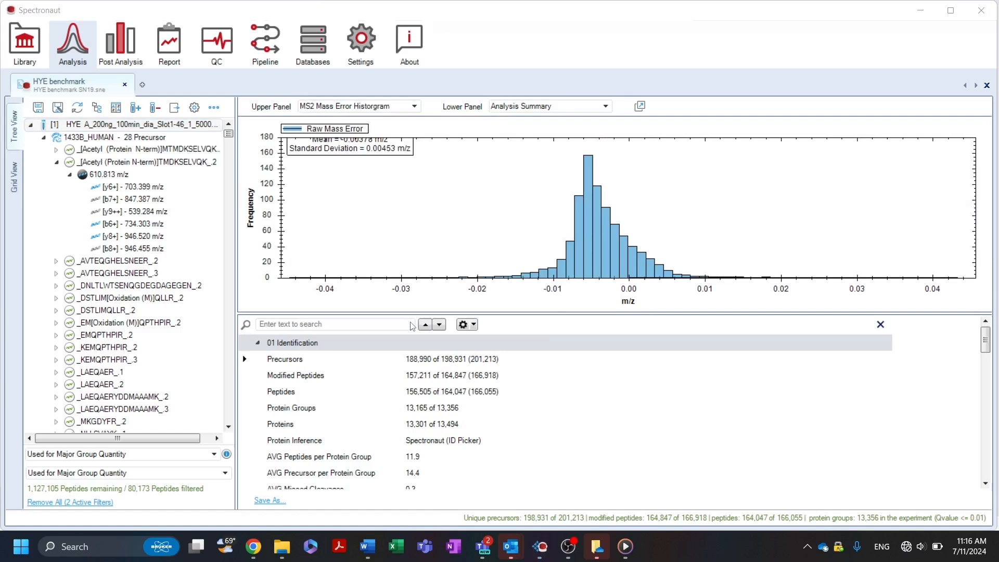
mouse_move(223, 183)
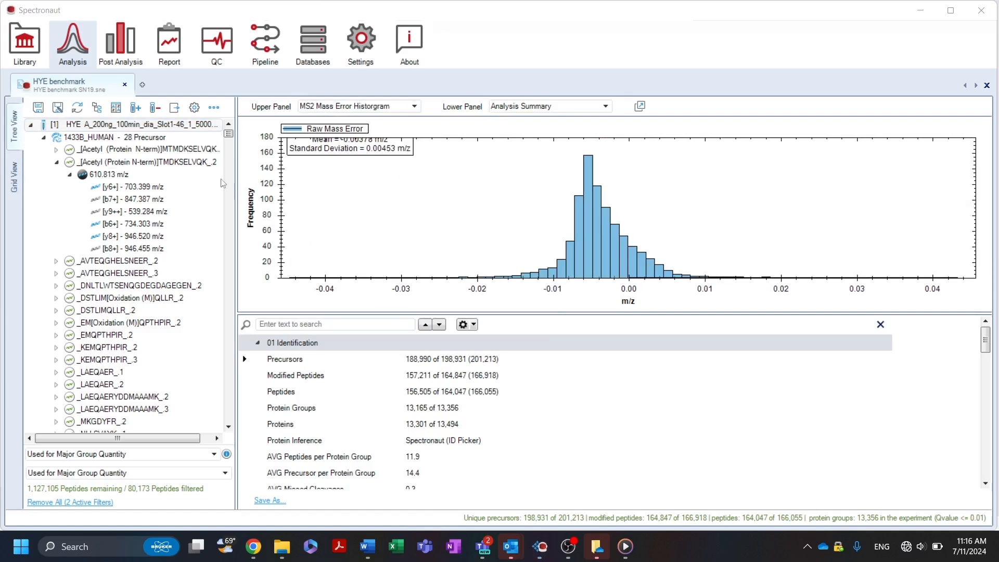
mouse_move(181, 140)
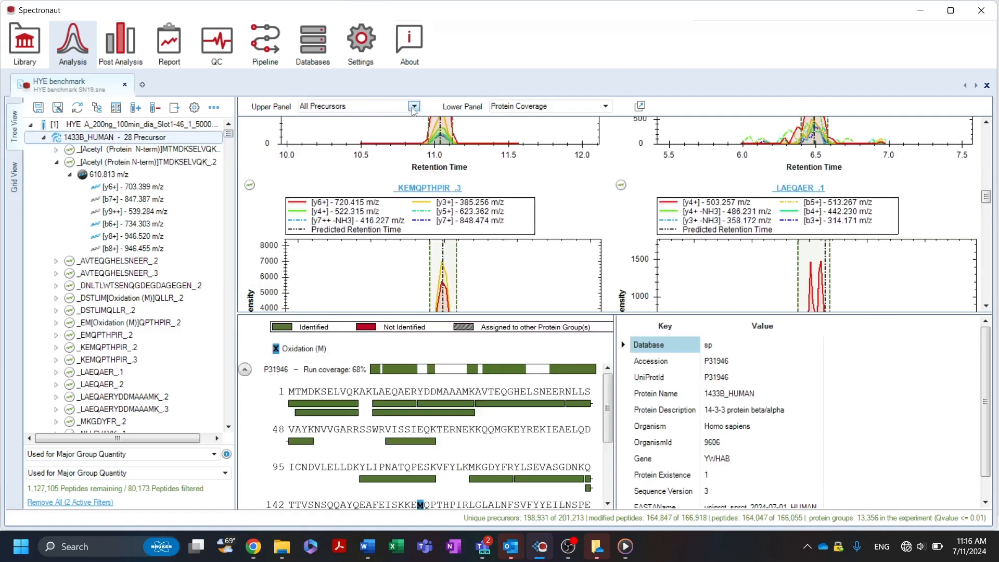
- Review the protein-level plot choices and scroll the 1433B_HUMAN coverage pane
click(414, 106)
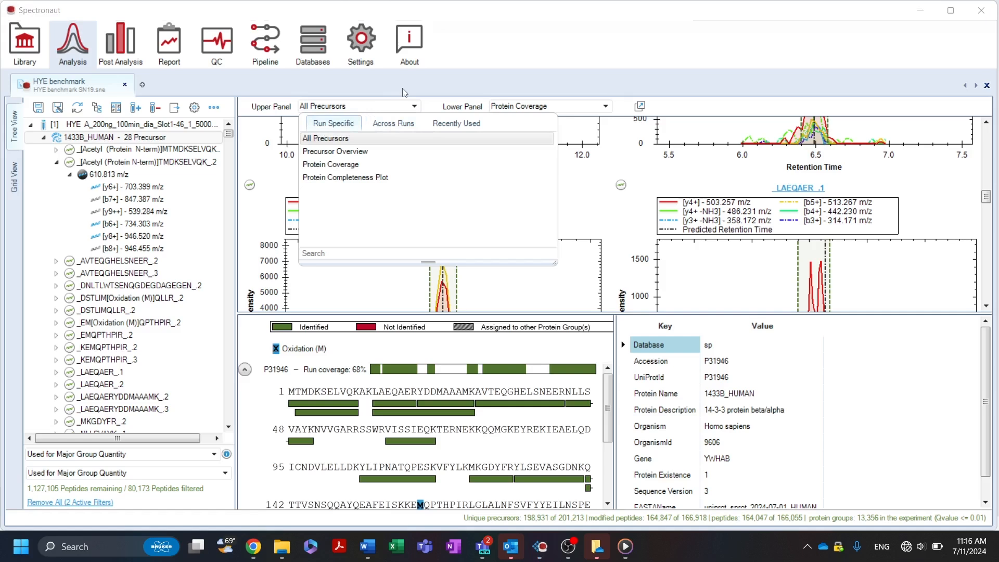
mouse_move(407, 103)
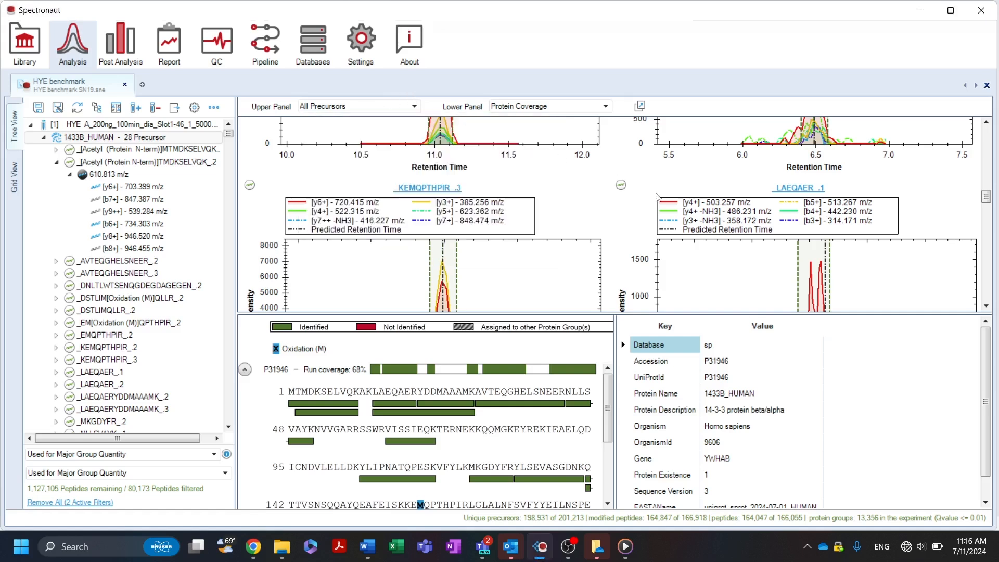
mouse_move(985, 210)
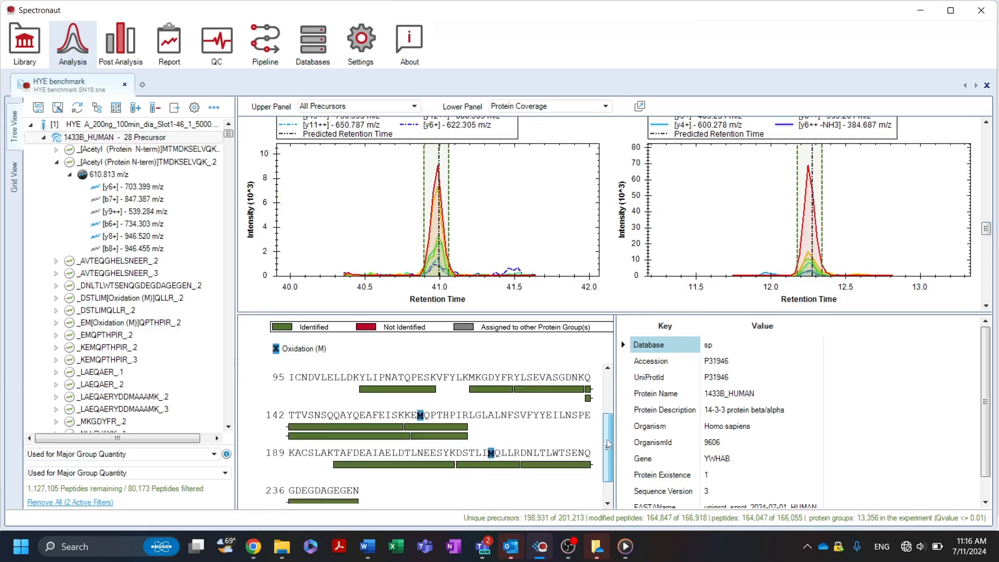
scroll(down, 3)
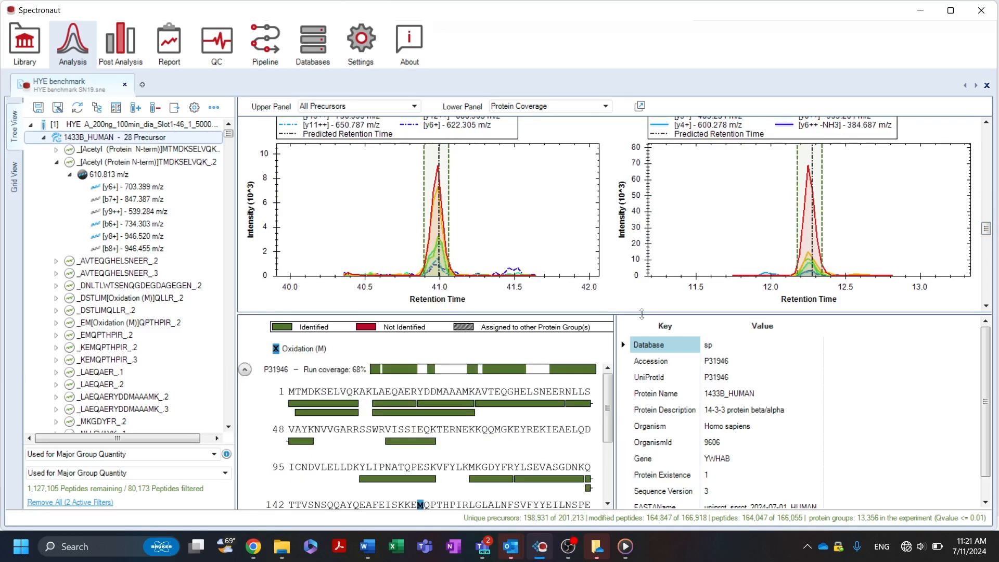
mouse_move(389, 189)
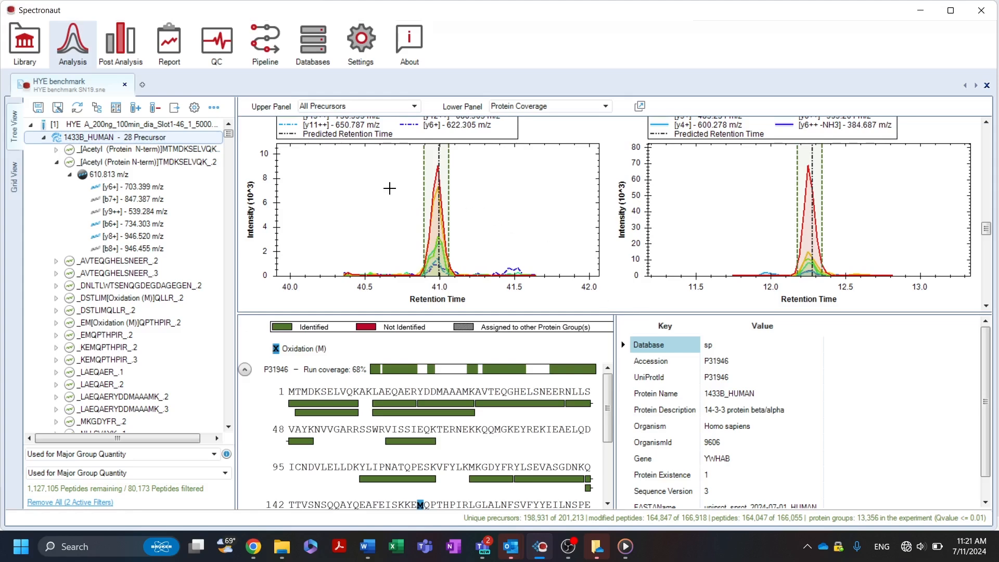
- Select the acetylated TMDKSELVQK precursor and keep its MS2 XIC in the top chart
click(136, 161)
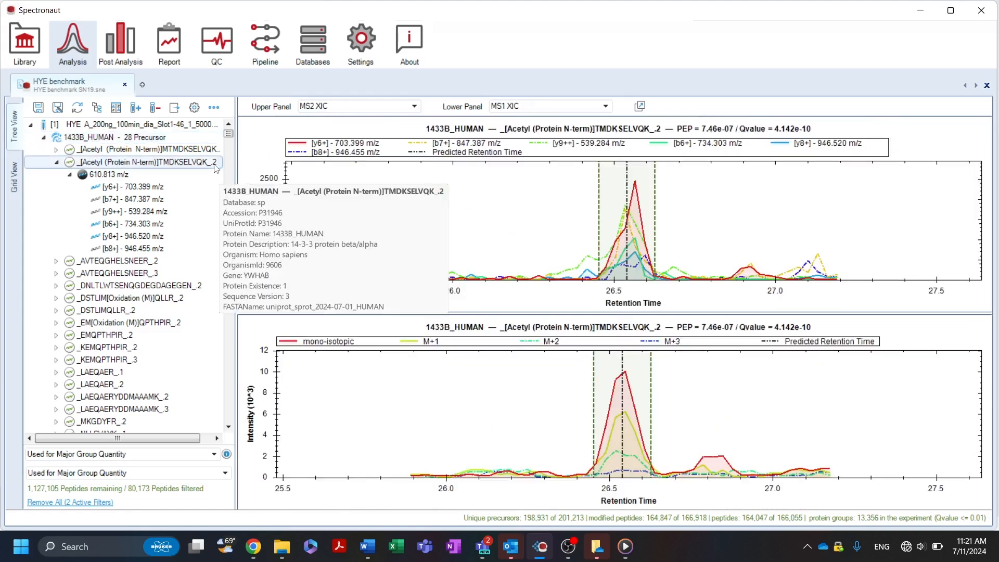
click(414, 106)
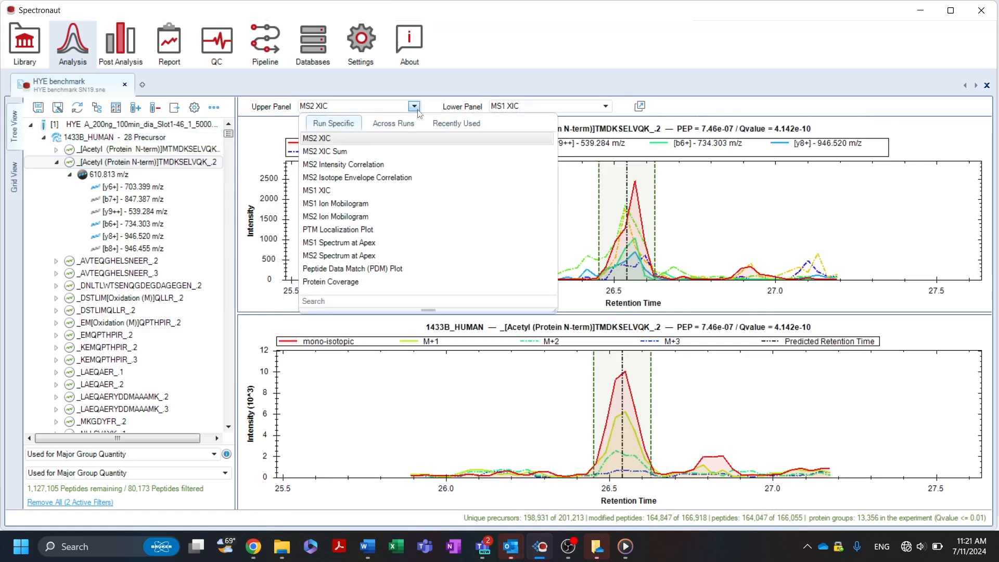
click(394, 123)
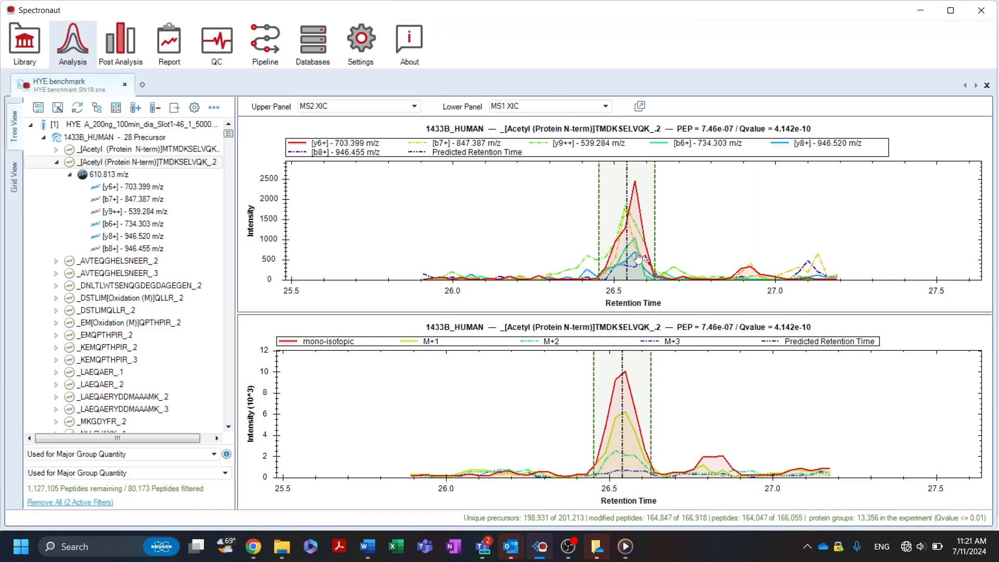
mouse_move(622, 162)
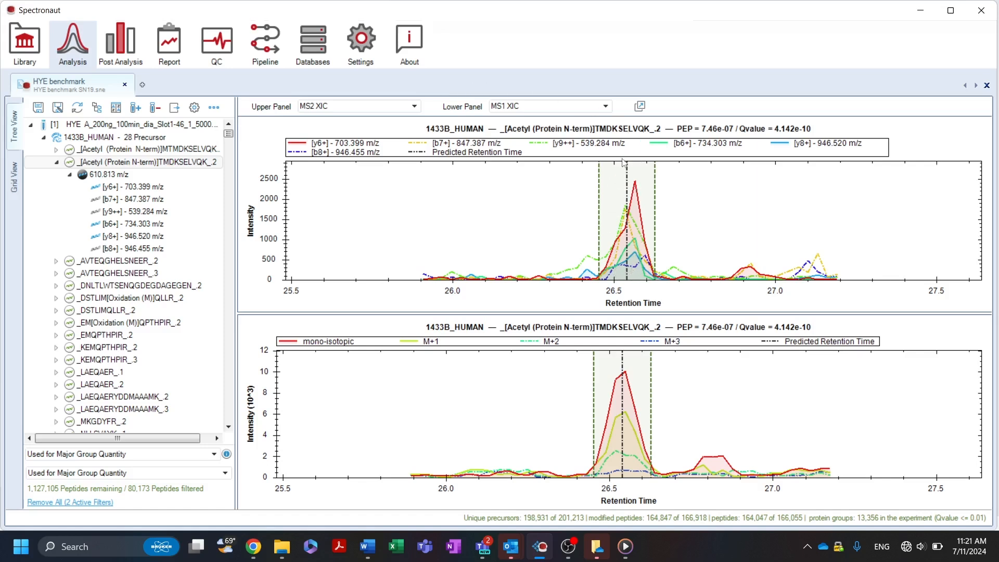
mouse_move(595, 257)
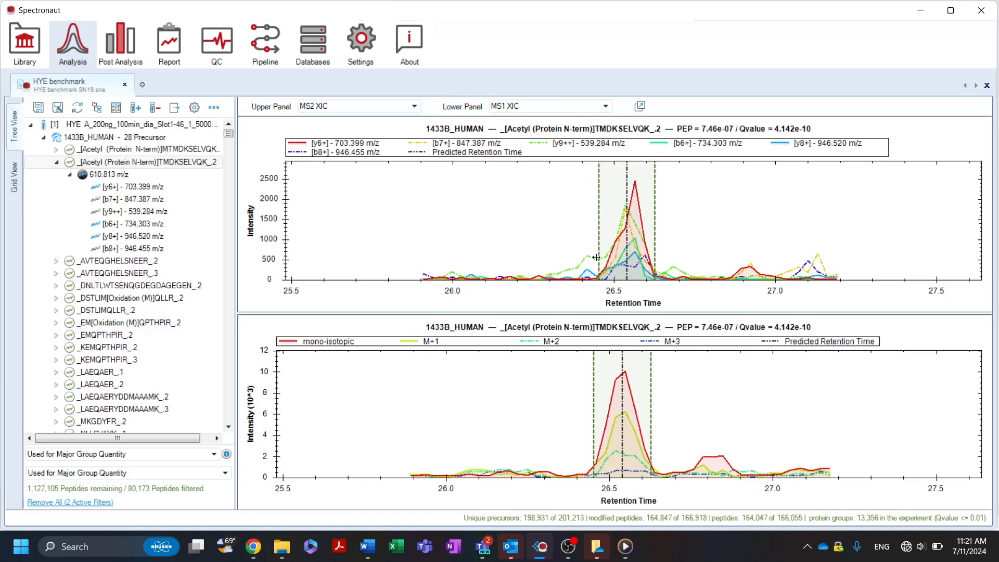
mouse_move(627, 167)
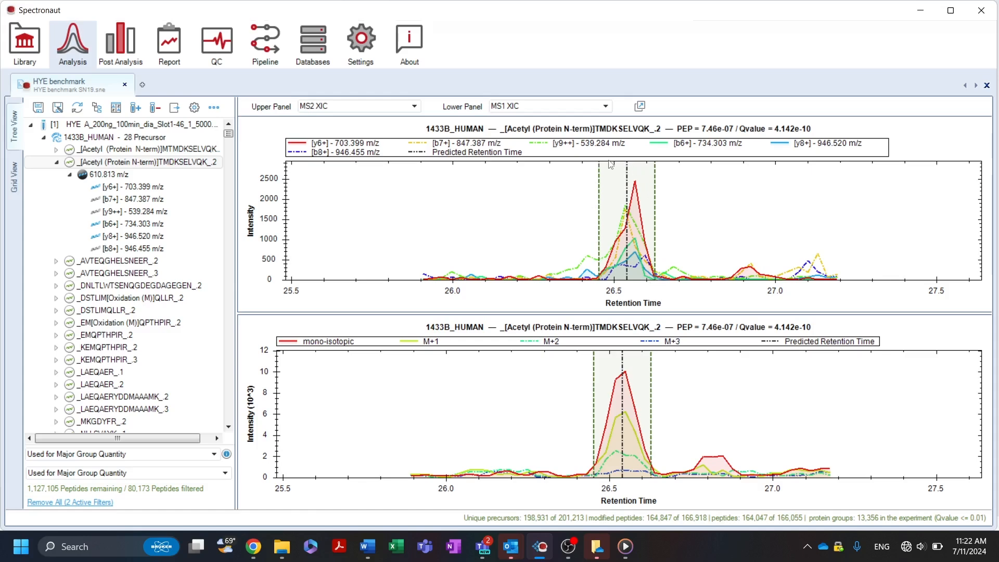
mouse_move(600, 189)
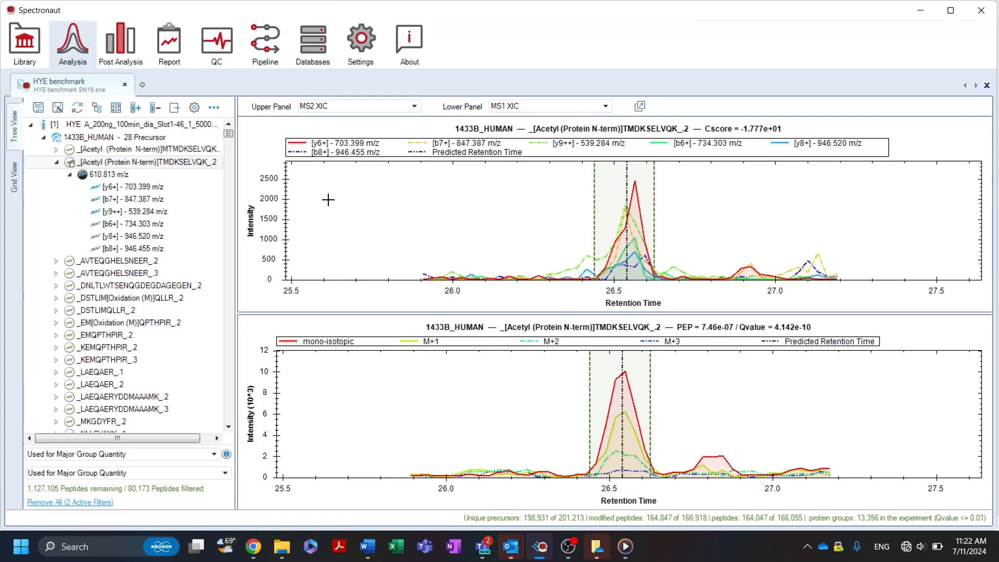
click(125, 198)
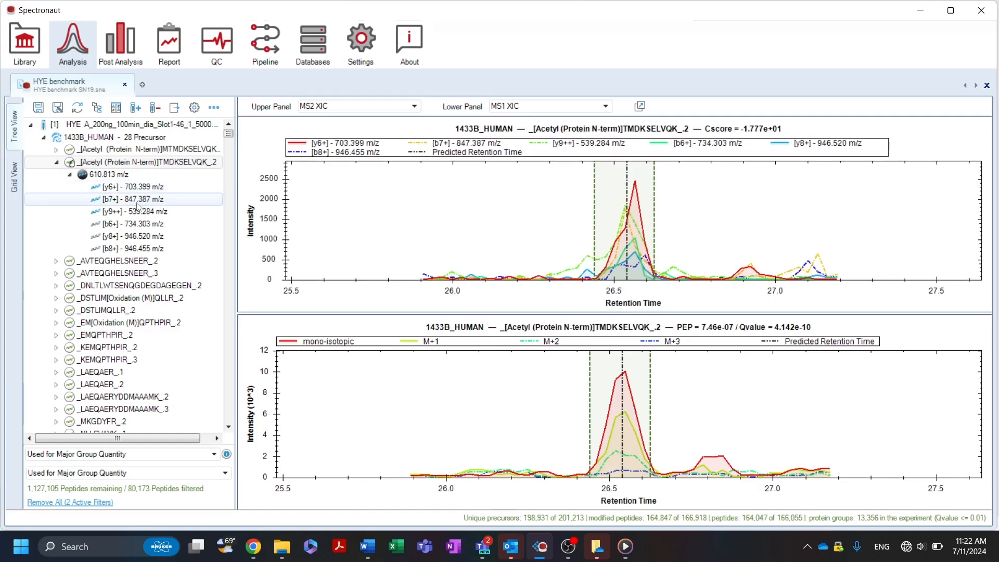
click(120, 224)
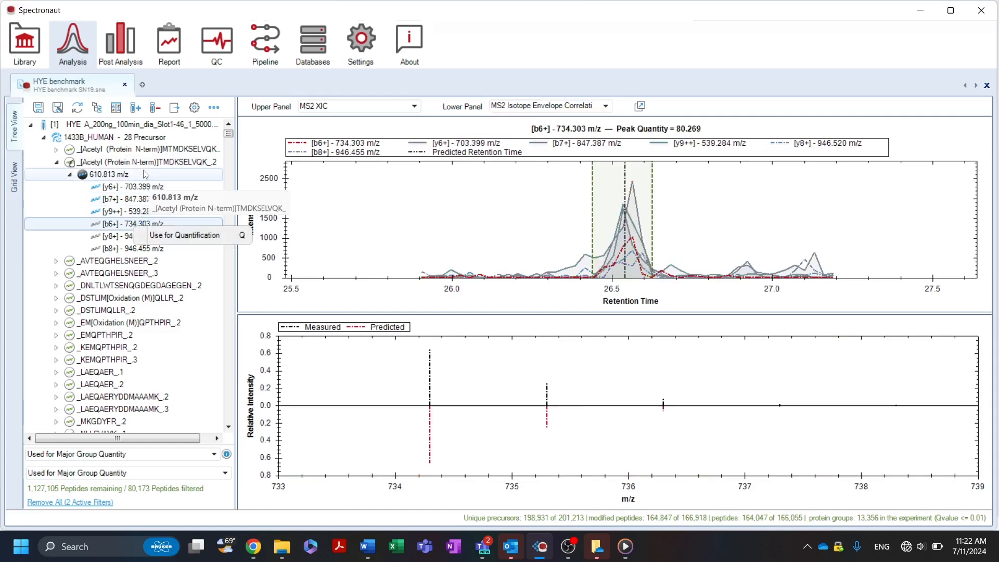
click(141, 162)
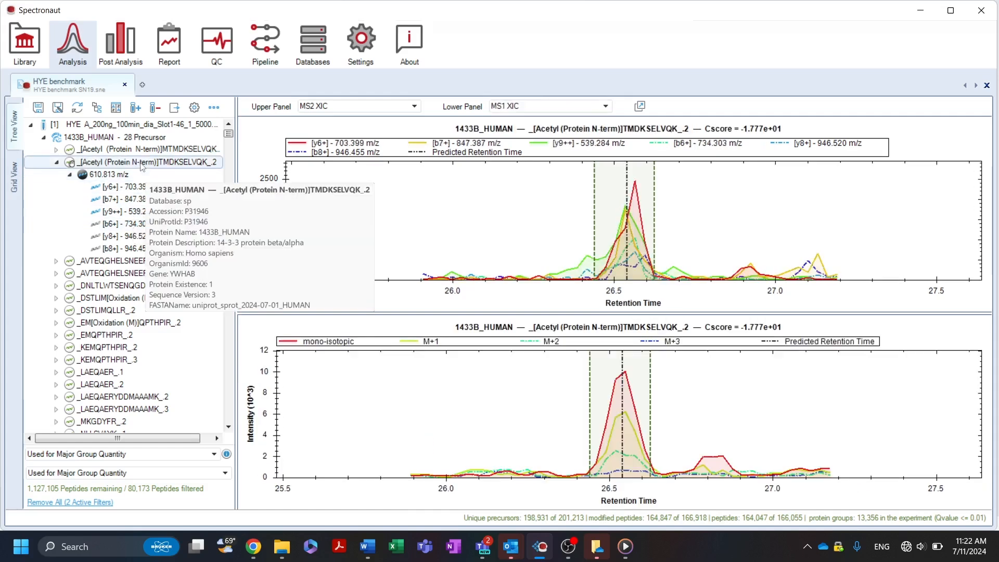
right_click(141, 162)
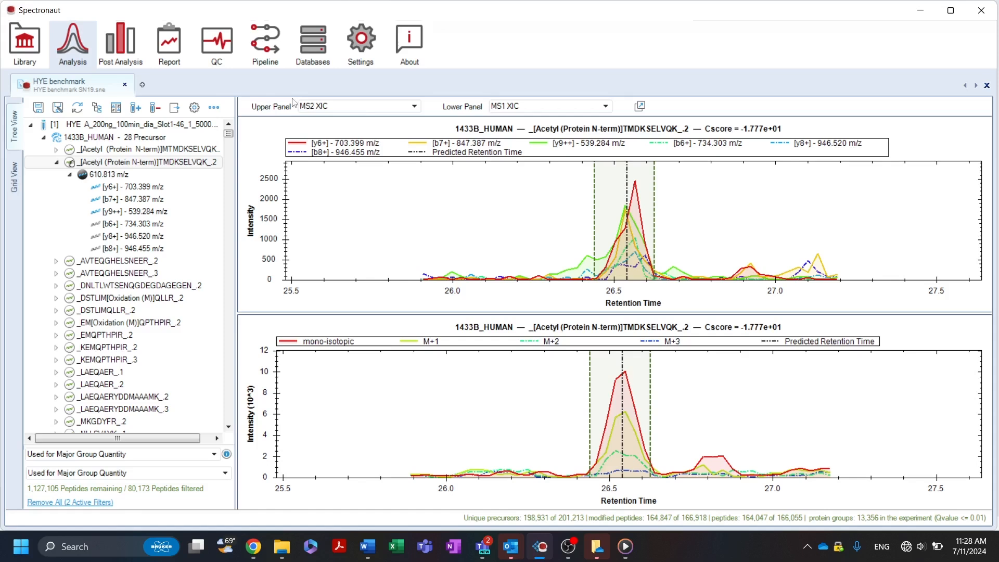
- Cycle the top chart through MS2 XIC Sum, MS2 Intensity Correlation and MS2 Isotope Envelope Correlation
click(414, 106)
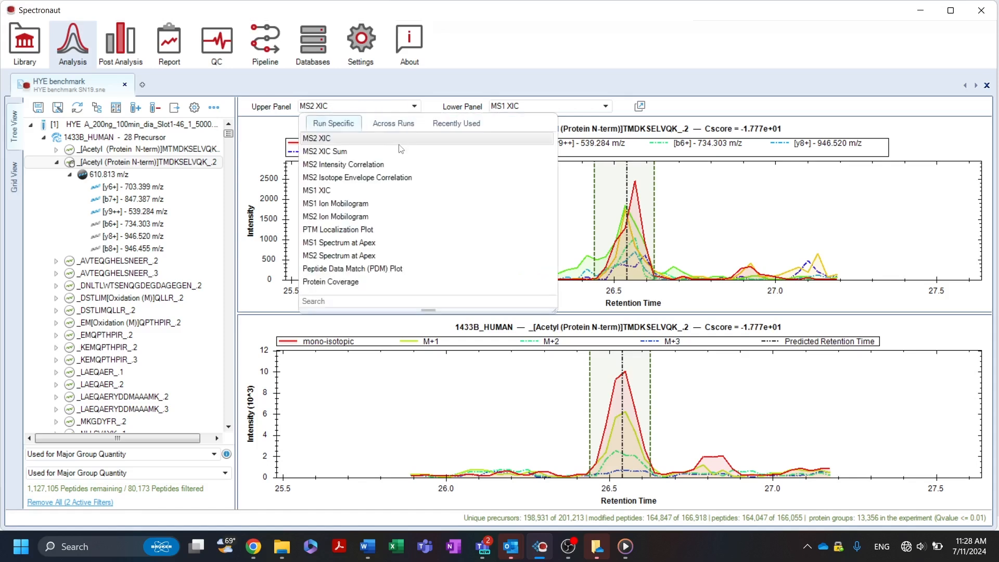
click(325, 152)
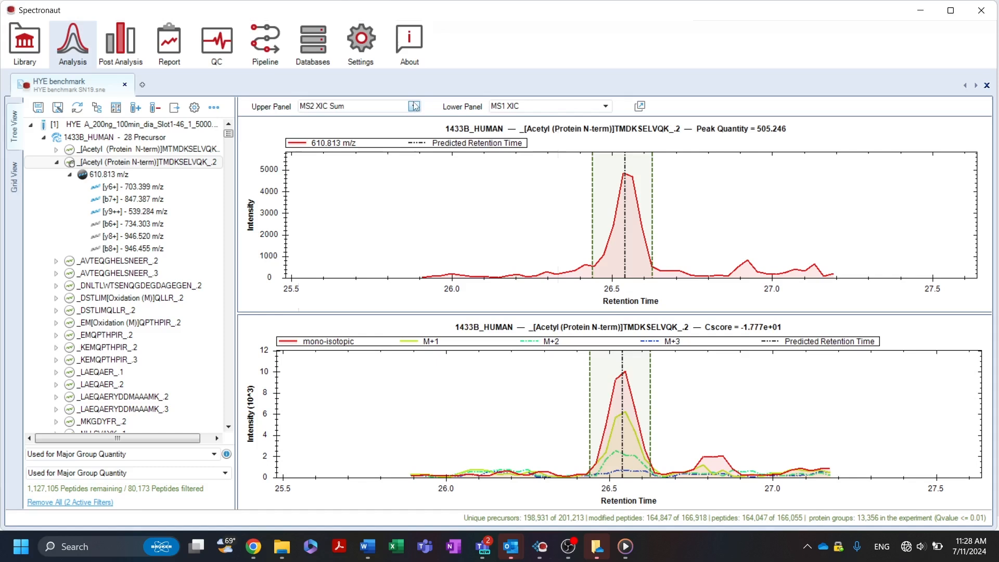
click(415, 106)
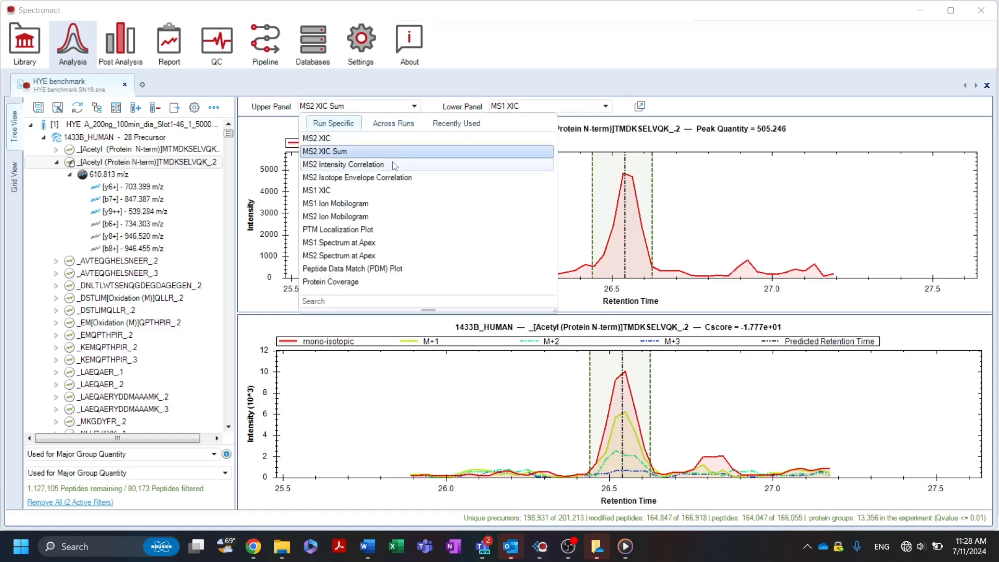
click(343, 164)
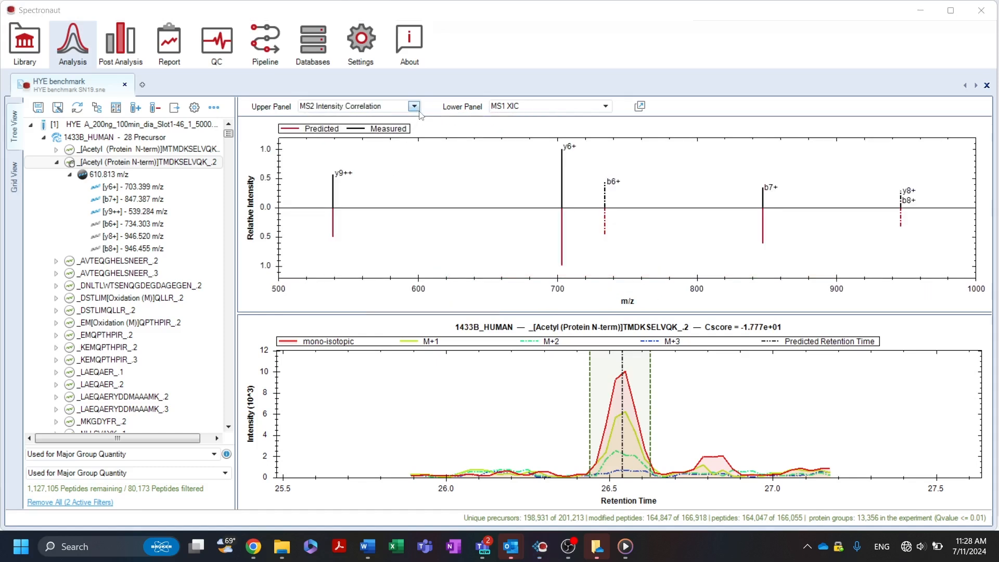
click(415, 106)
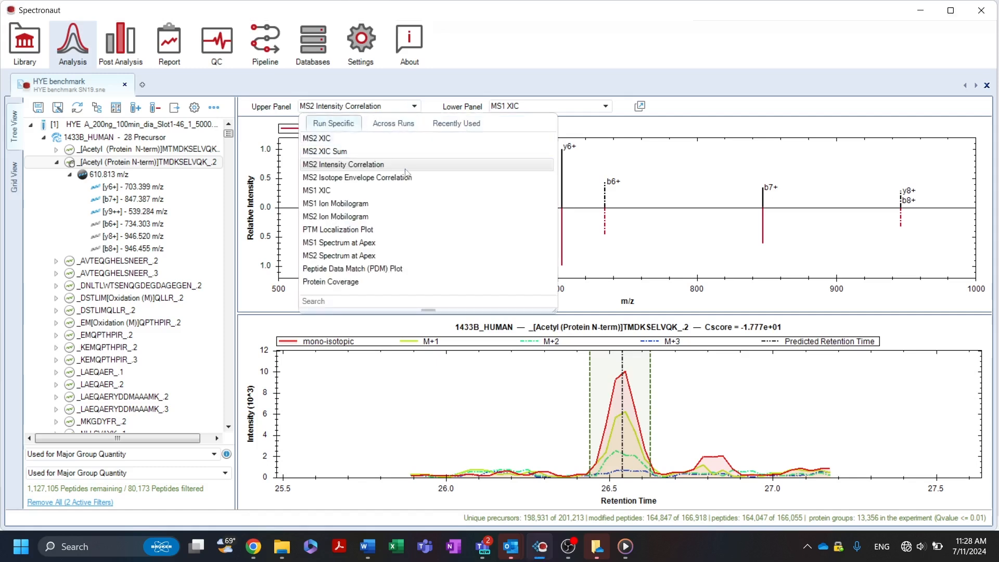
click(357, 177)
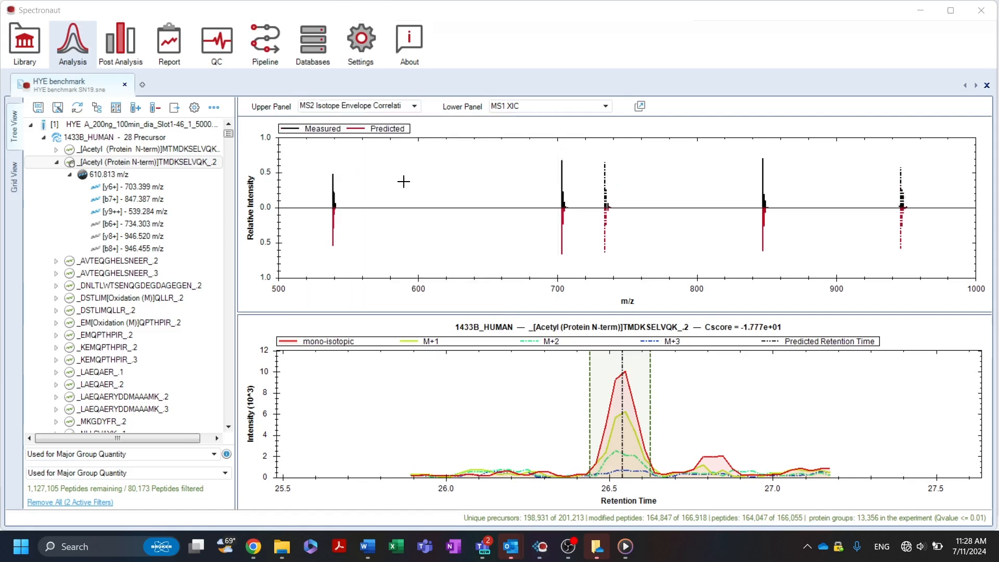
mouse_move(407, 152)
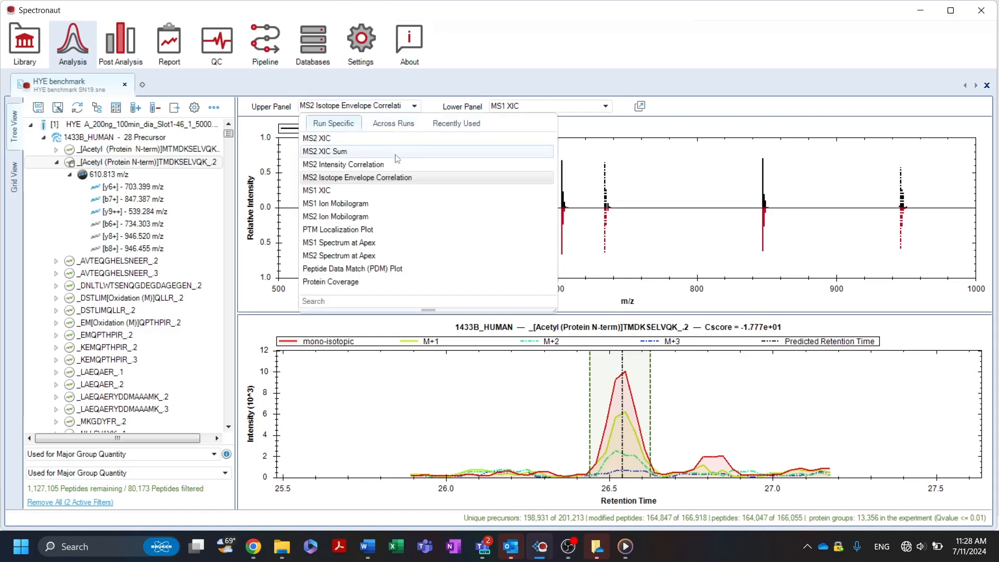
- Switch the upper chart to the MS1 ion mobilogram, then to the MS2 ion mobilogram
click(336, 204)
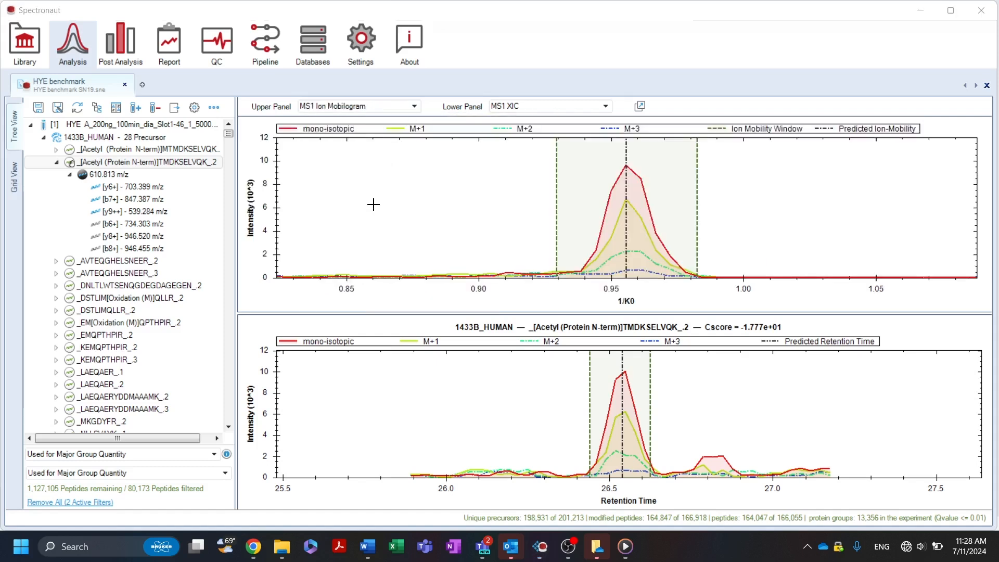
click(414, 106)
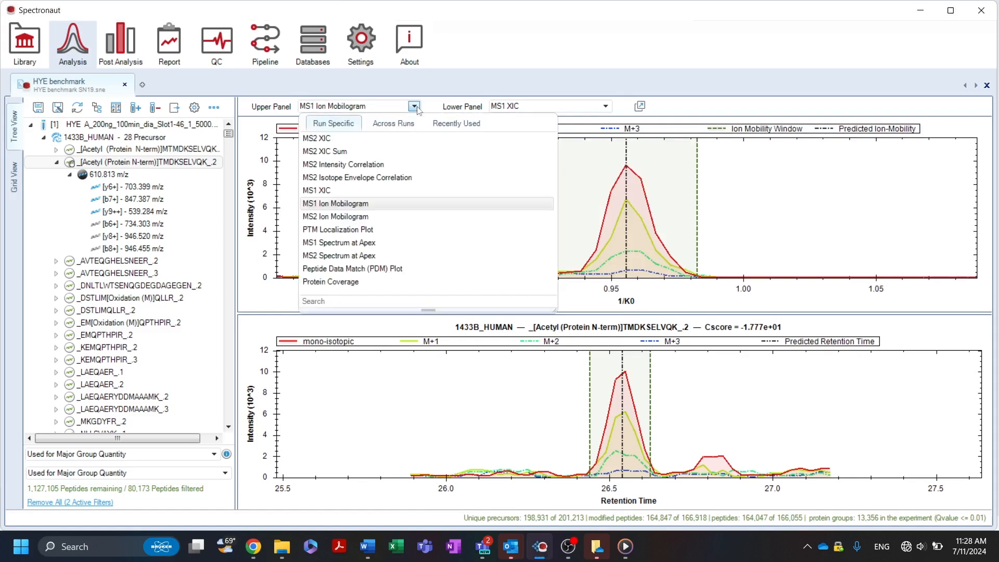
click(335, 217)
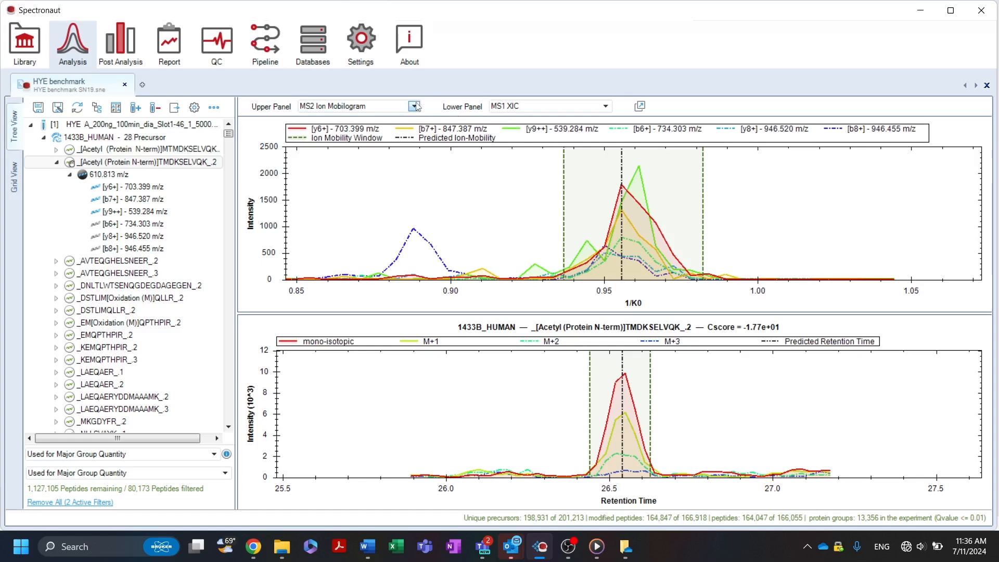
click(412, 106)
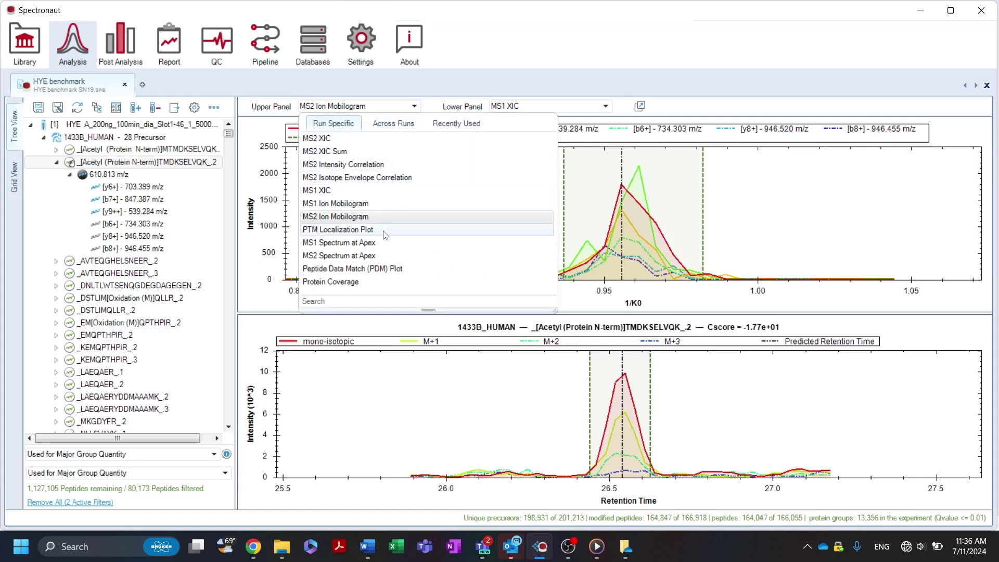
- Show the PTM localization plot for TMDKSELVQK with 16.2 confirming and 0 refuting ions
click(337, 230)
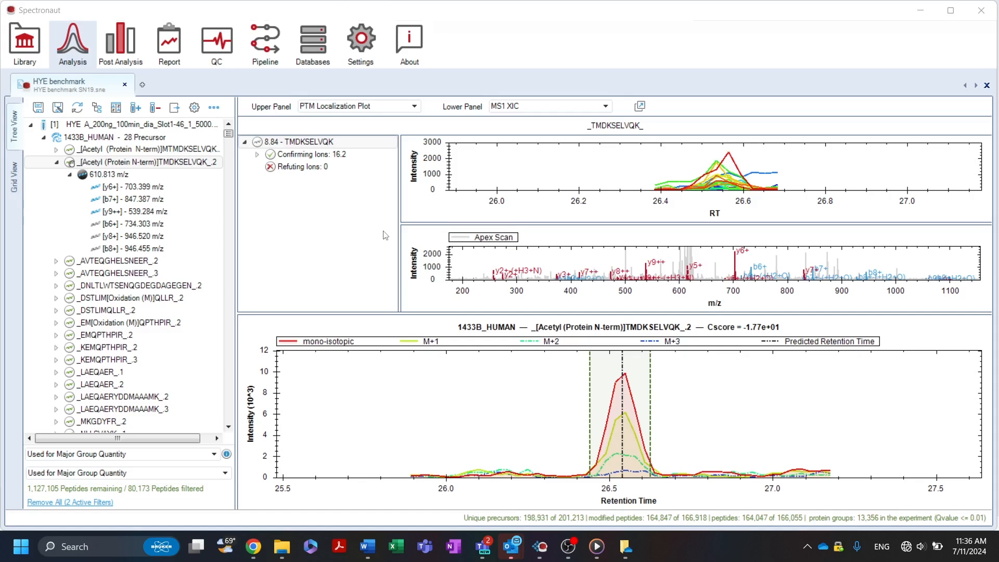
mouse_move(422, 110)
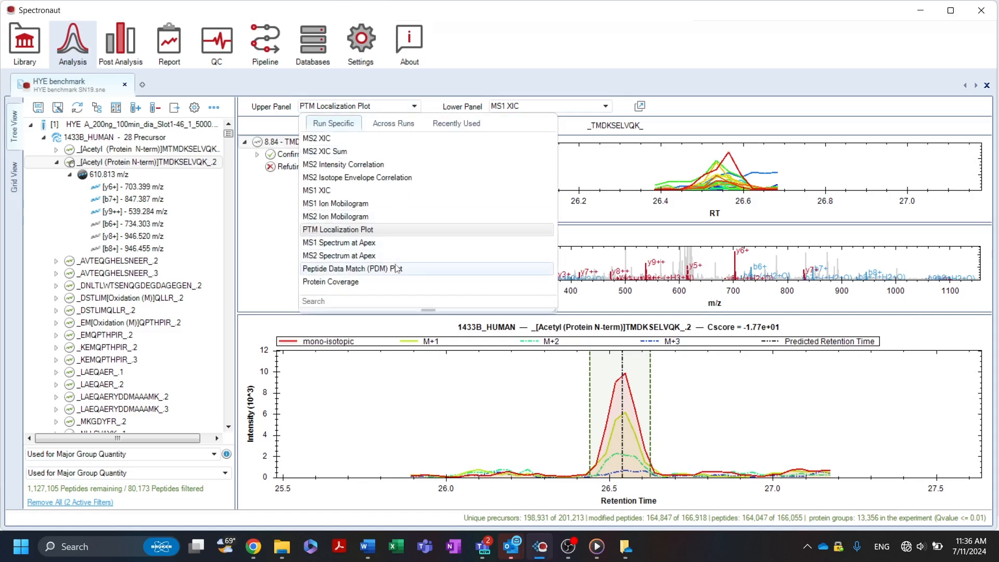
- Show the Peptide Data Match (PDM) plot in both the upper and lower charts
click(352, 268)
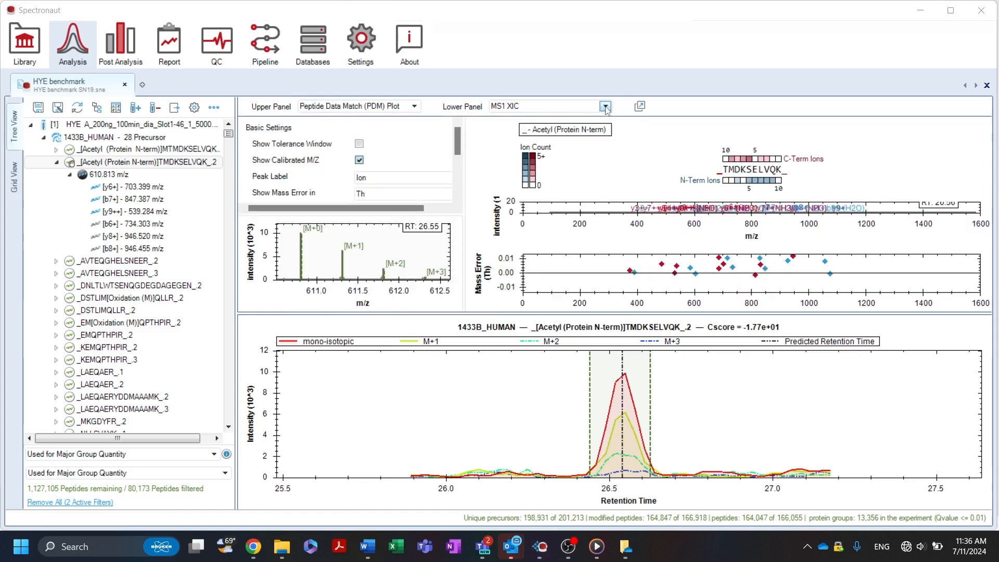
click(606, 106)
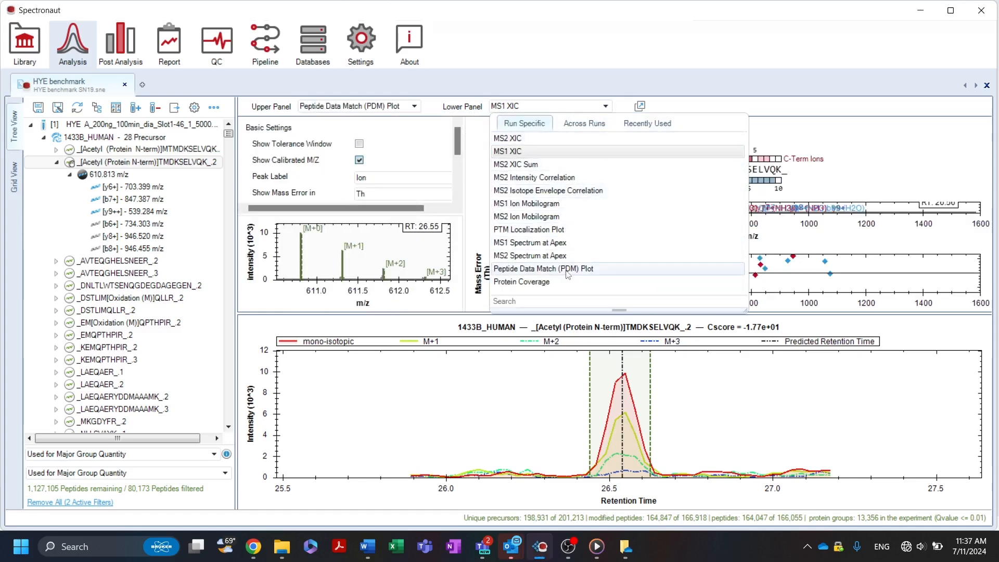
click(542, 268)
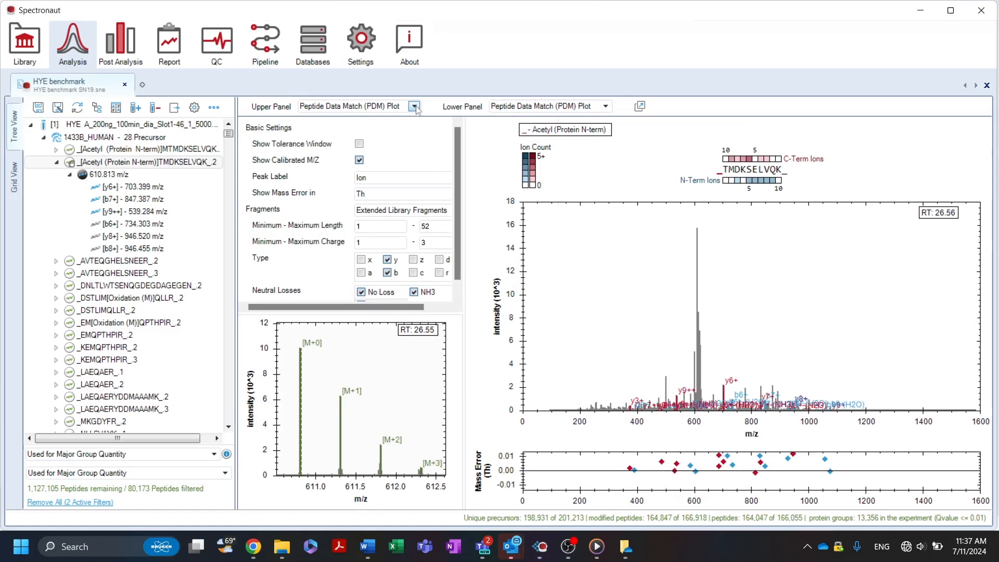
click(417, 106)
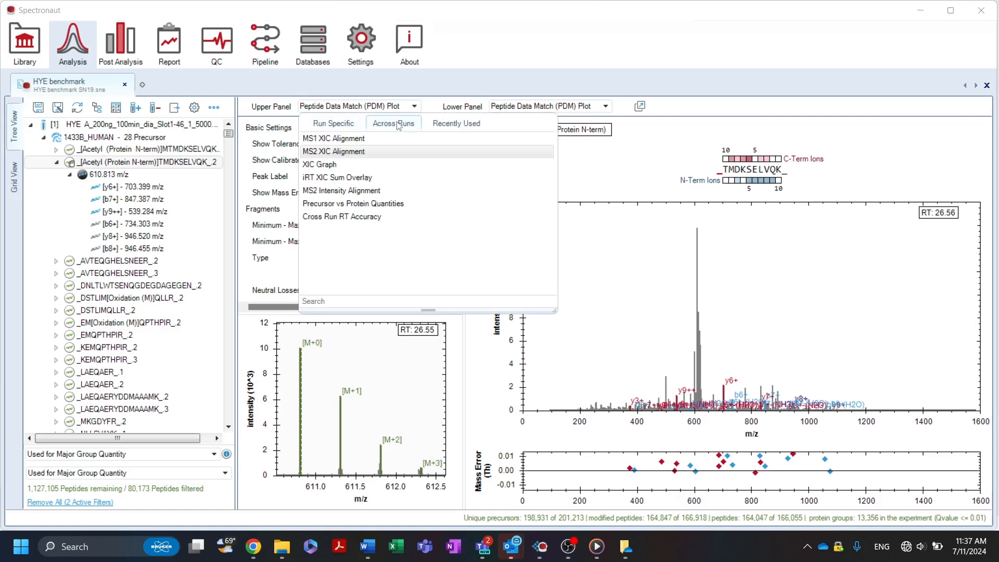
mouse_move(395, 129)
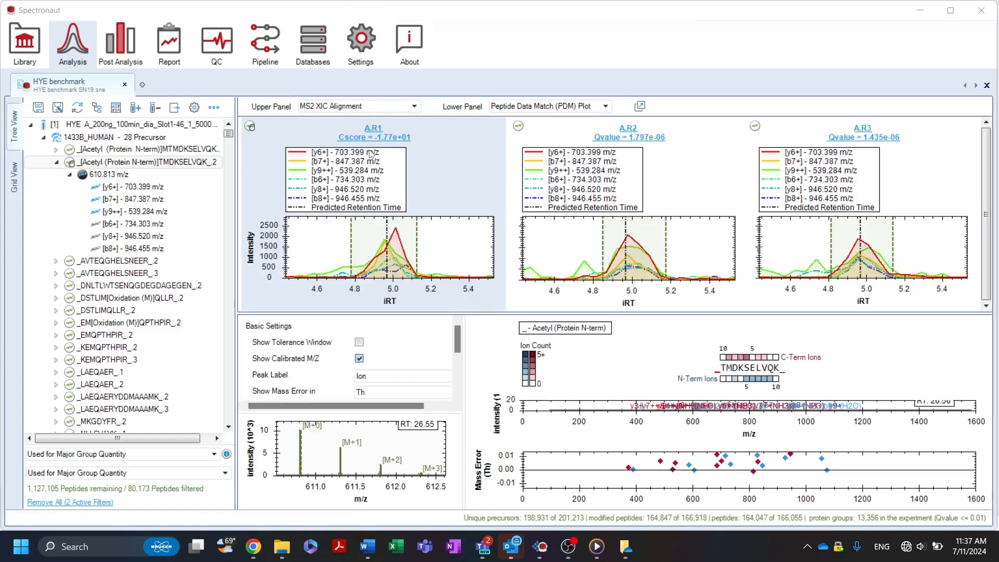
mouse_move(868, 157)
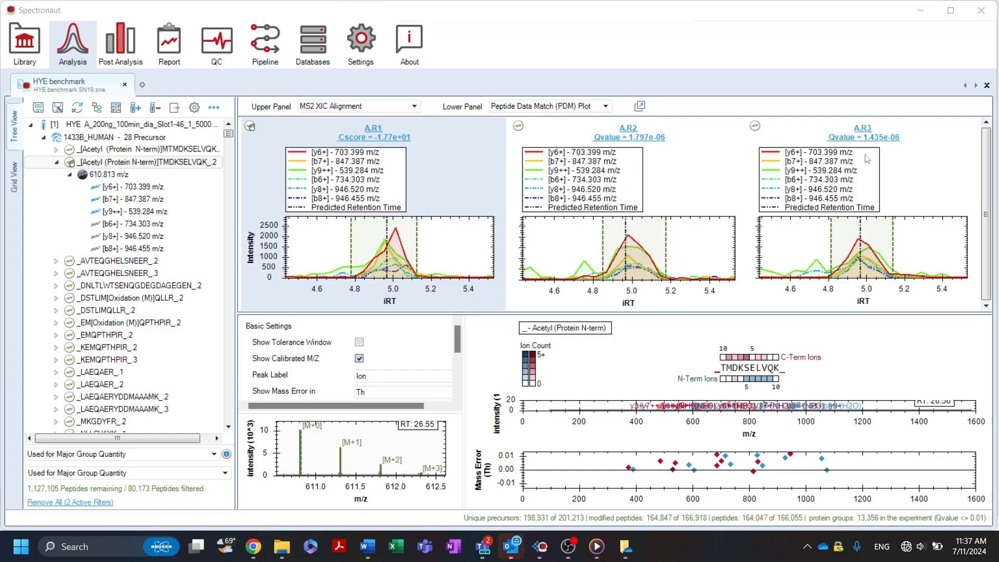
mouse_move(985, 151)
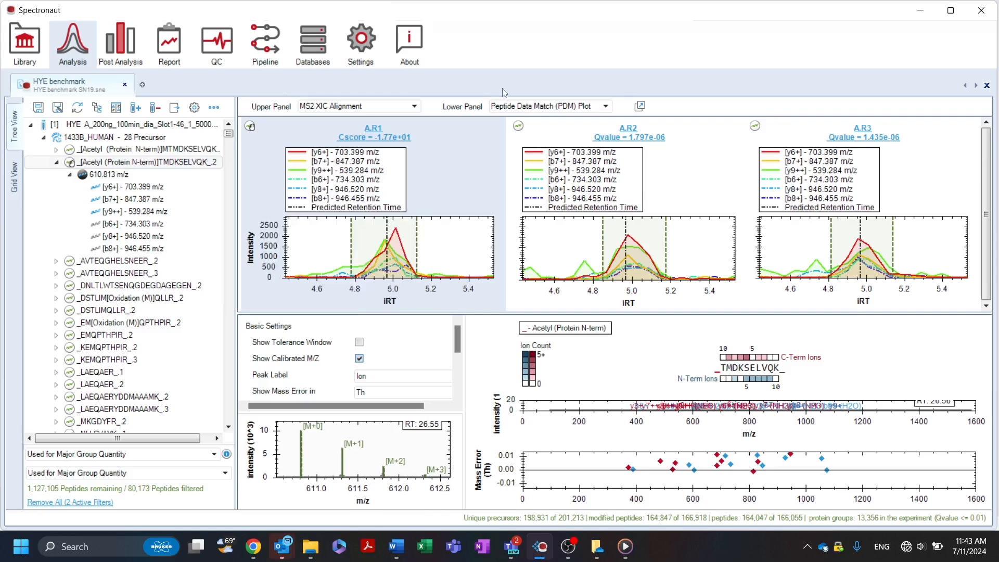
mouse_move(628, 142)
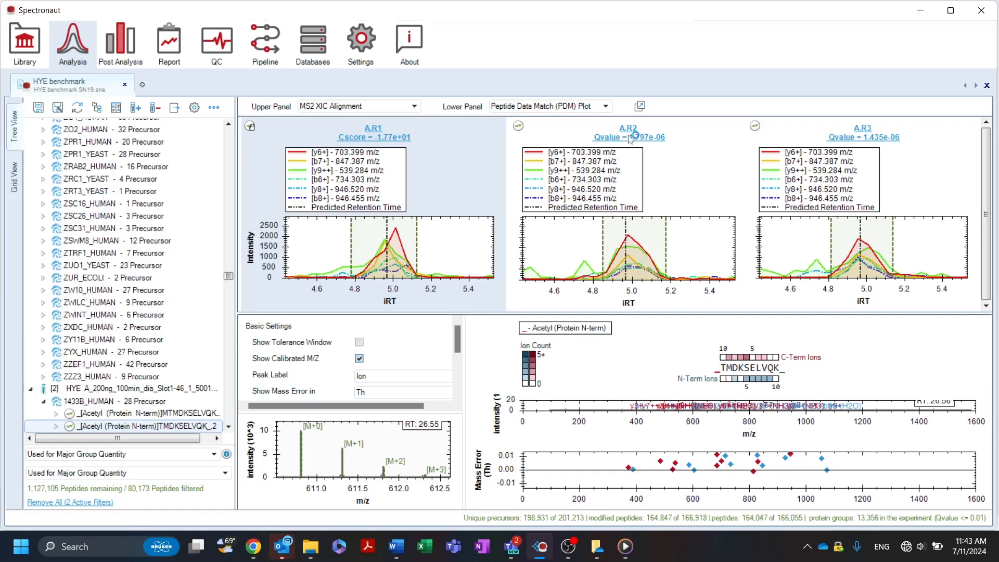
- Load run A.R2's peptide match spectrum for the TMDKSELVQK precursor
click(629, 138)
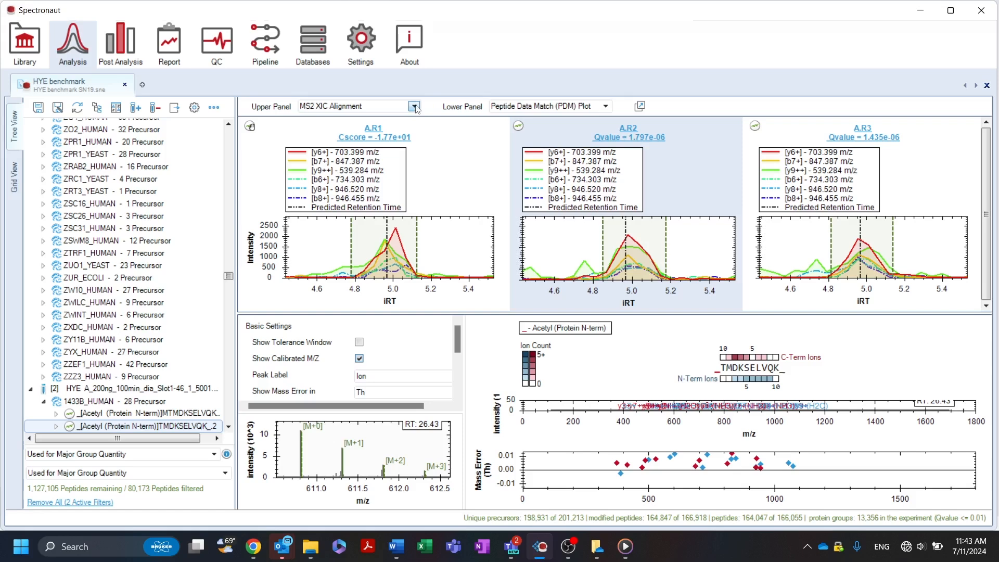
click(414, 106)
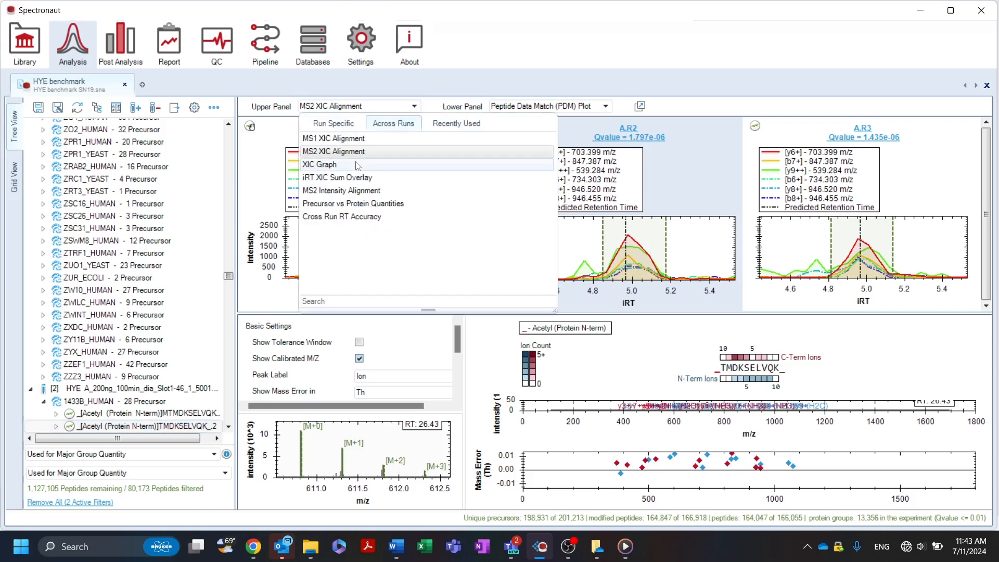
- Plot the XIC graph across six runs, then the iRT XIC sum overlay (CV Area 0.052)
click(320, 164)
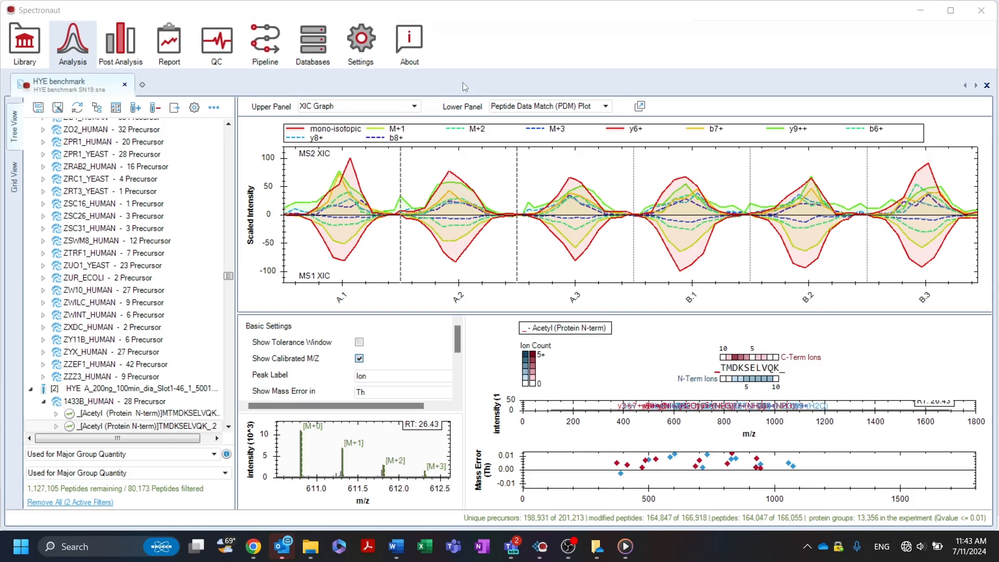
click(414, 106)
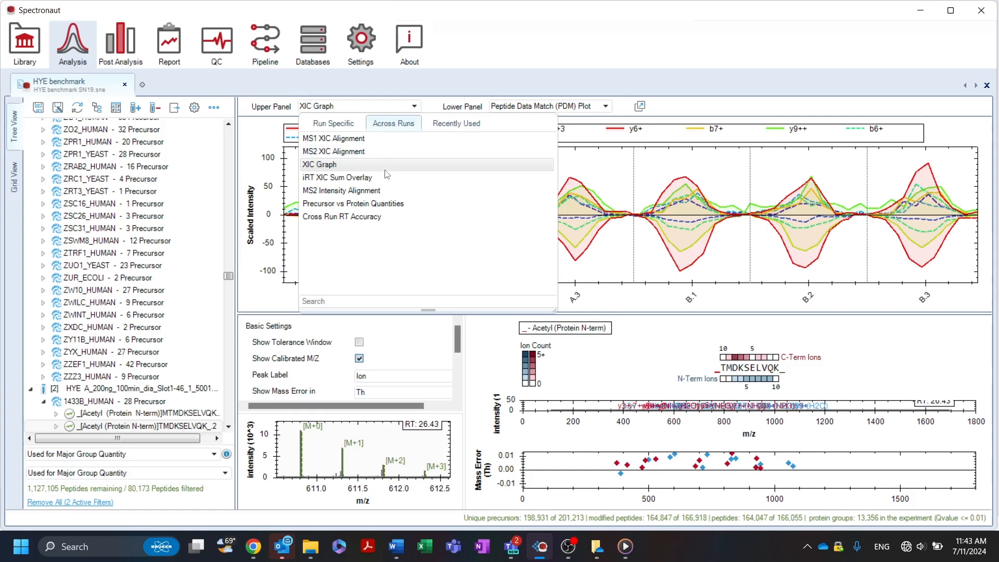
click(337, 177)
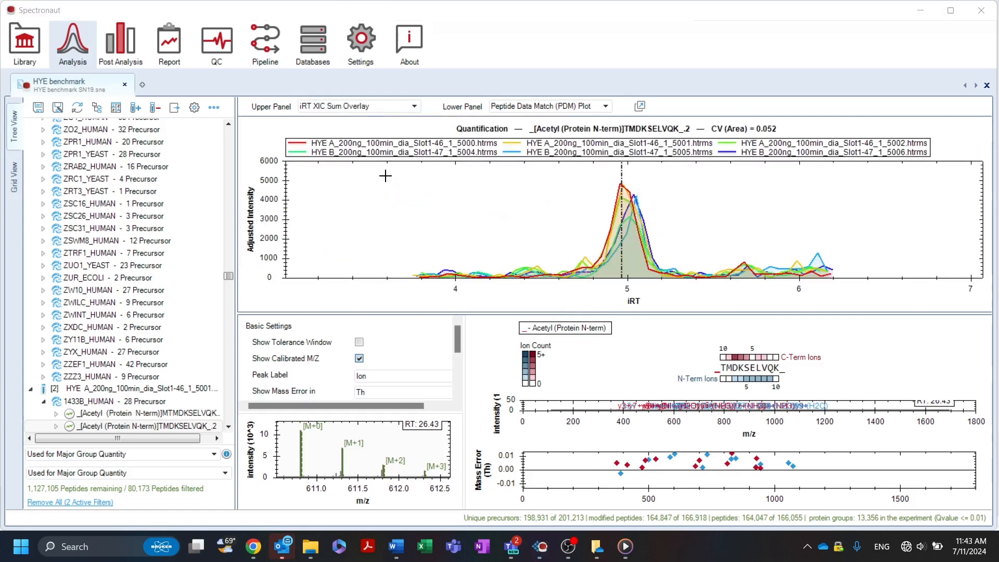
click(414, 106)
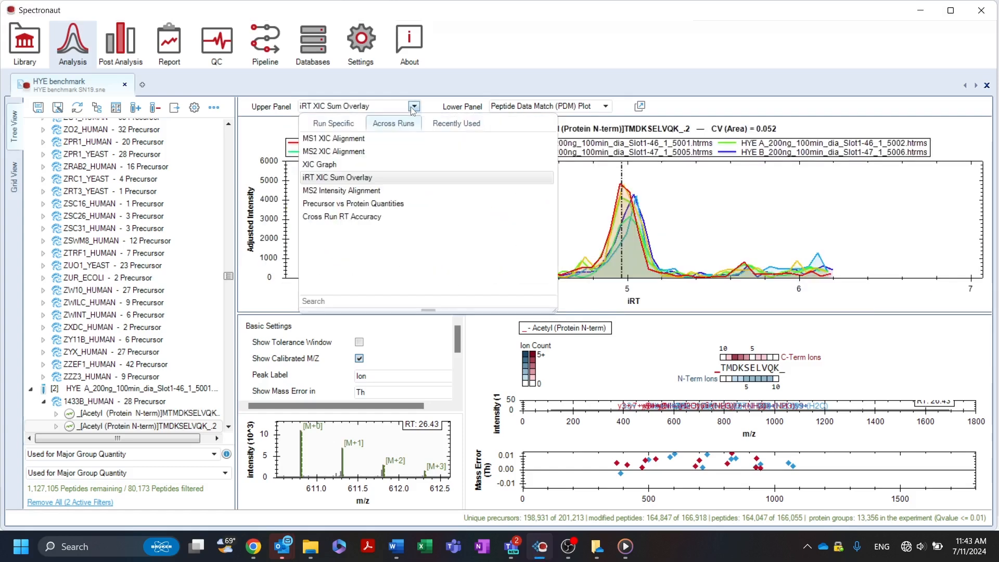
- Show the MS2 intensity alignment plot, then the cross-run RT accuracy plot across six runs
click(337, 177)
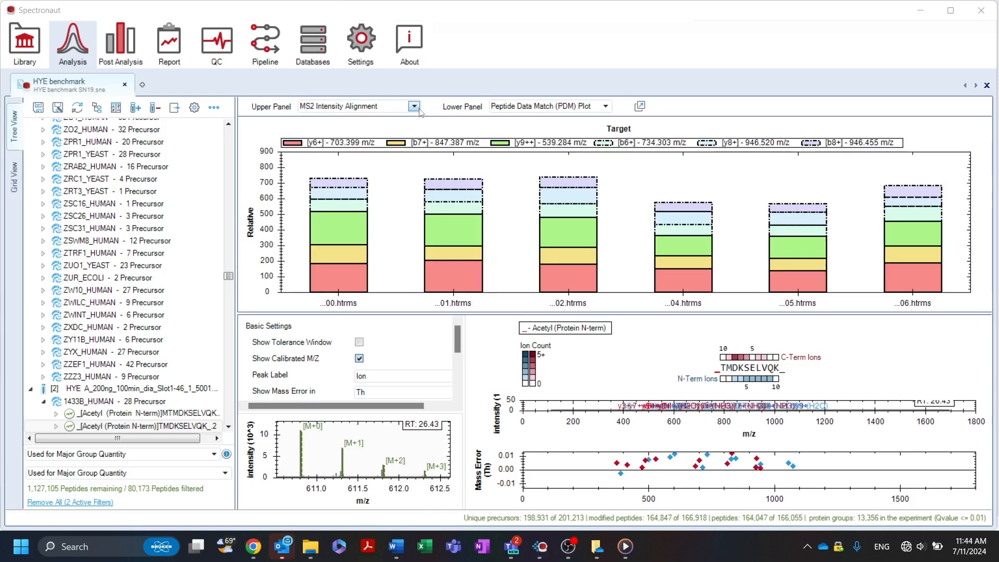
click(414, 106)
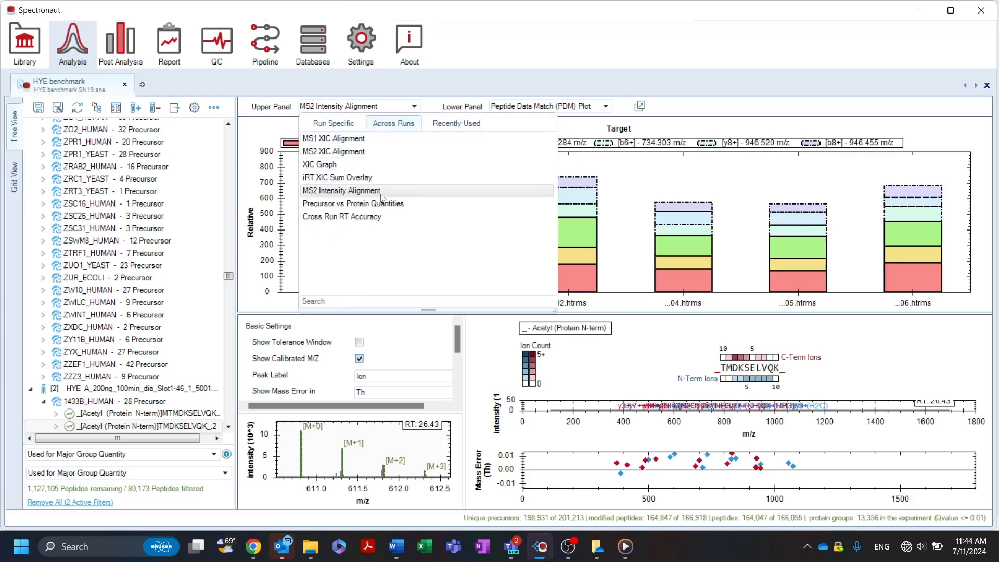
click(341, 191)
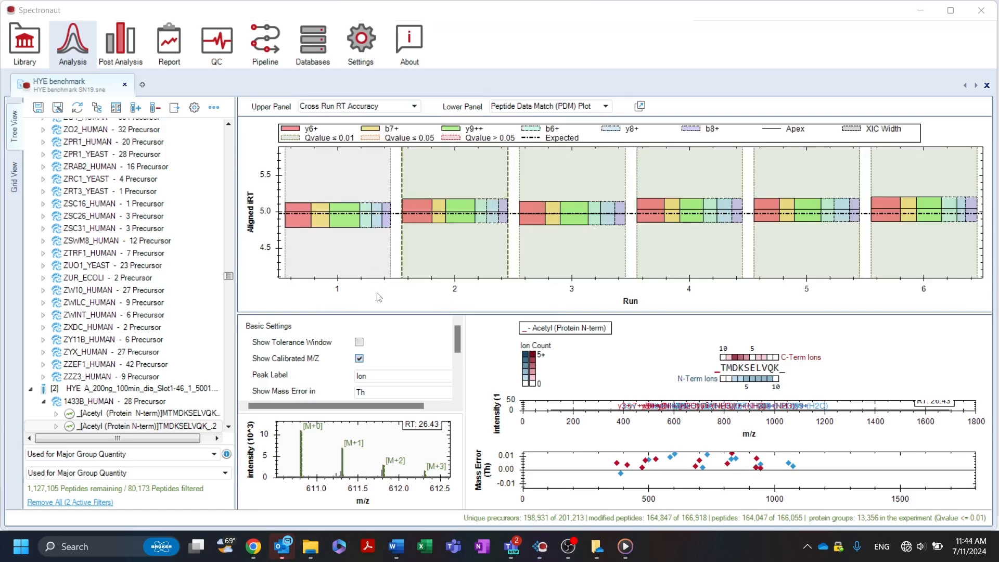
click(84, 179)
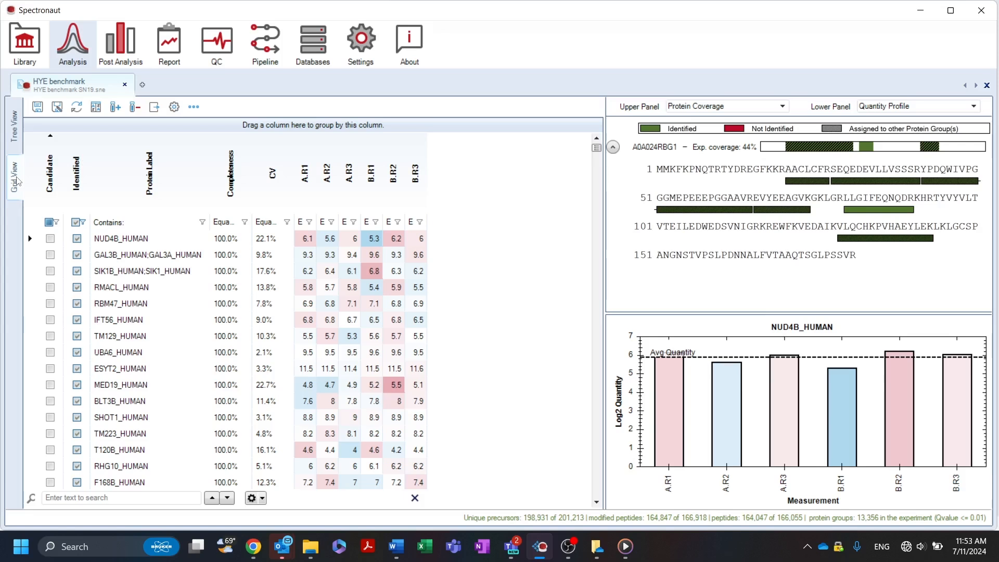
mouse_move(39, 171)
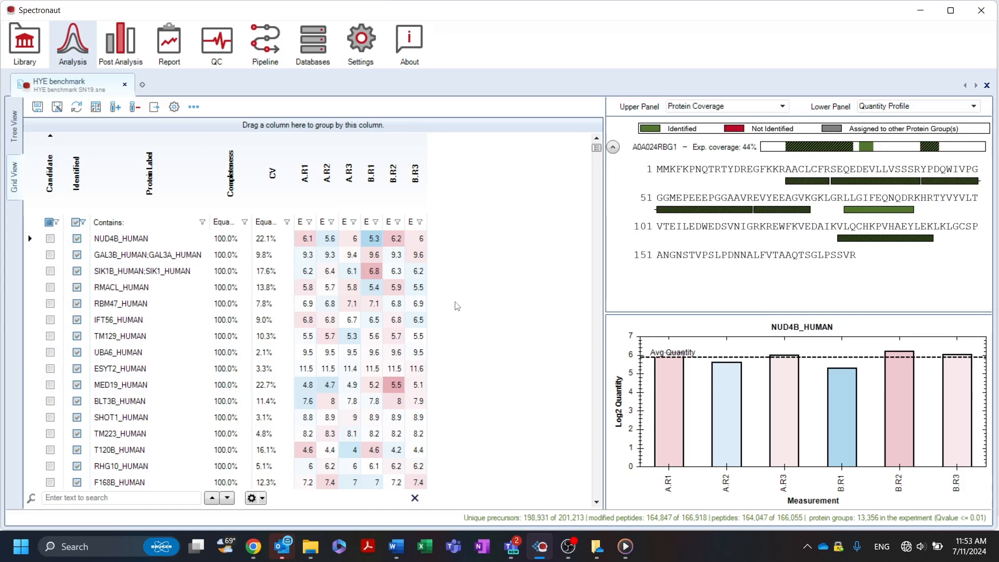
- Select NUD4B_HUMAN in the protein grid to view its 44% coverage and quantity profile
click(120, 287)
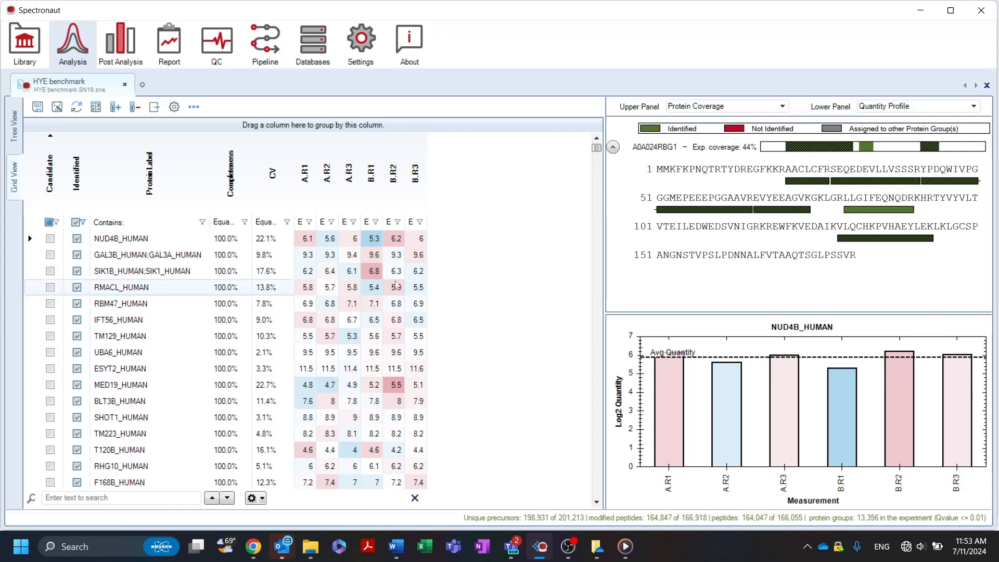
mouse_move(56, 188)
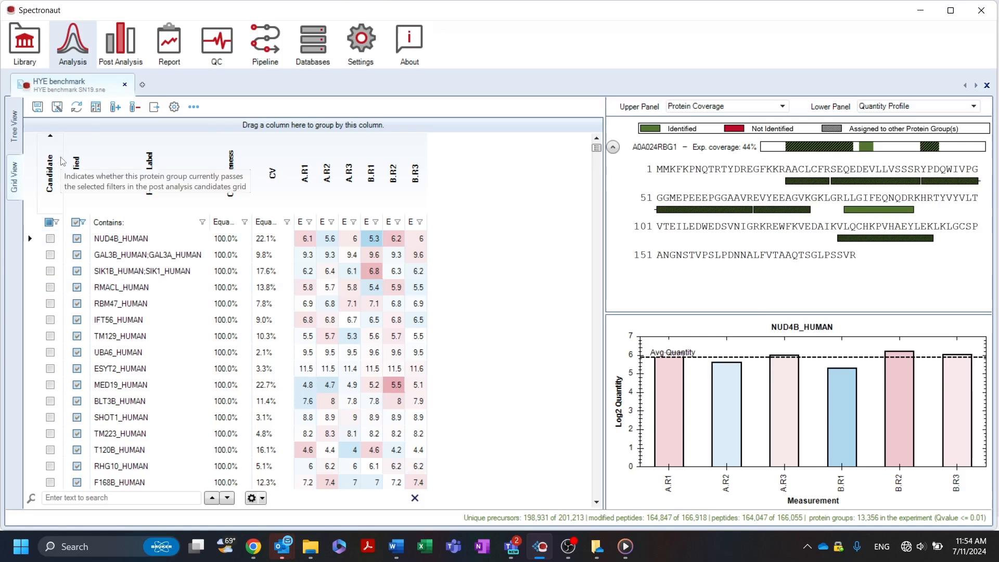
mouse_move(84, 166)
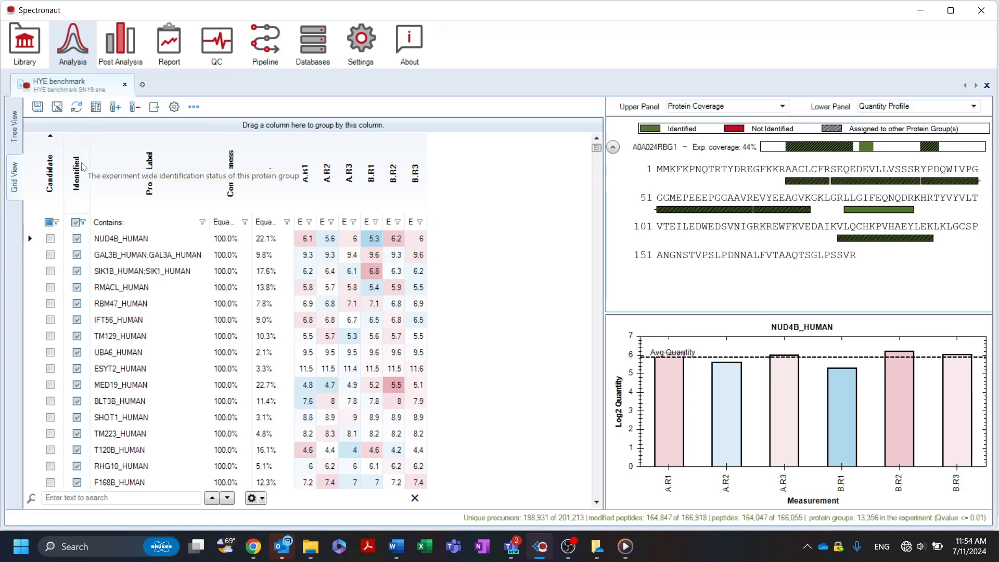
mouse_move(206, 169)
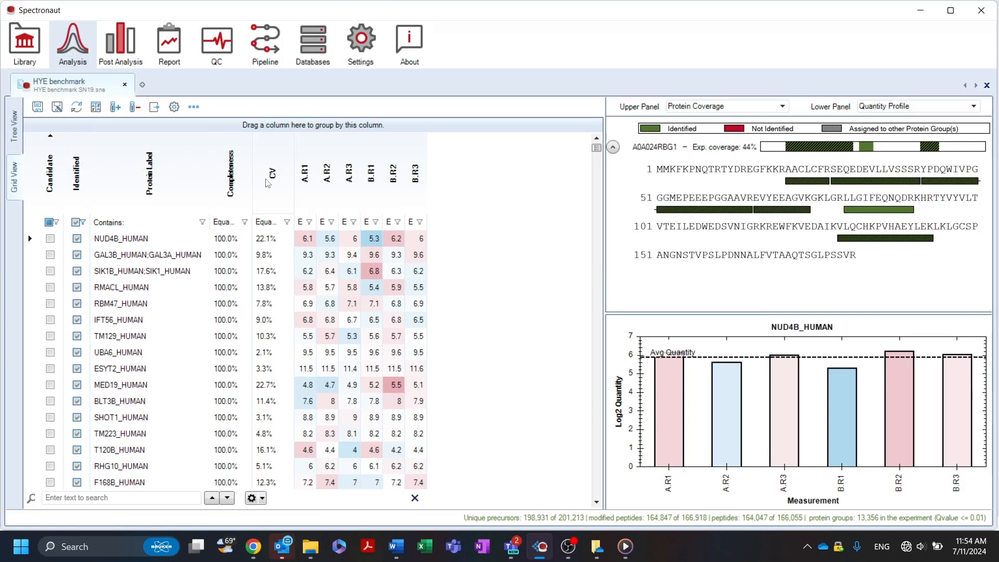
mouse_move(50, 175)
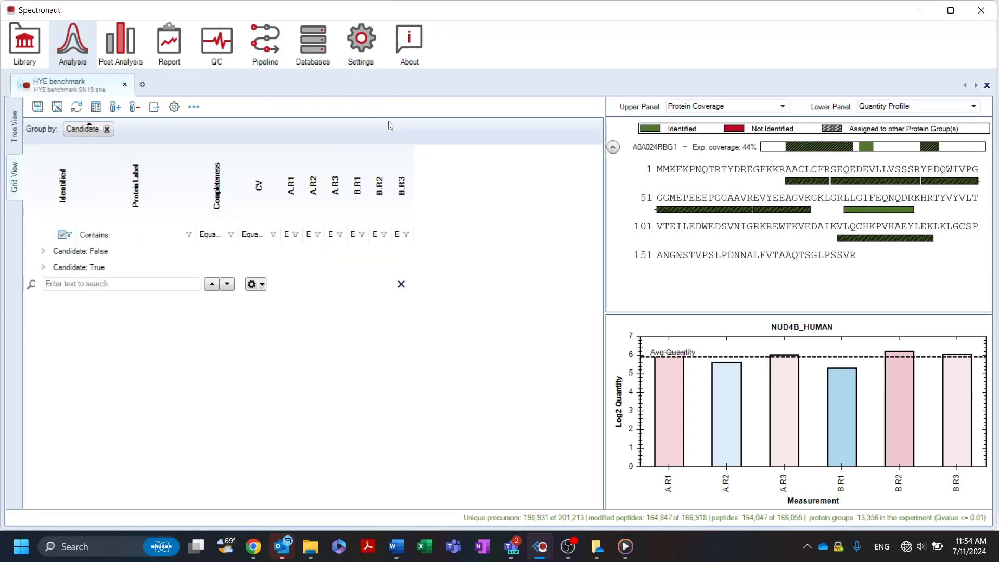
- Expand the Candidate: True group and select RS9A_YEAST, showing 61% coverage and quantities
click(43, 268)
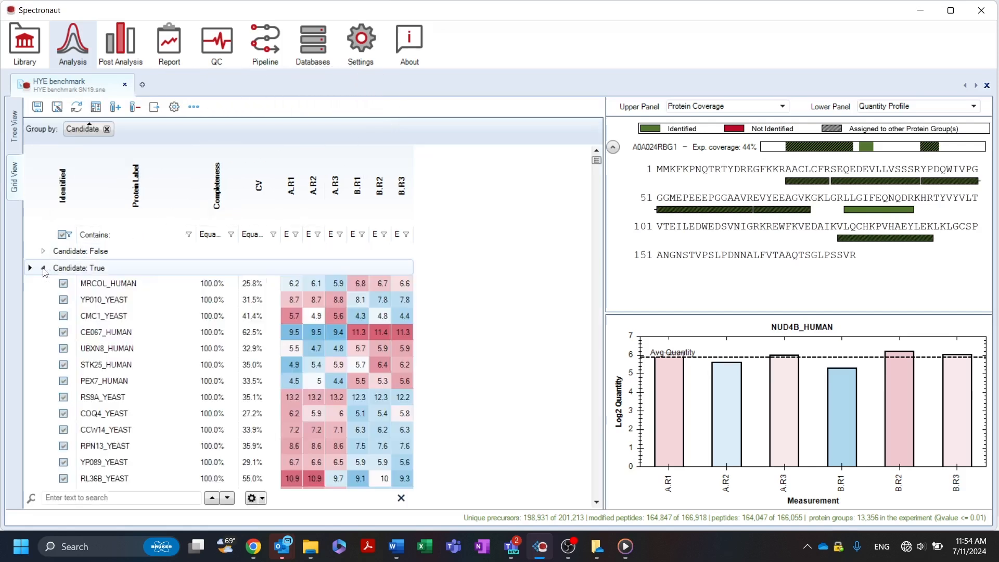
click(106, 332)
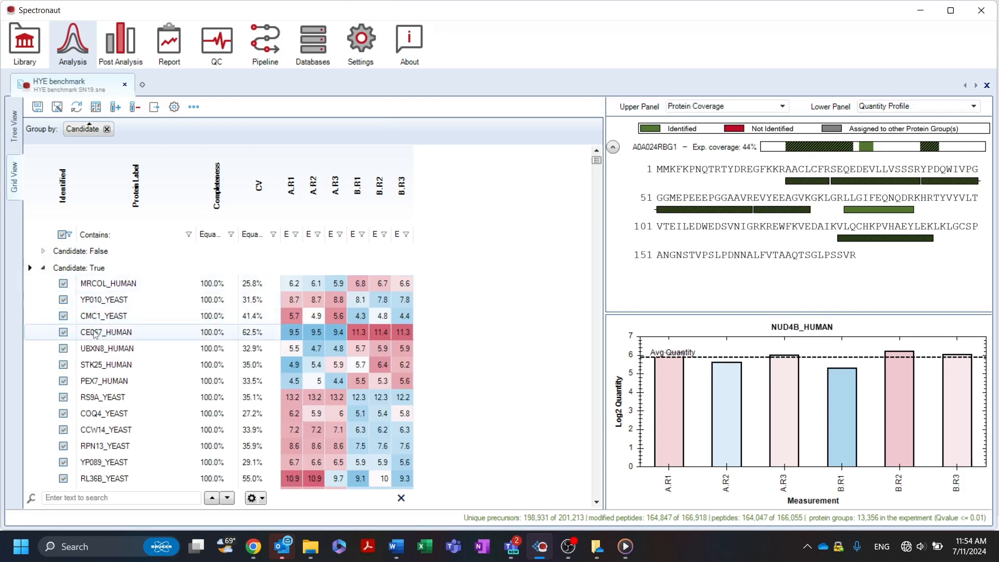
click(102, 398)
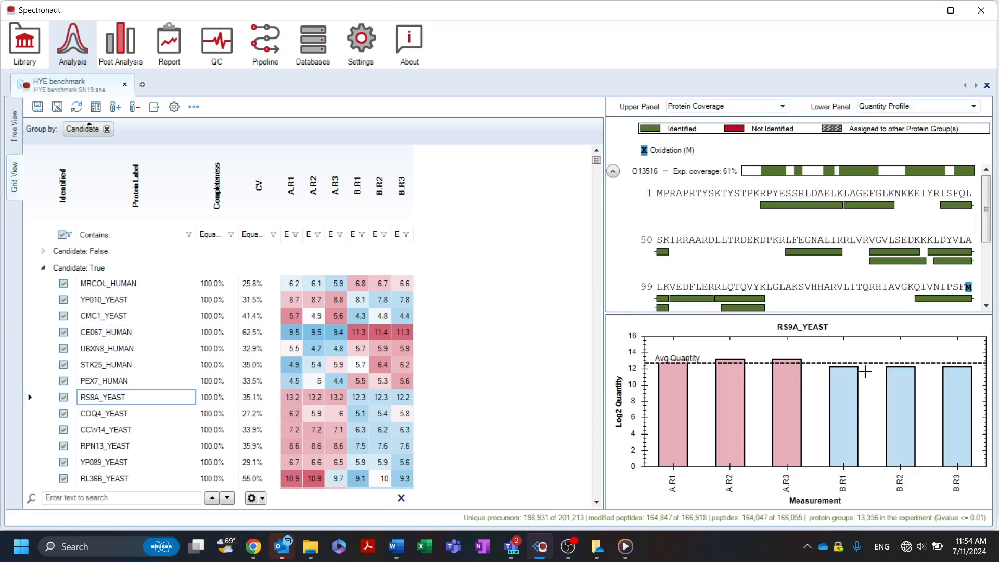
- Show a condition box plot of RS9A_YEAST precursor quantities for conditions A and B, with its context menu
click(783, 106)
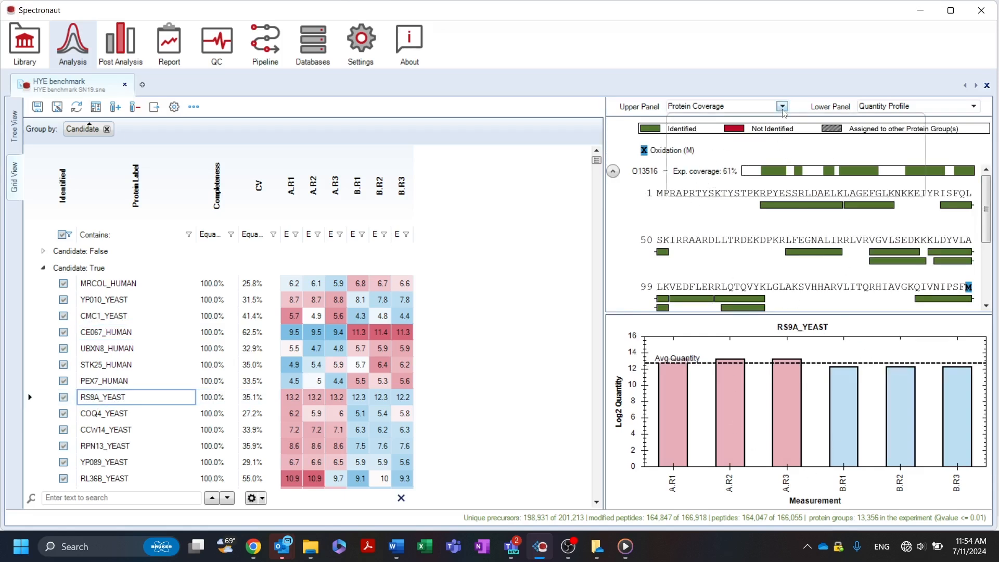
click(783, 106)
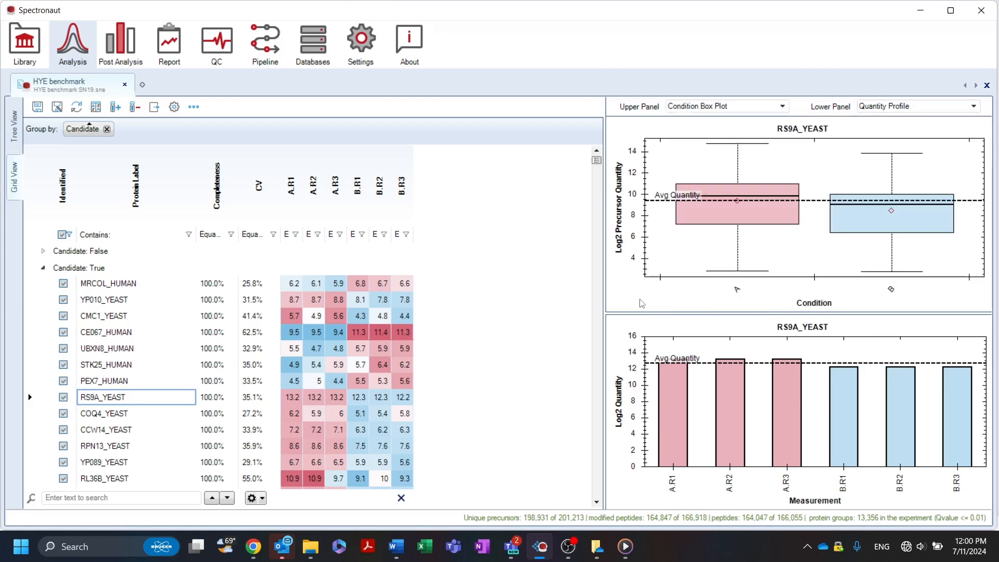
right_click(678, 247)
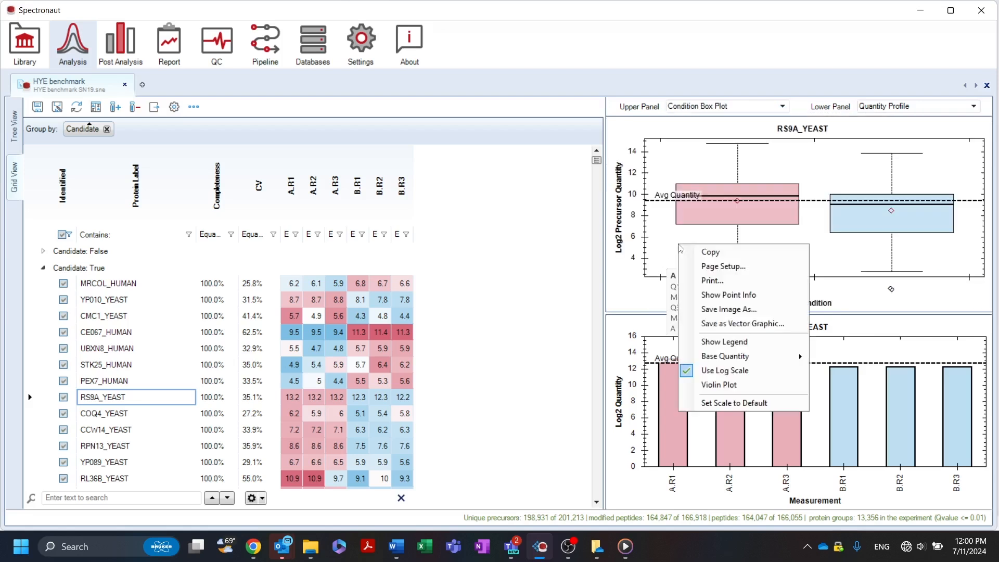
mouse_move(739, 341)
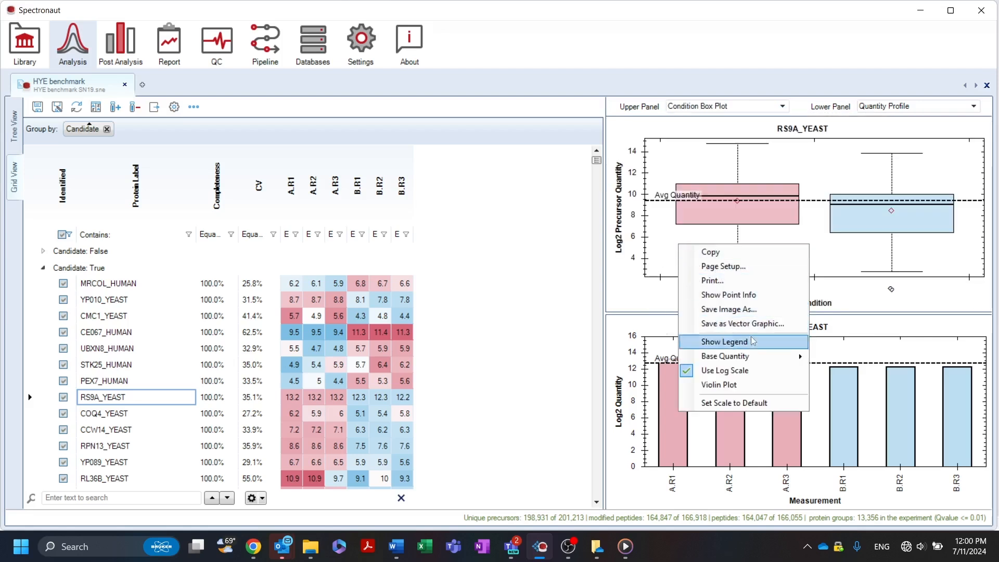
mouse_move(746, 356)
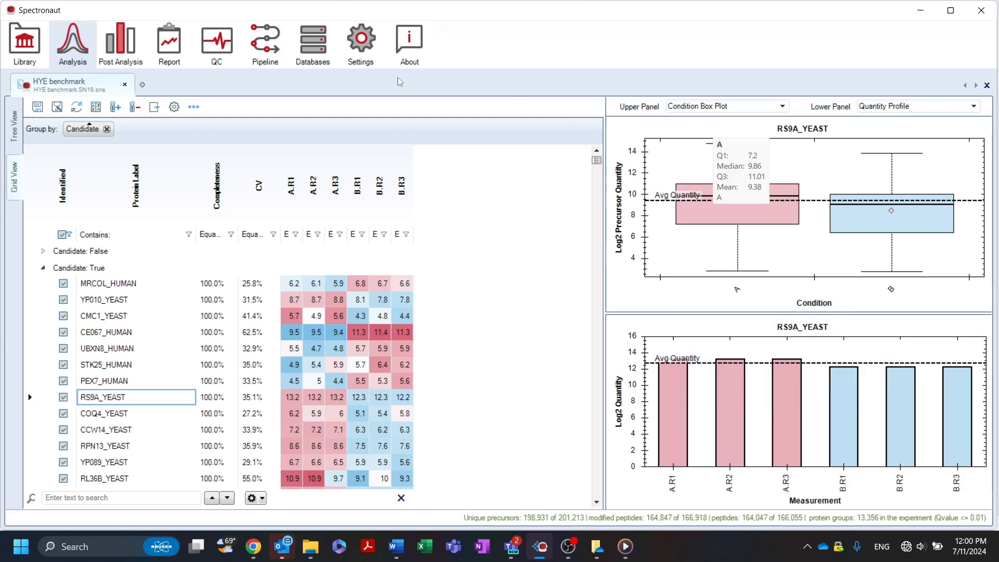
mouse_move(183, 18)
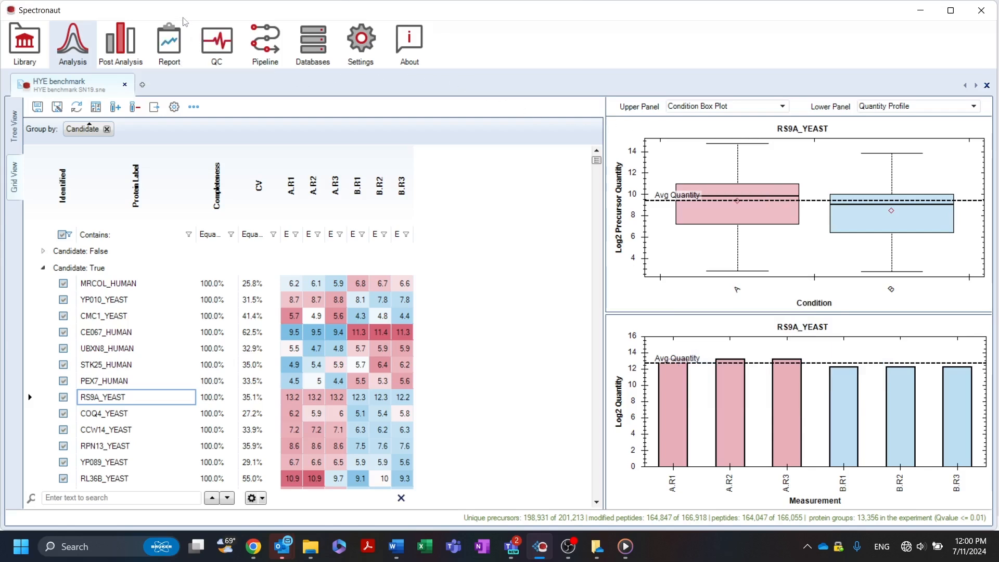